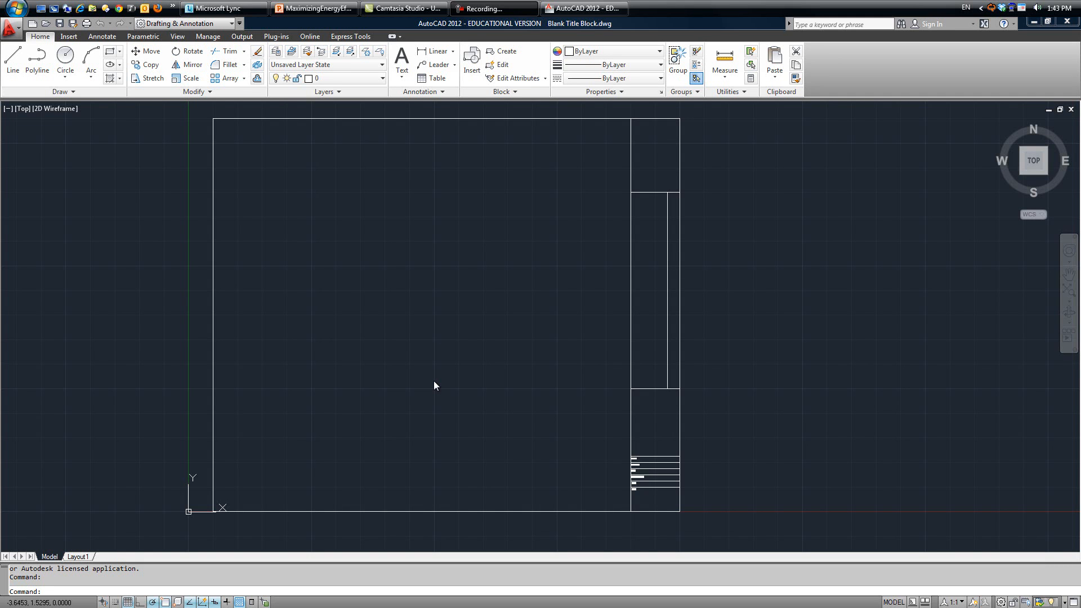
mouse_move(427, 371)
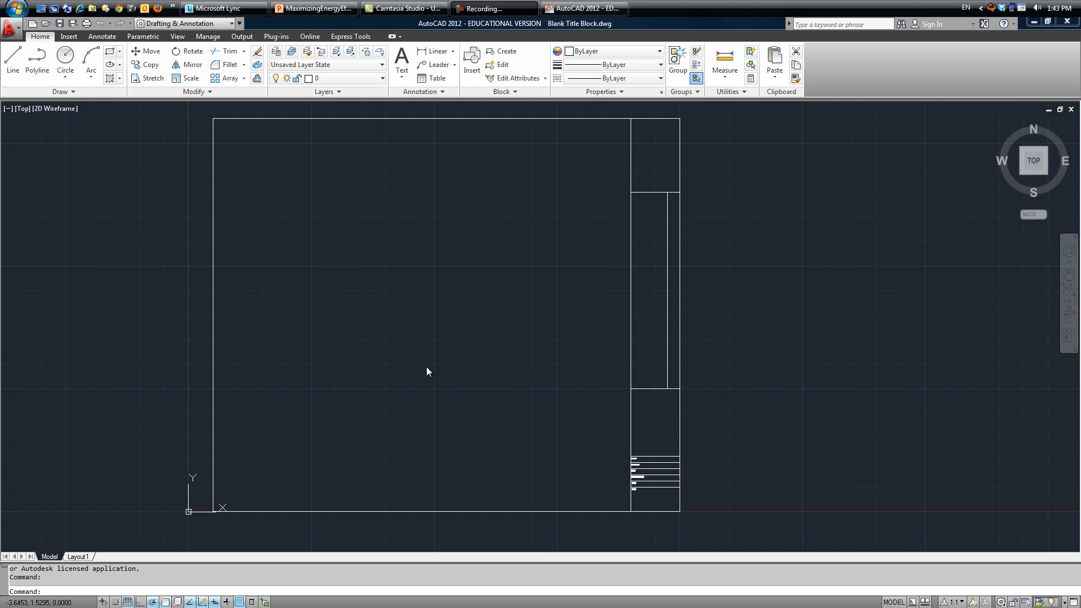
mouse_move(709, 293)
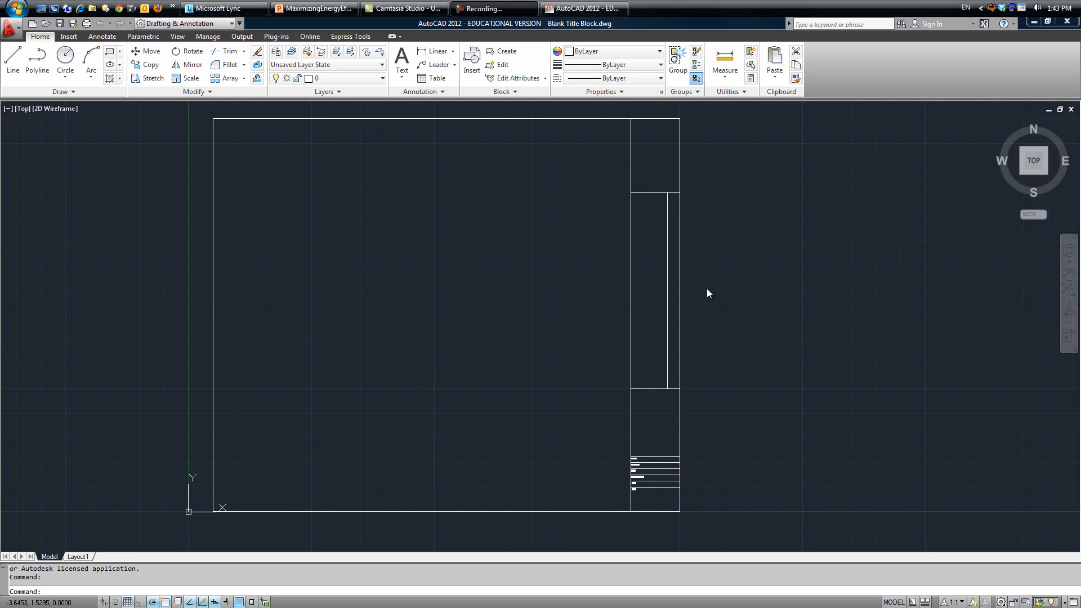
mouse_move(510, 426)
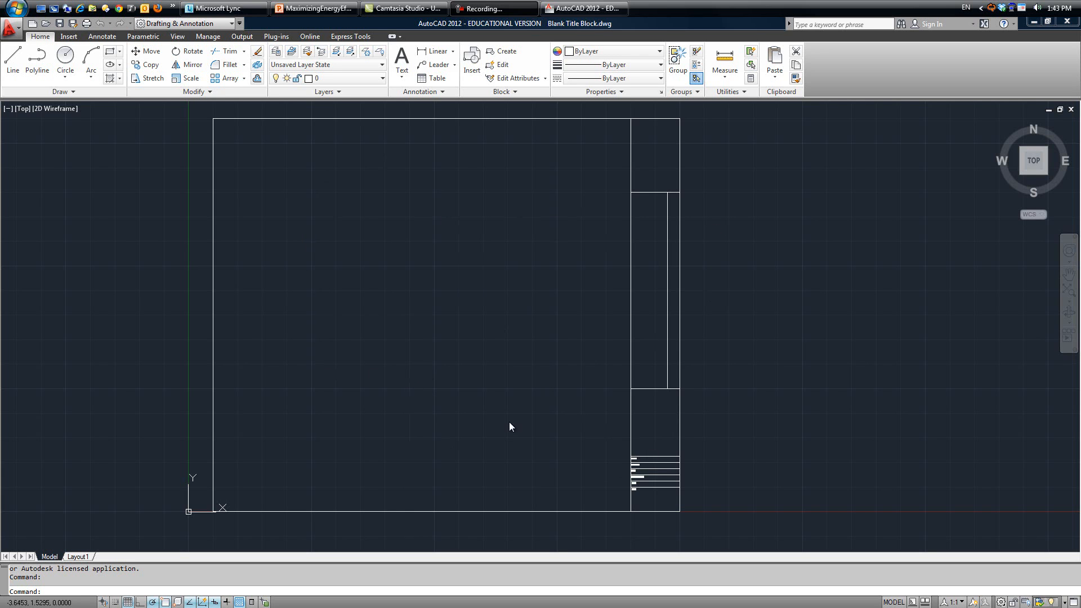
mouse_move(387, 291)
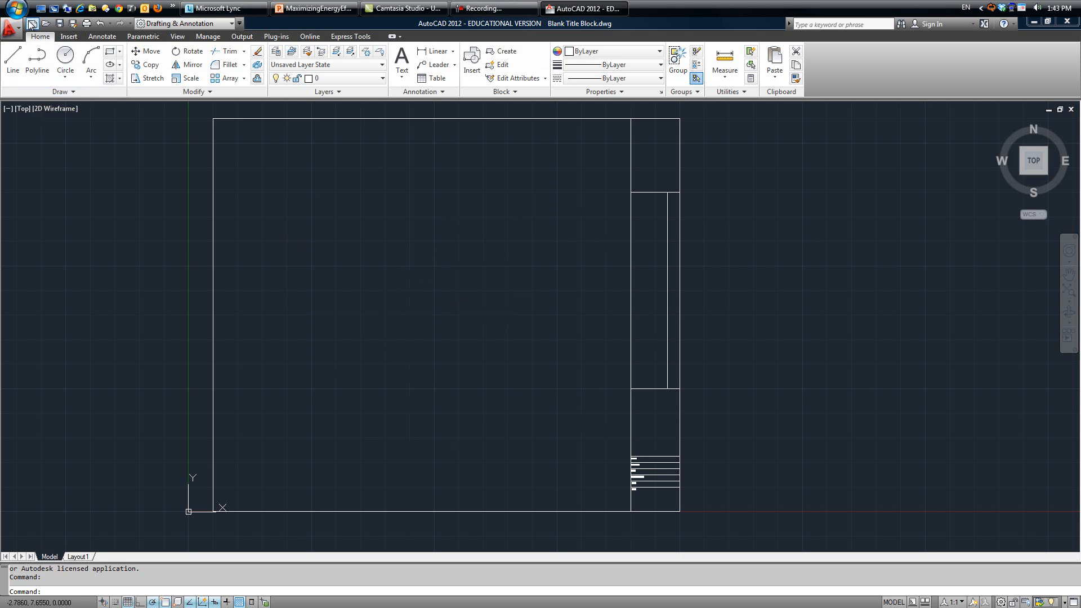
Create a new drawing, Drawing2, from the default acad.dwt template
click(34, 22)
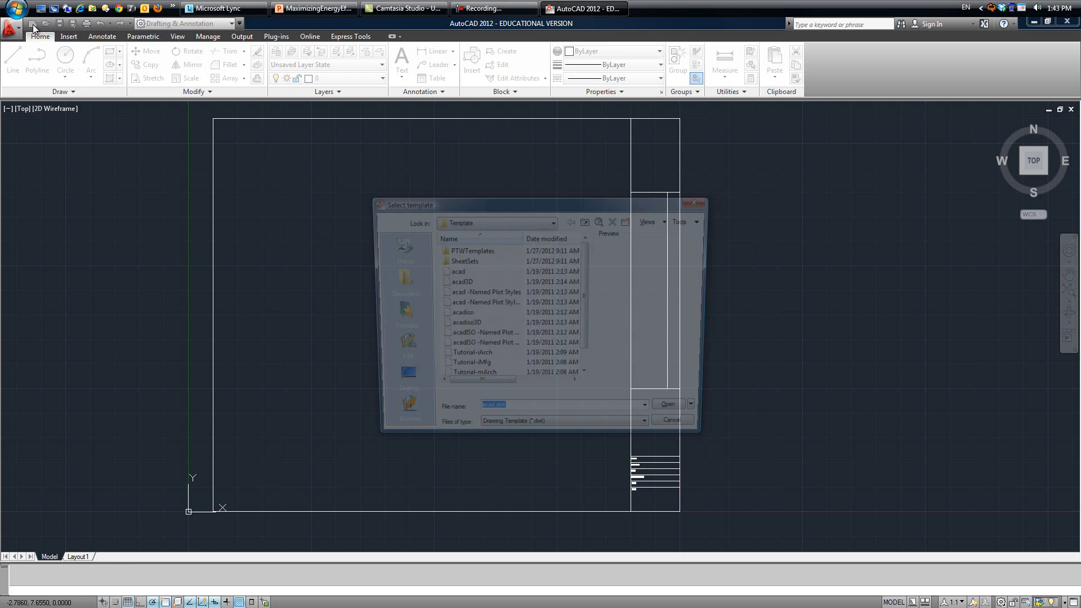
click(666, 404)
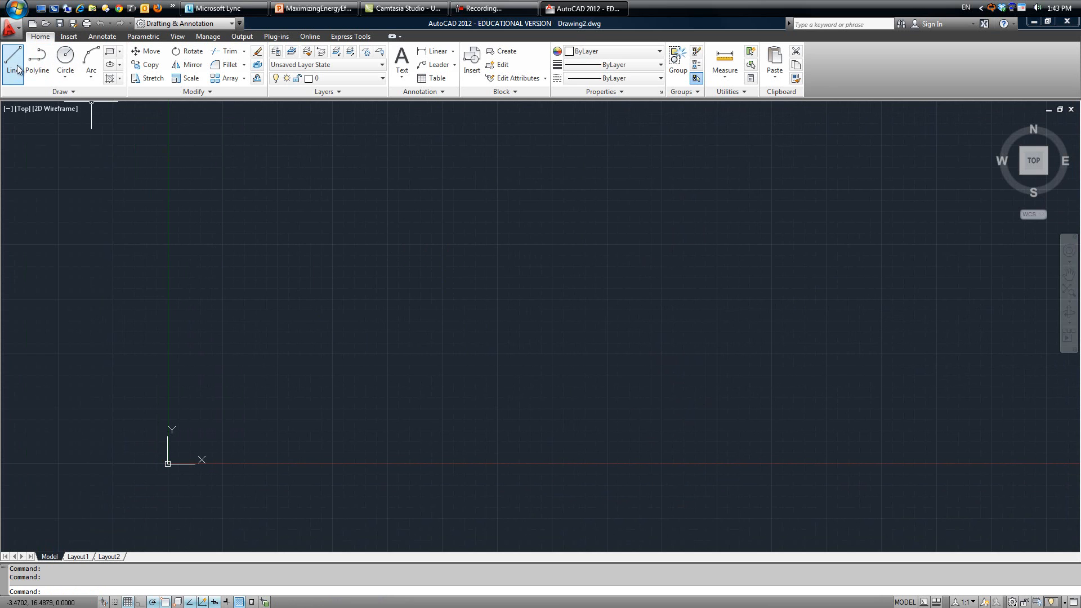
Draw the border lines from the origin with lengths .75, 8, 9.5 and 8
click(12, 56)
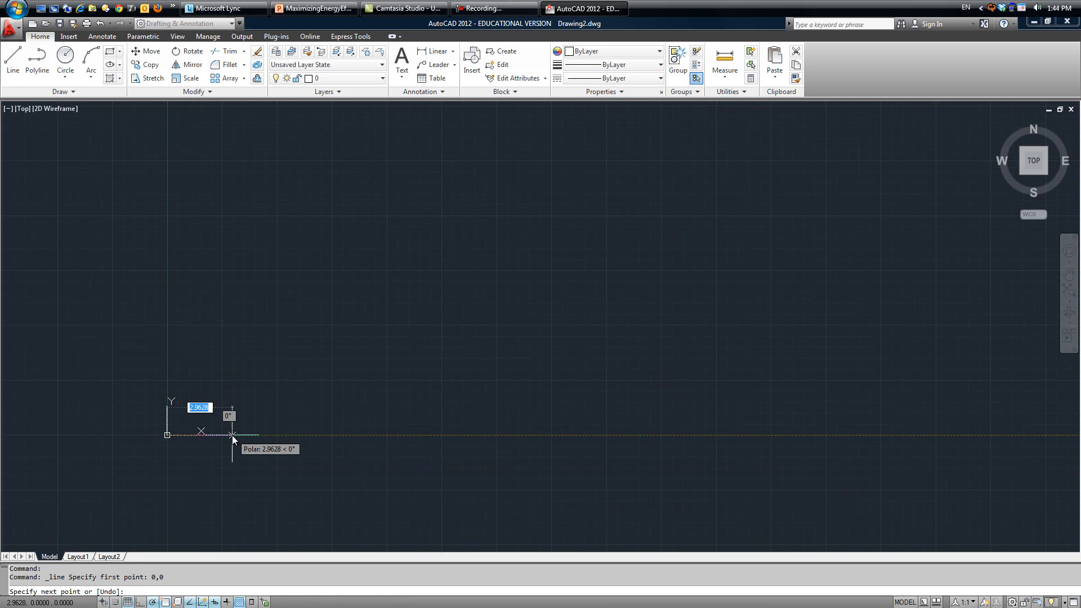
text(.75)
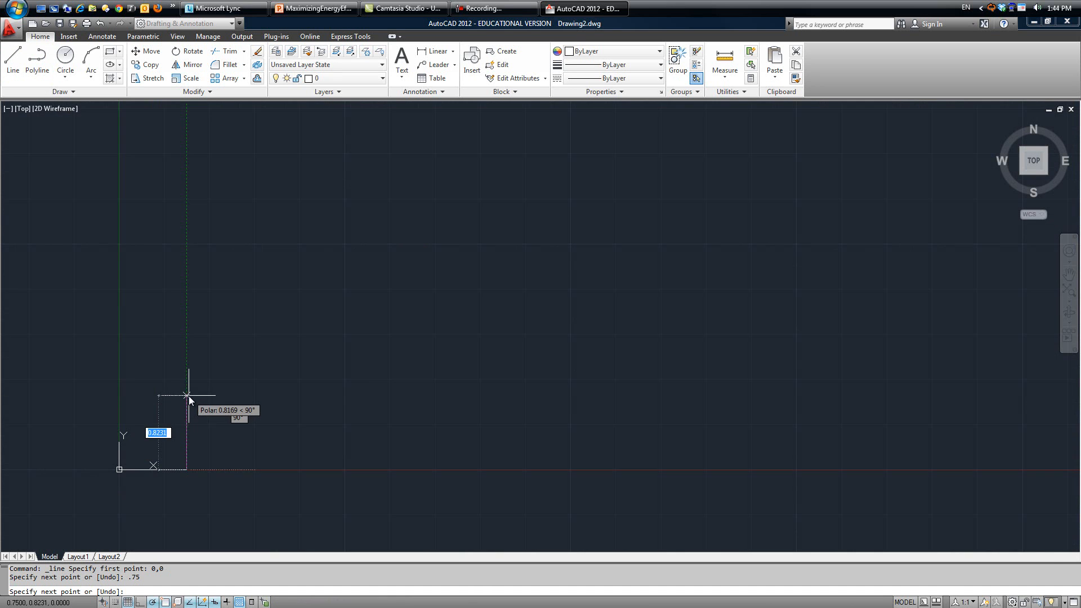
mouse_move(186, 274)
text(9.5)
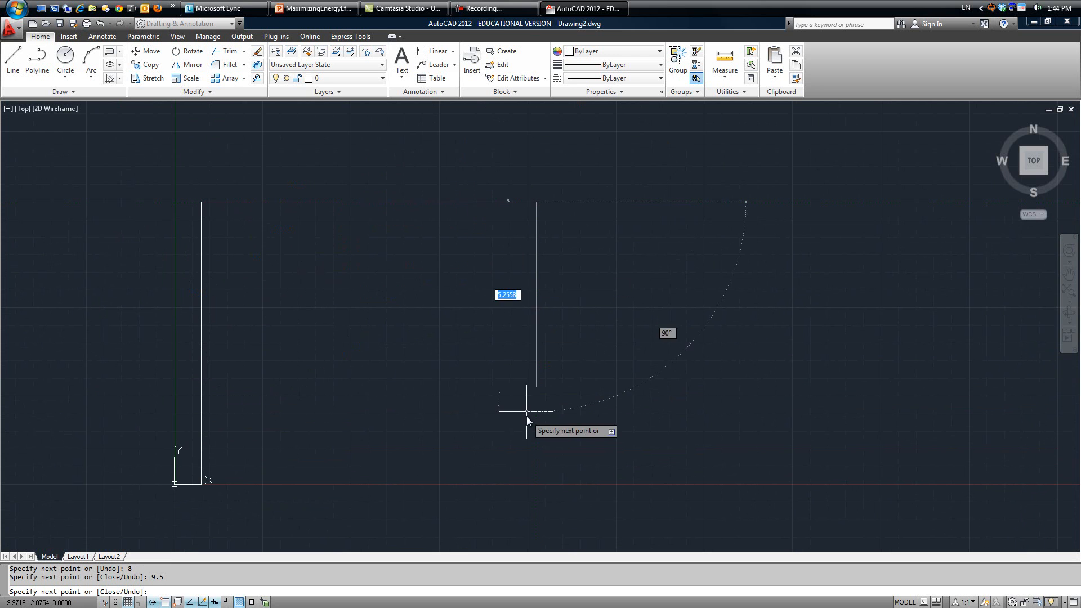
mouse_move(534, 481)
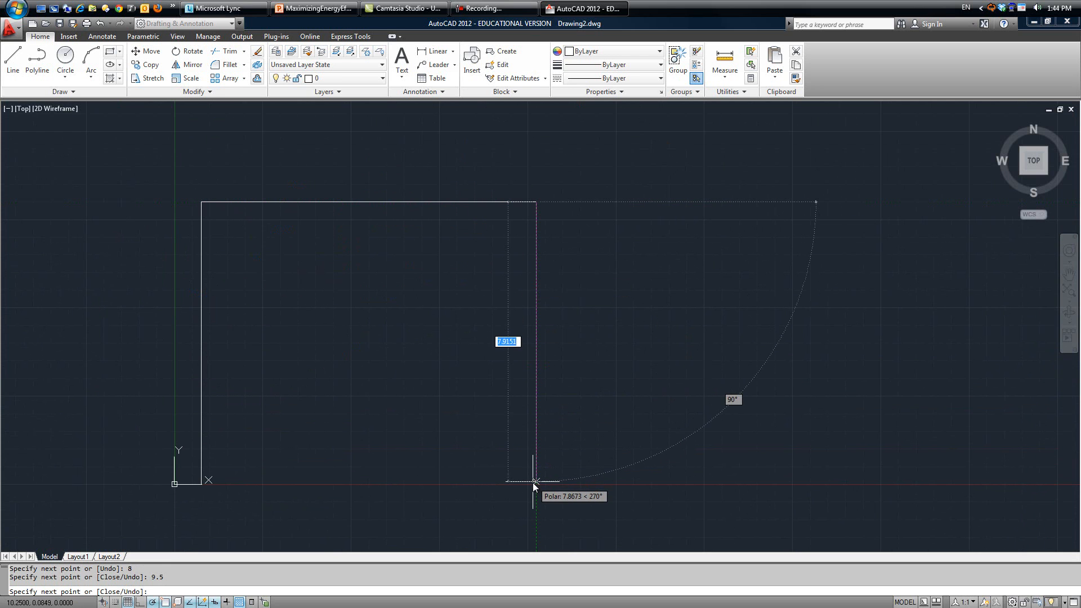
click(535, 481)
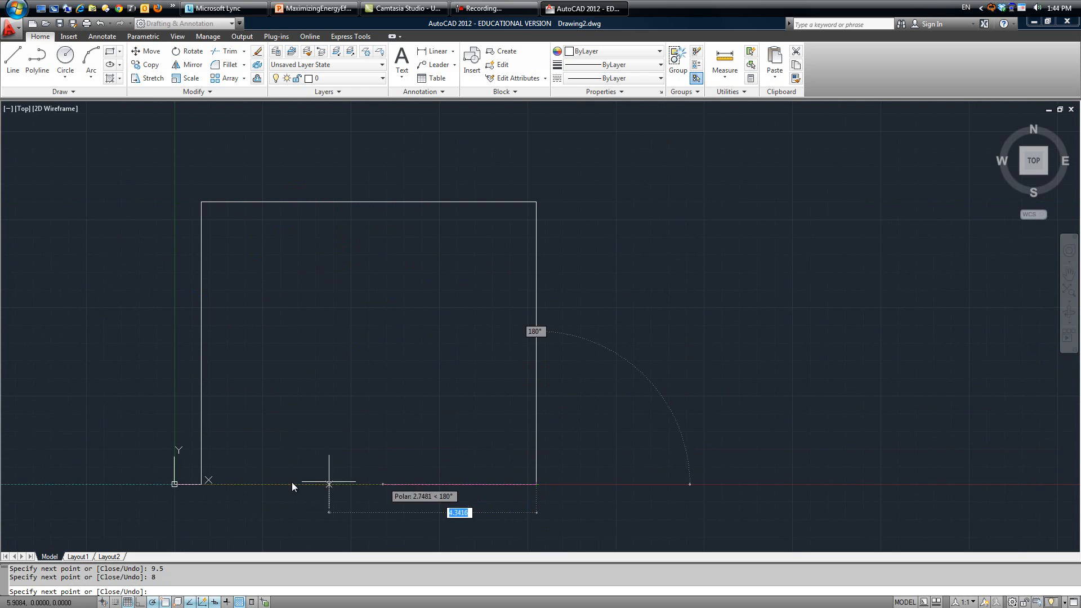
mouse_move(217, 486)
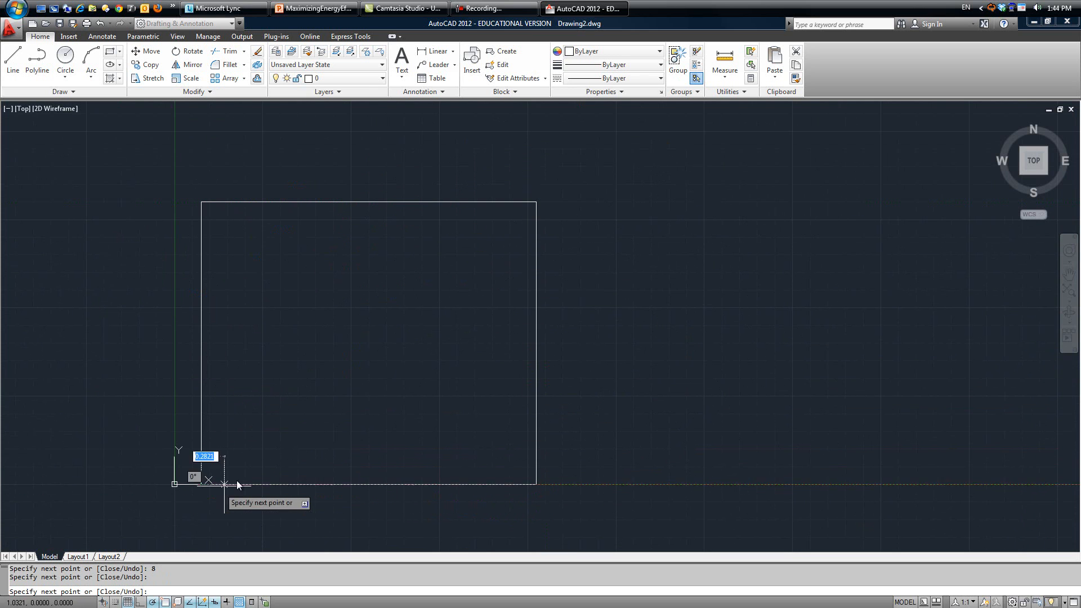
key(Escape)
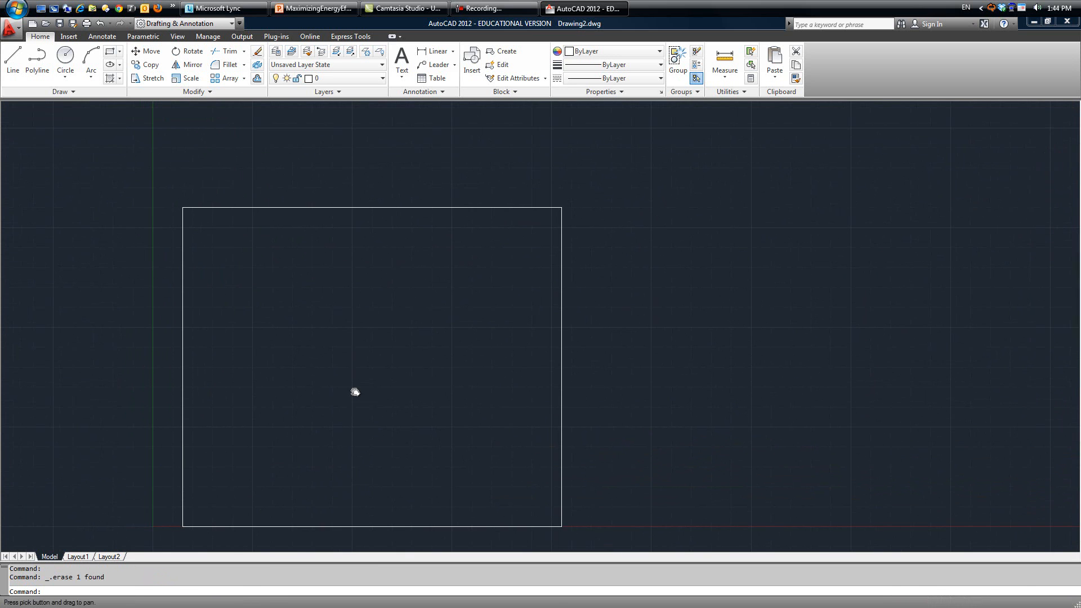
click(313, 299)
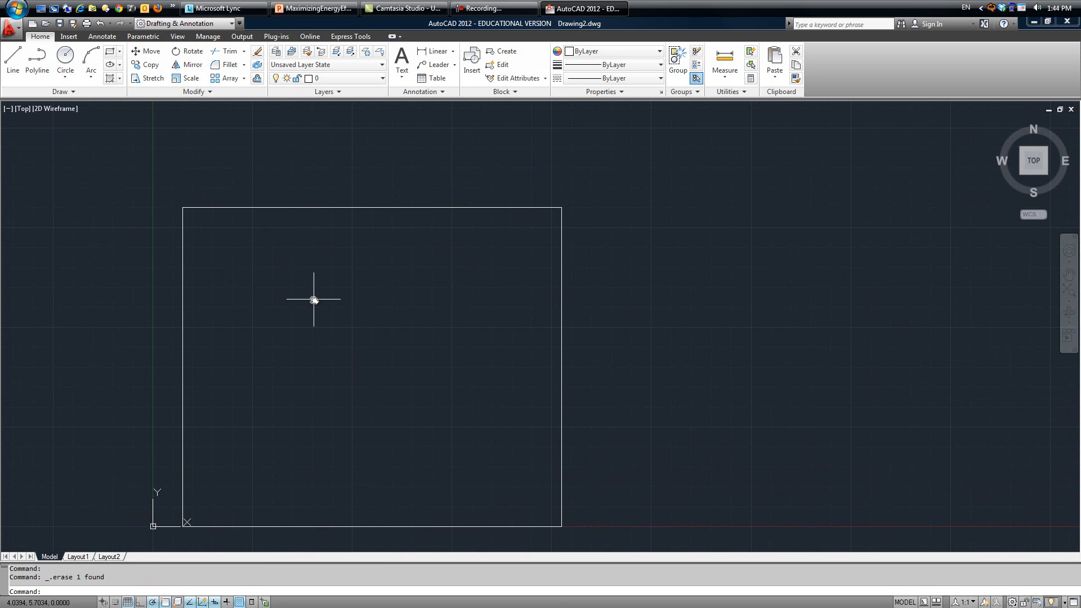
mouse_move(497, 223)
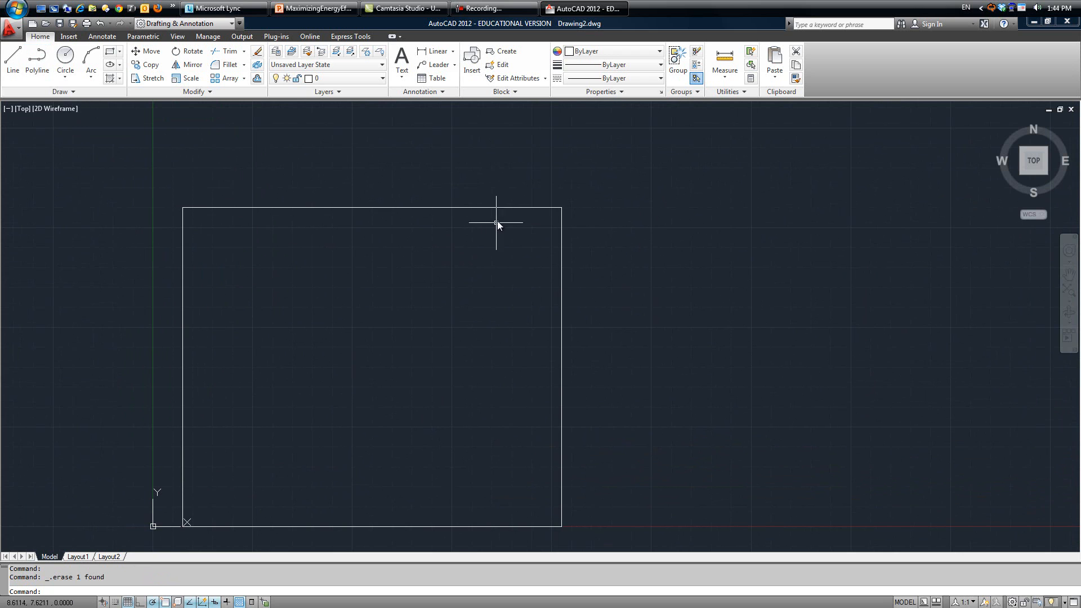
mouse_move(529, 445)
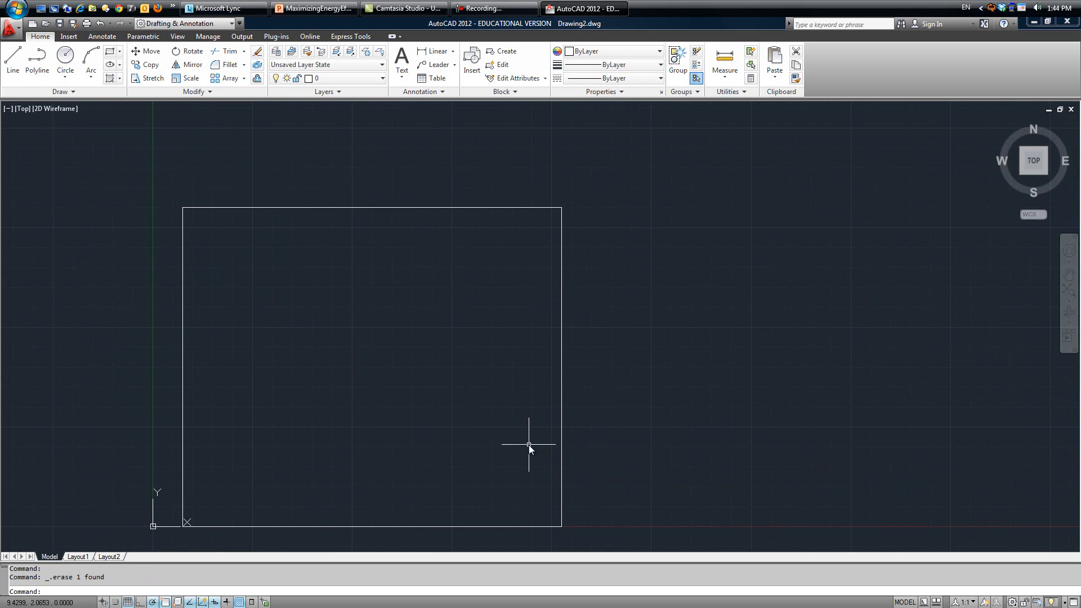
mouse_move(546, 228)
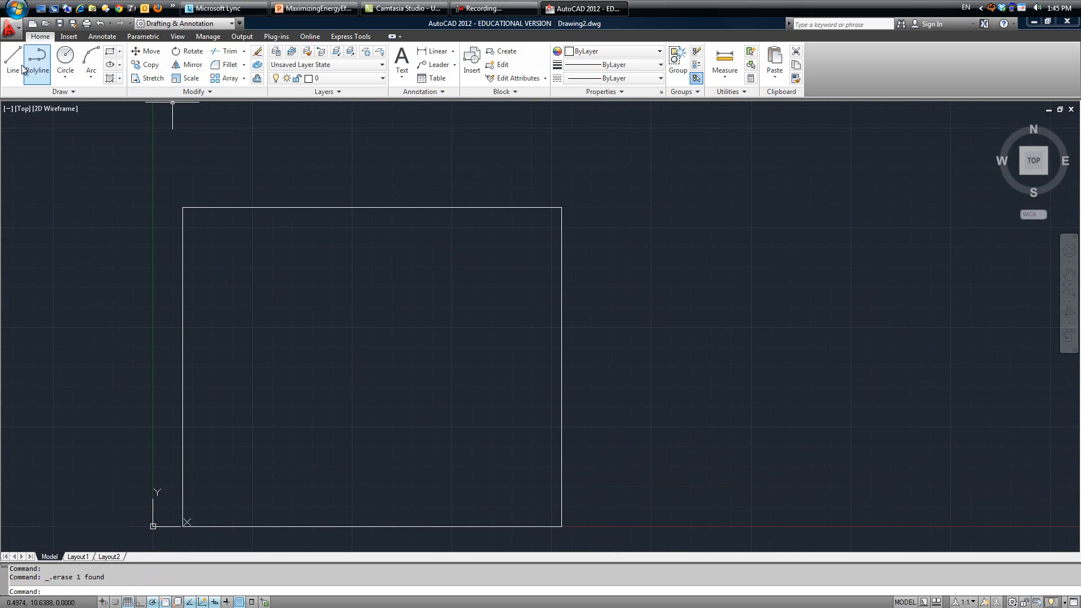
Draw a vertical divider 1 unit left of the top-right corner, down to the bottom edge
click(11, 64)
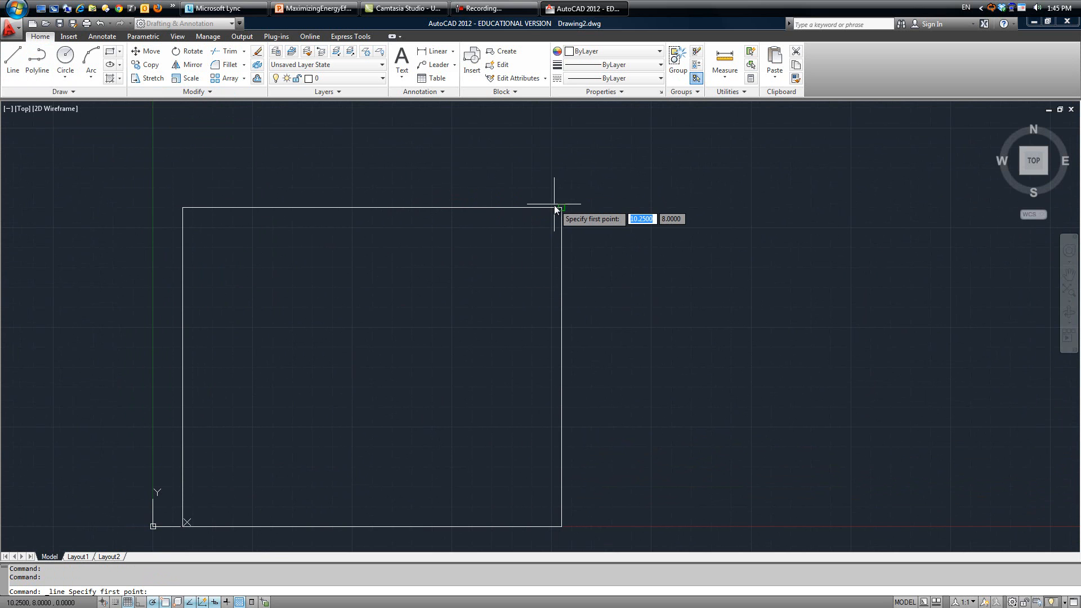
click(554, 209)
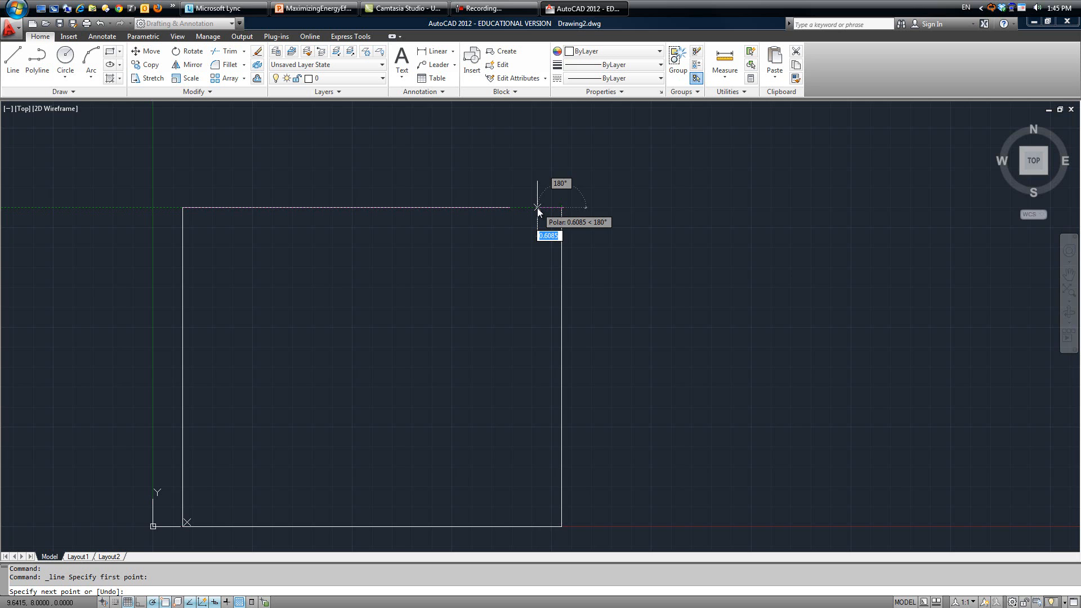
text(1)
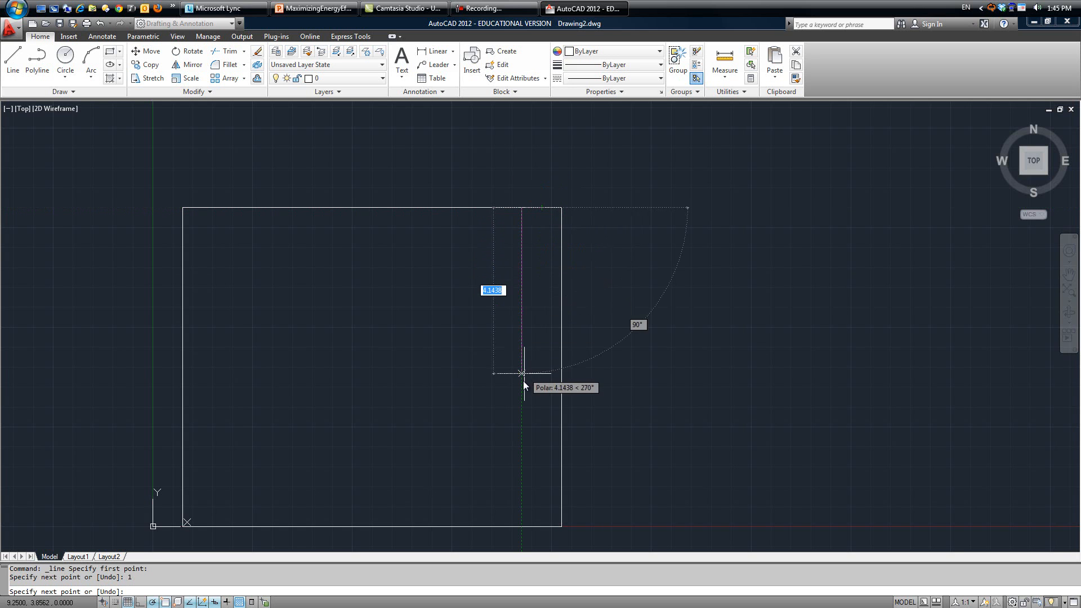
mouse_move(520, 527)
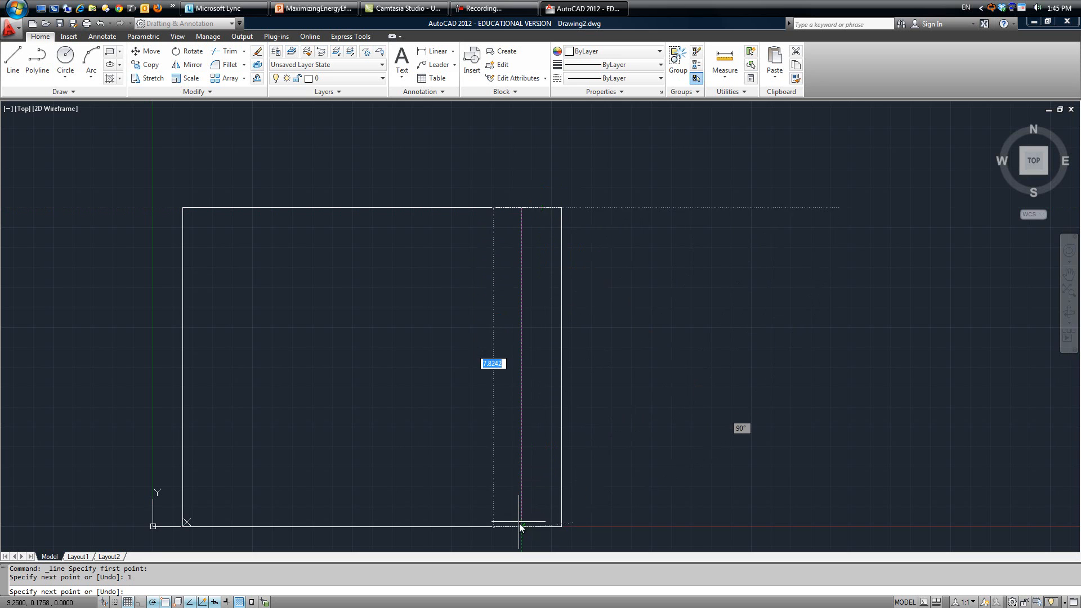
click(520, 525)
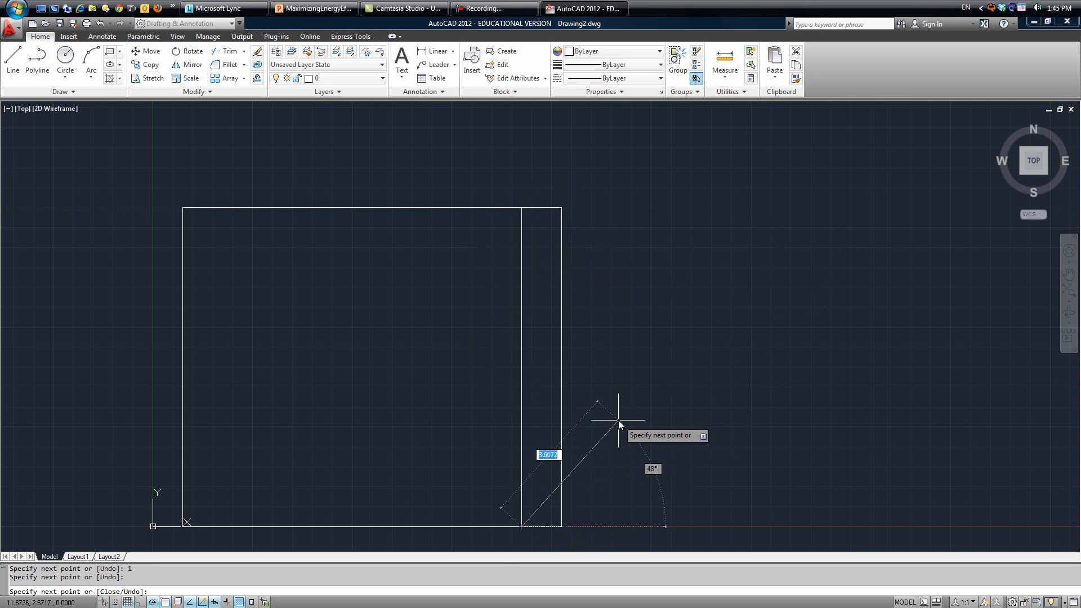
key(Escape)
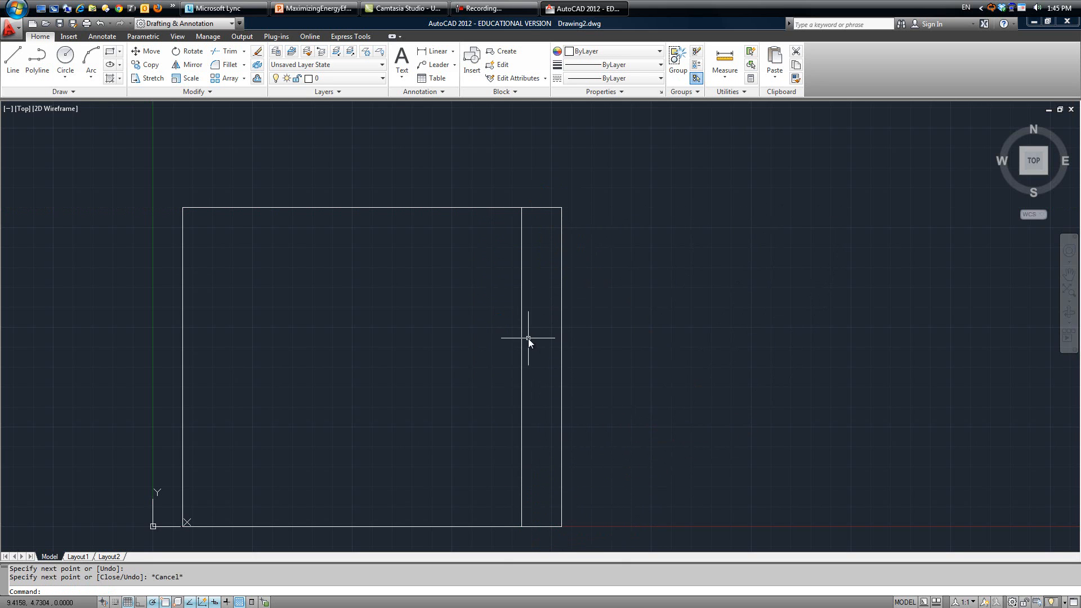
mouse_move(979, 105)
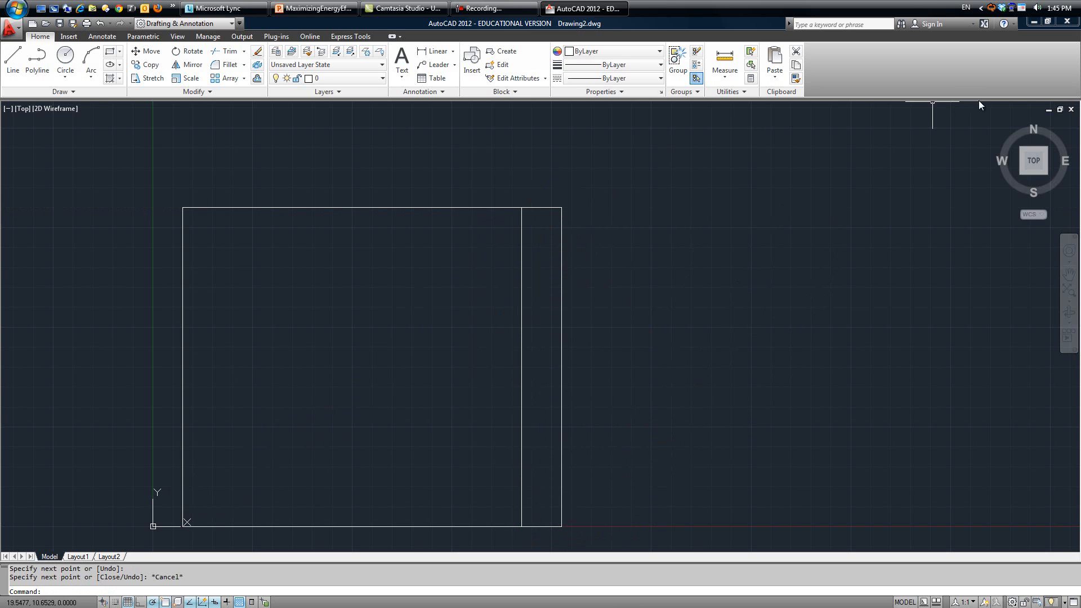
Restore down the drawing window to show Blank Title Block.dwg and Drawing1 cascaded
click(1059, 108)
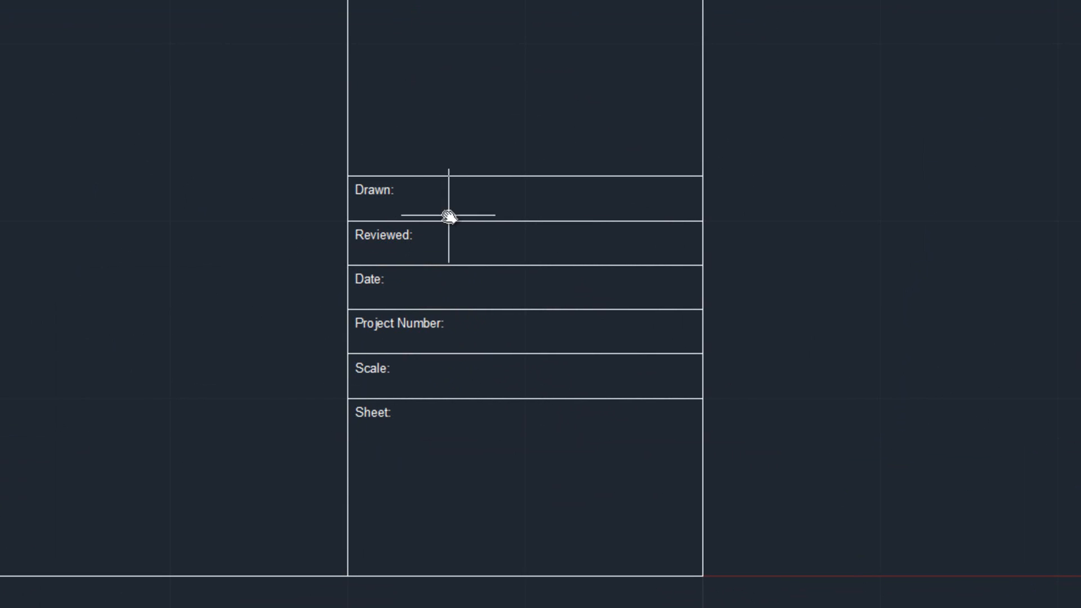
Zoom the view to show the title block's border and labeled field rows
scroll(down, 3)
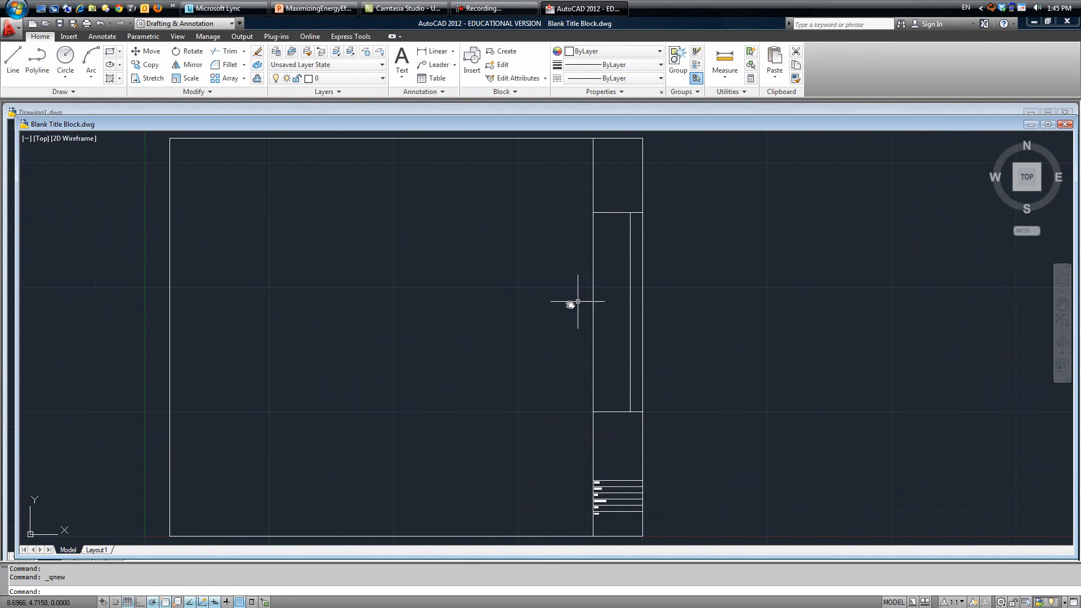
mouse_move(513, 335)
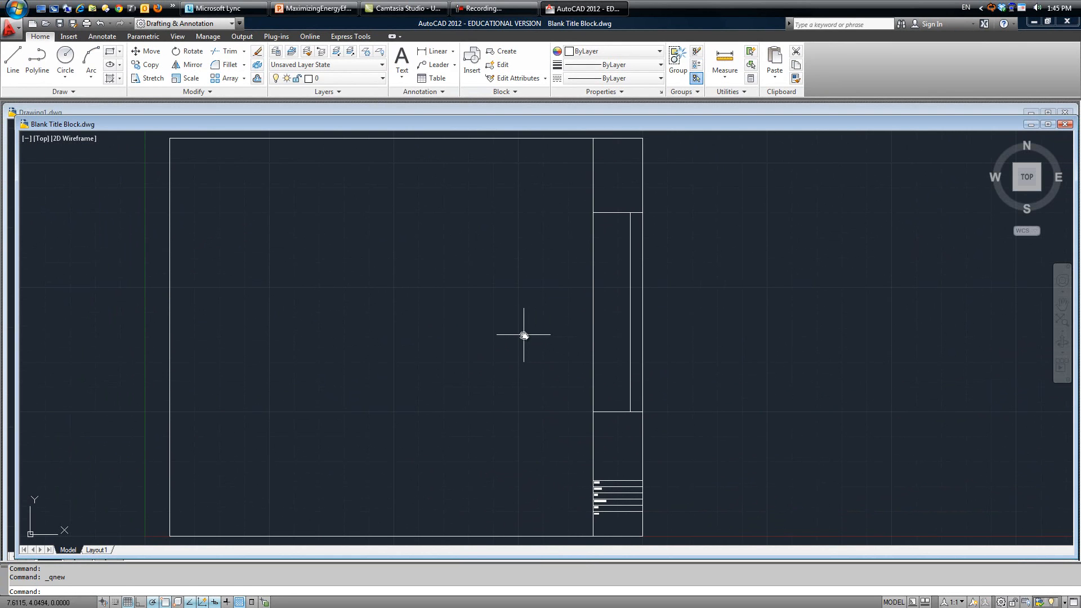
mouse_move(529, 337)
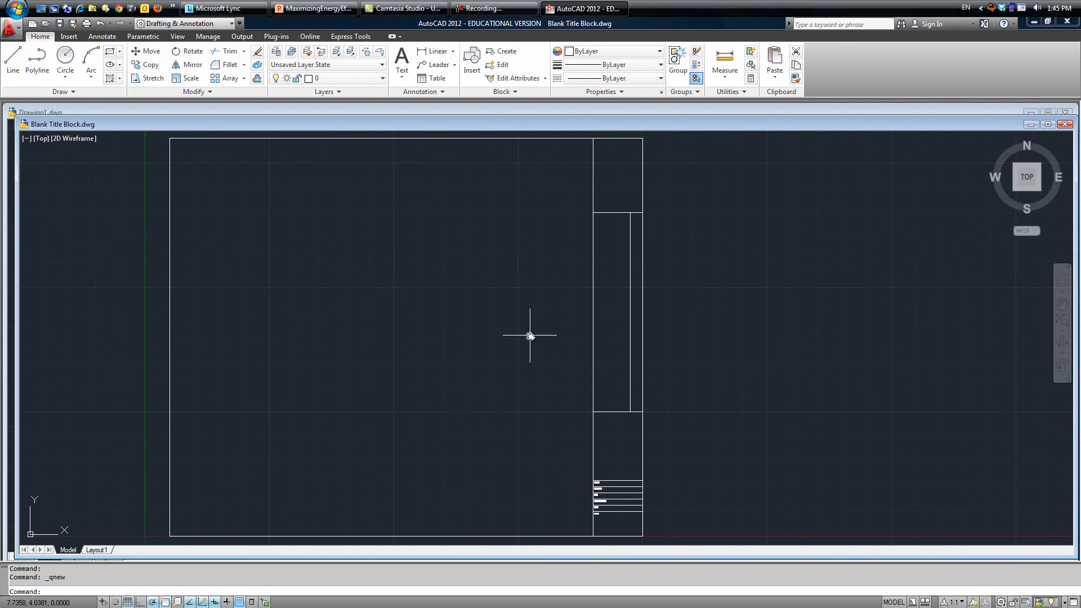
mouse_move(559, 355)
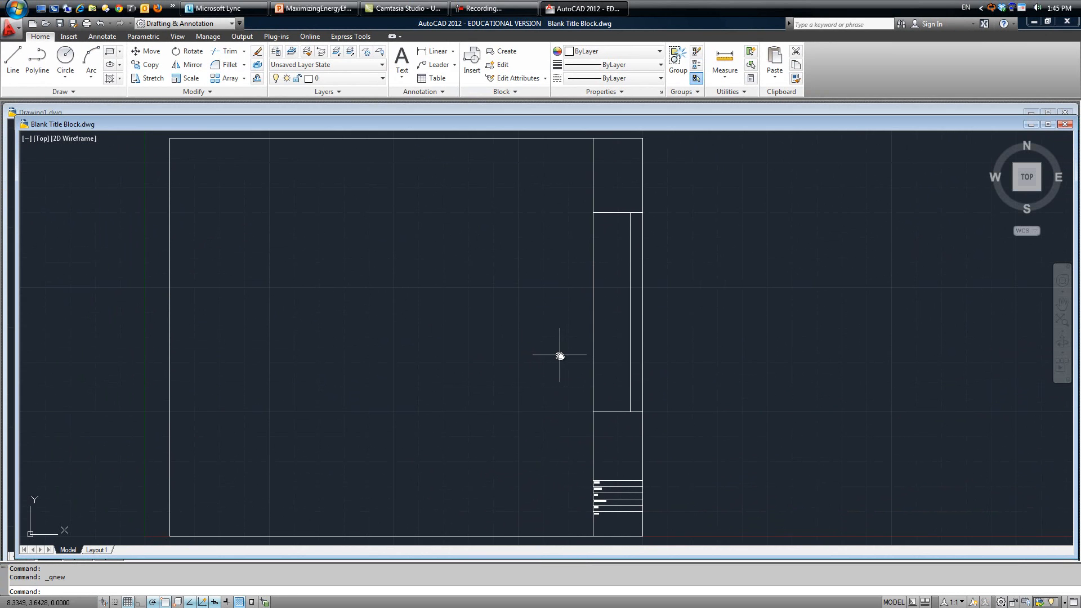
mouse_move(565, 356)
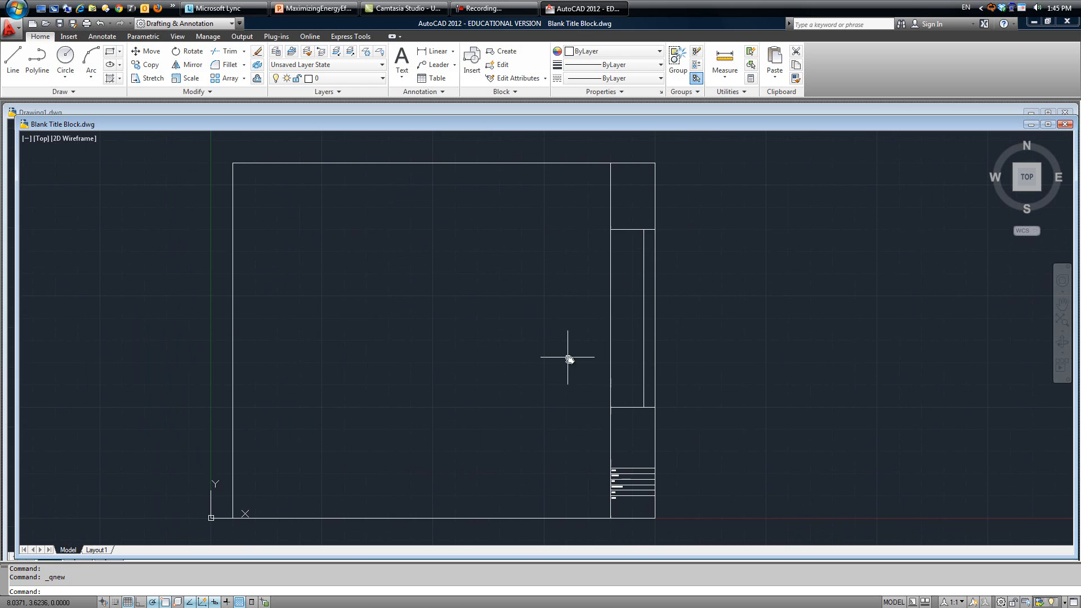
mouse_move(661, 431)
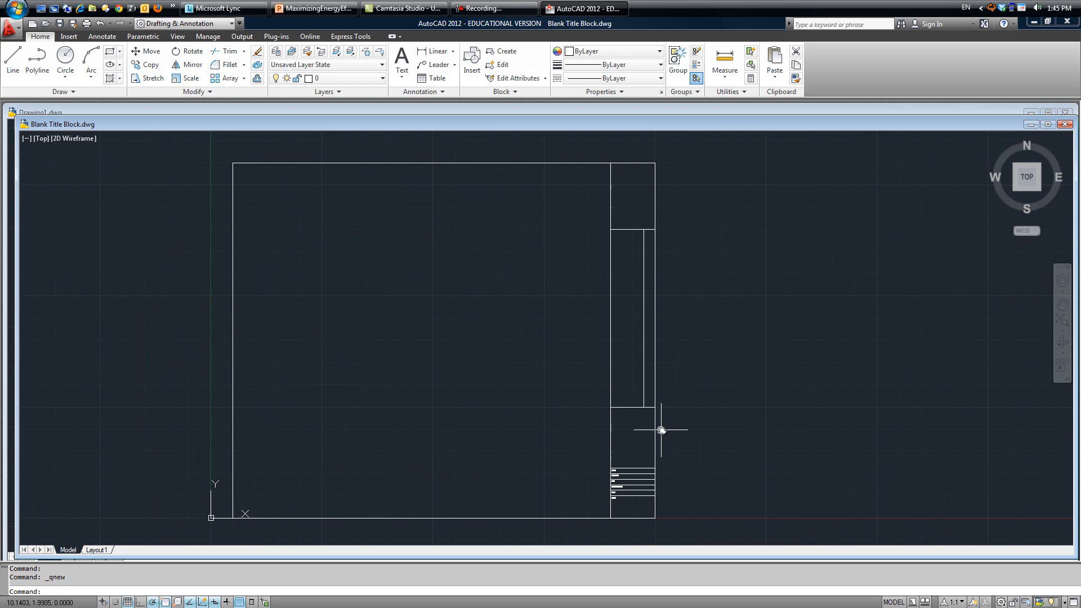
mouse_move(653, 426)
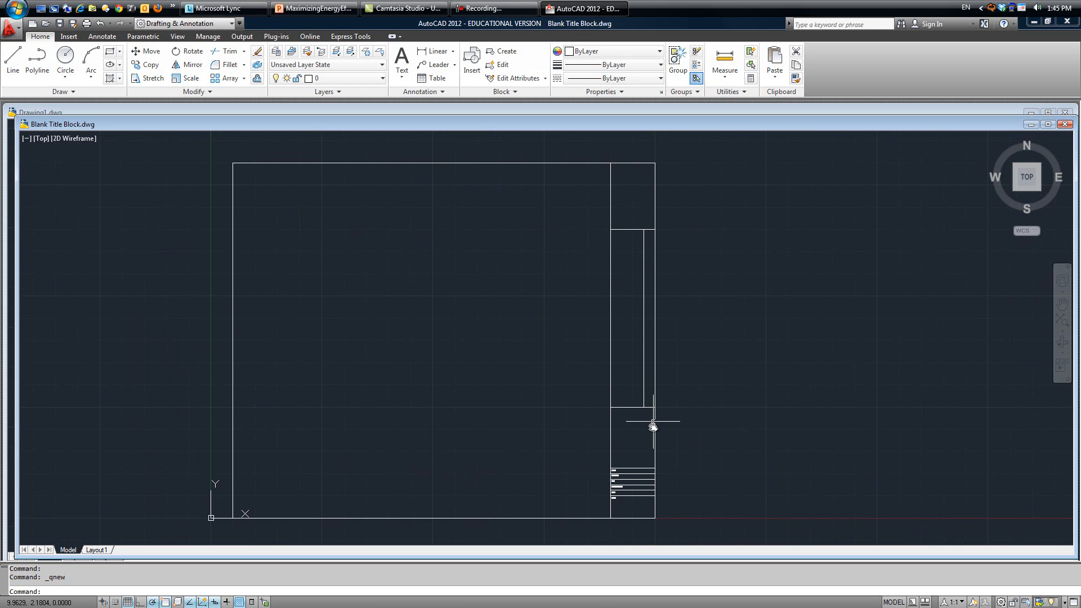
mouse_move(653, 425)
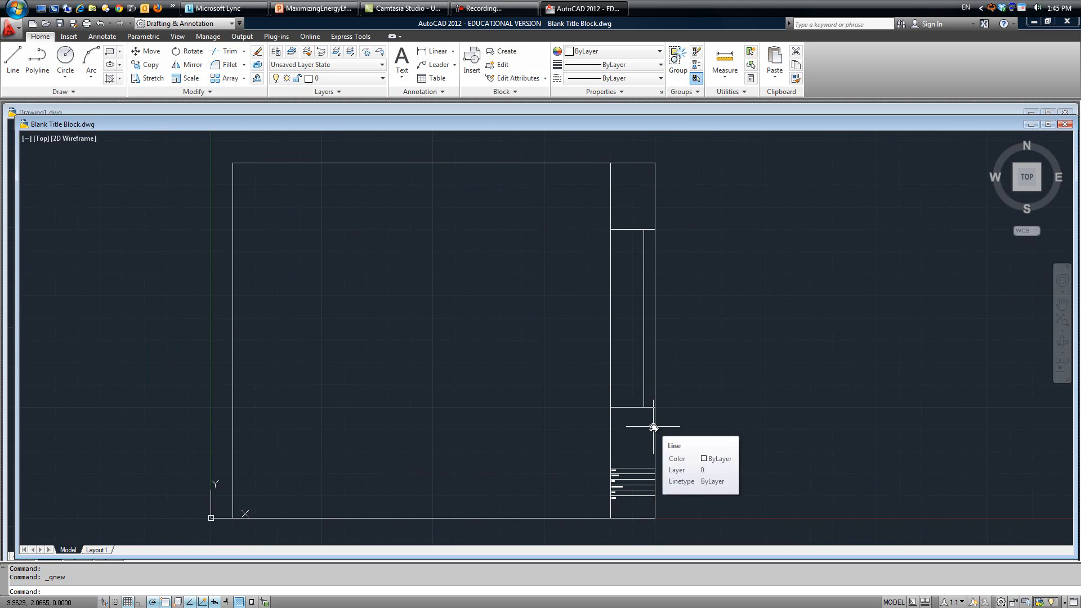
mouse_move(744, 368)
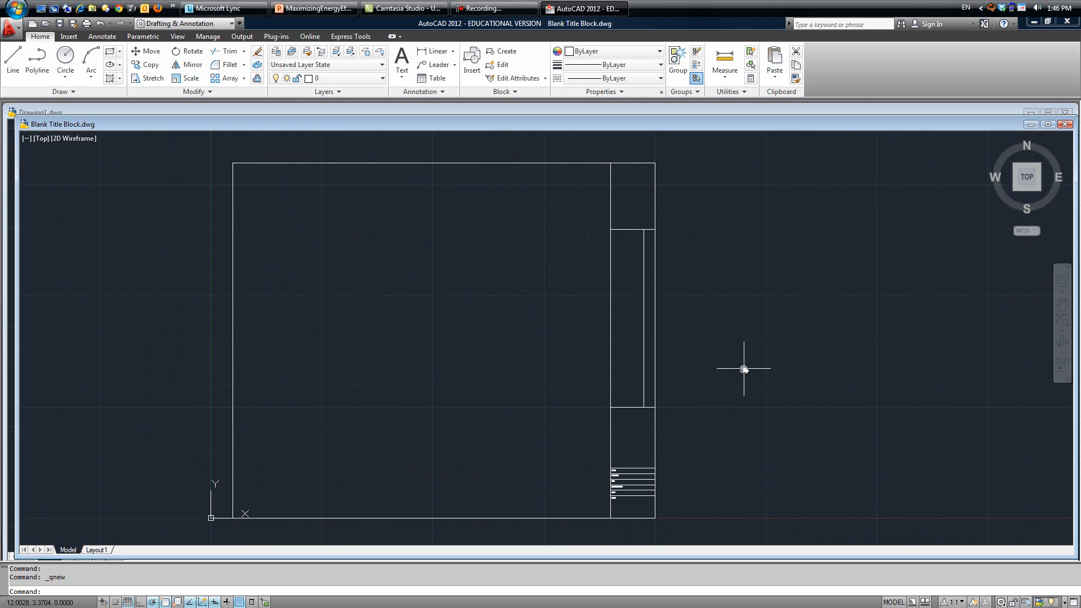
scroll(down, 3)
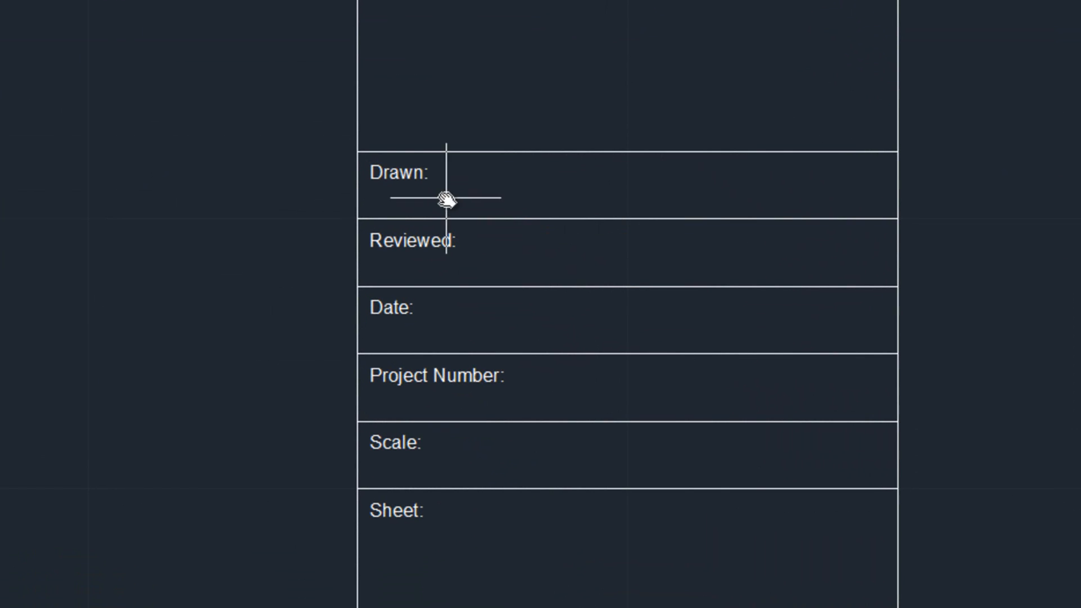
mouse_move(403, 240)
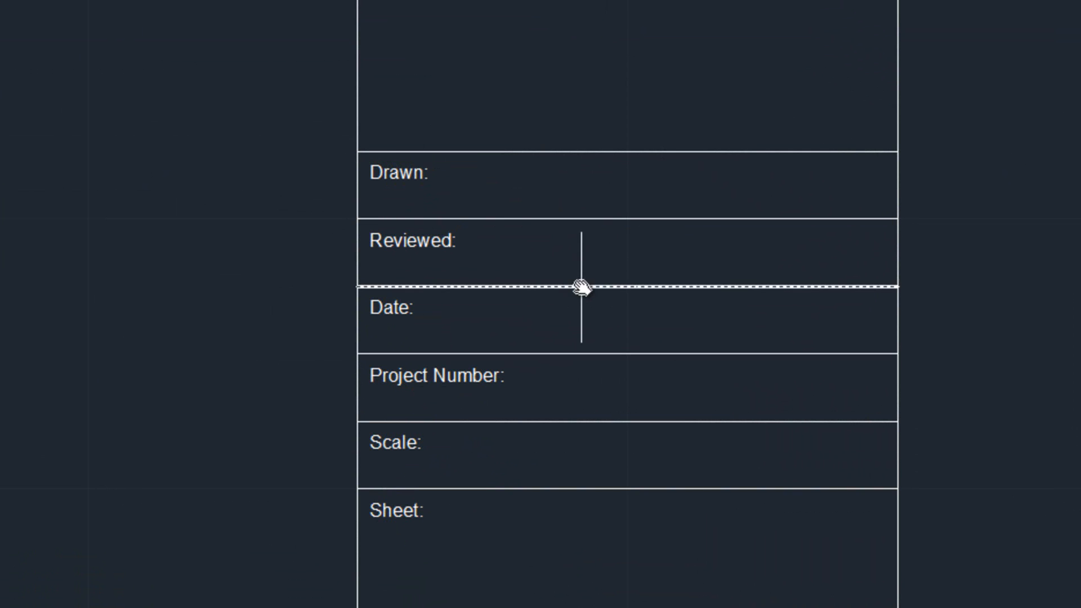
mouse_move(493, 527)
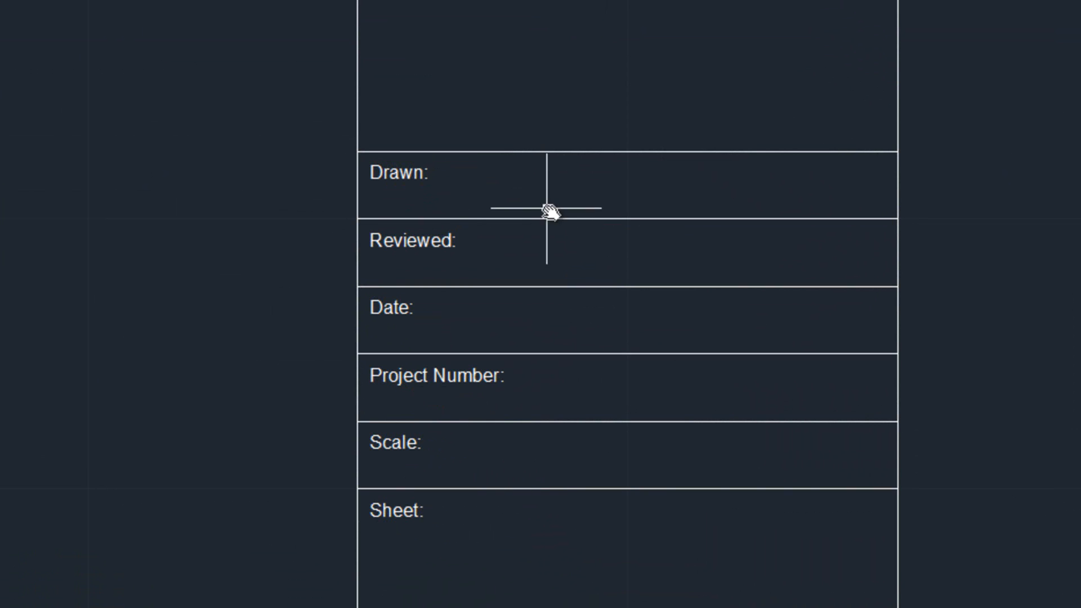
mouse_move(440, 191)
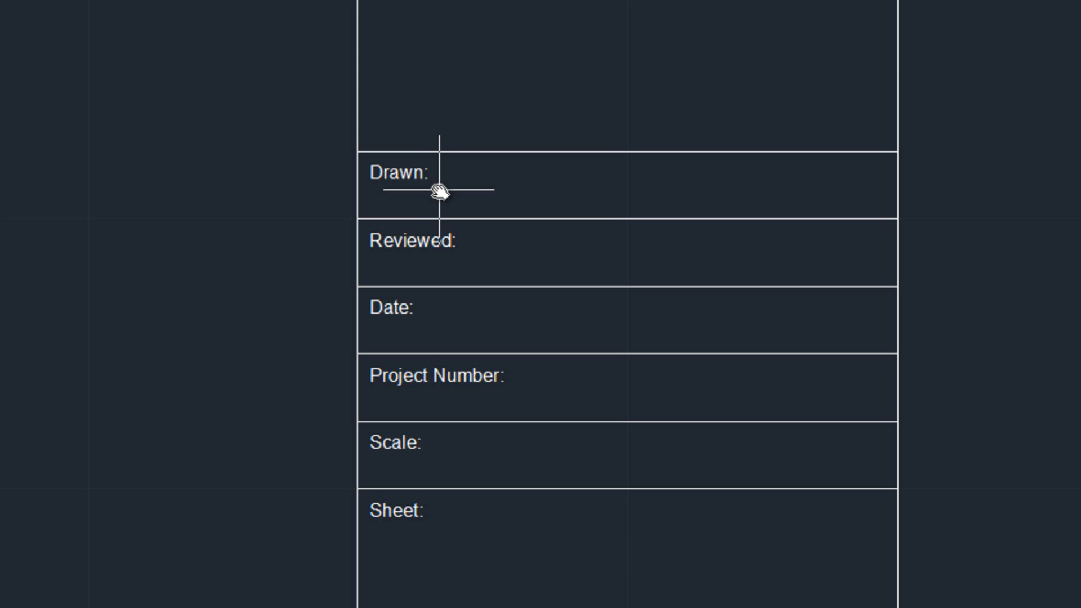
mouse_move(478, 55)
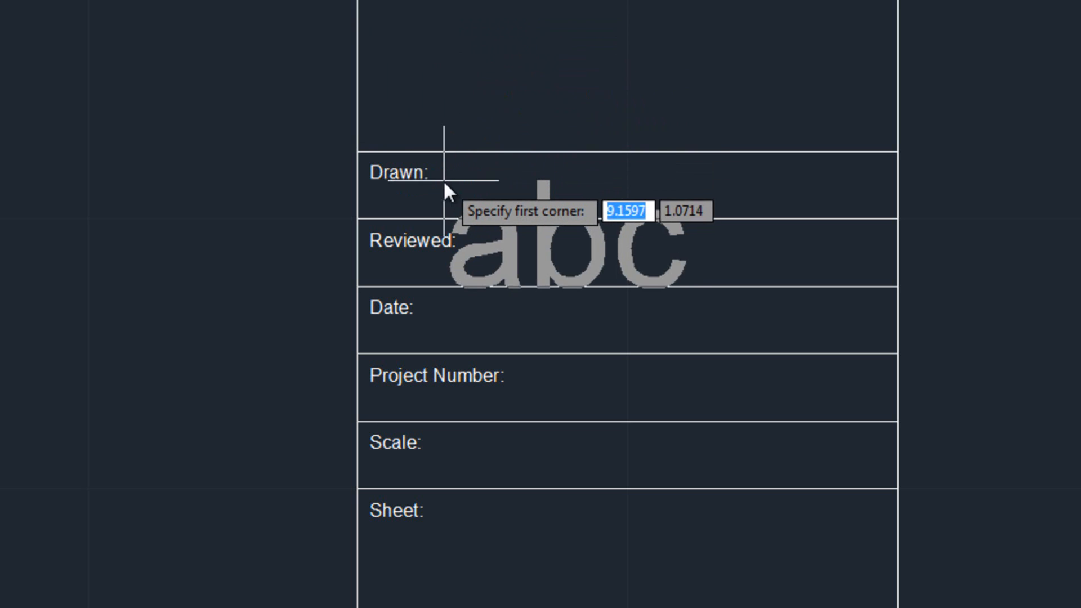
mouse_move(355, 152)
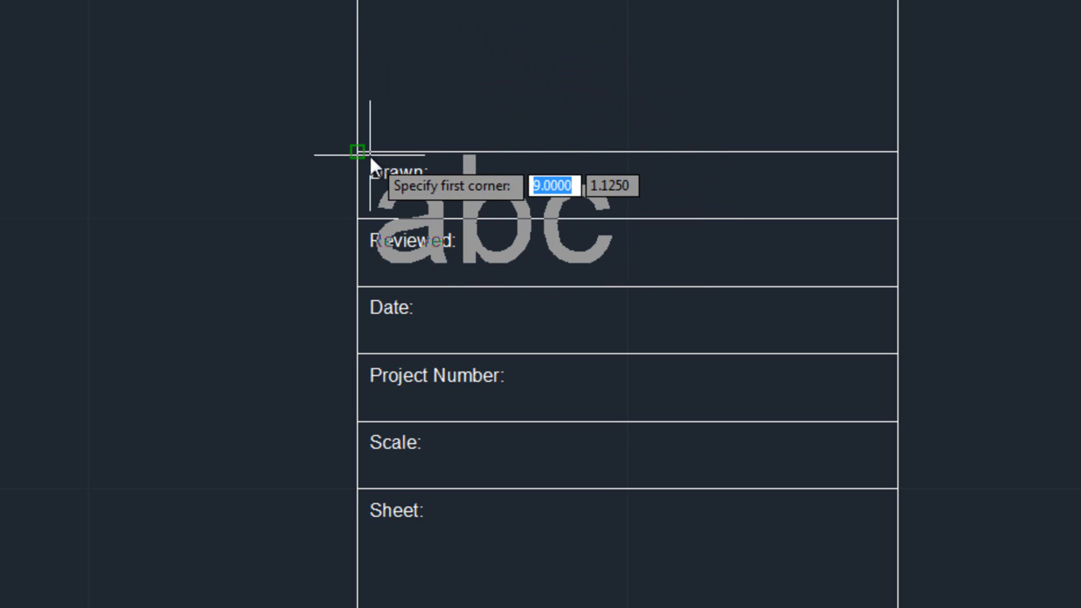
Add 'Burton' as 0.025-high multiline text in the Drawn row
click(355, 152)
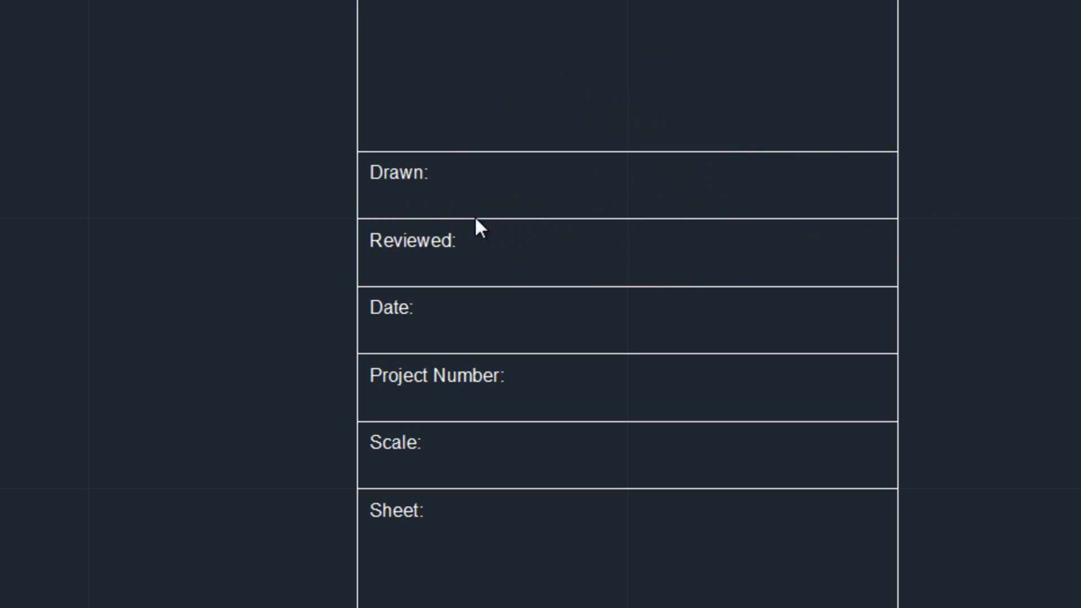
mouse_move(479, 229)
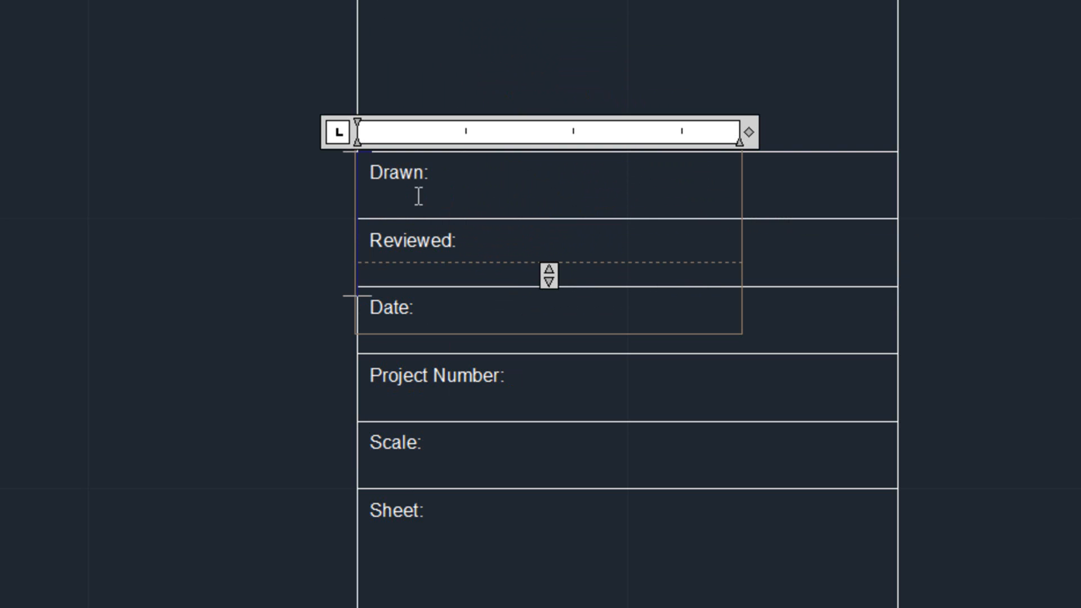
mouse_move(229, 3)
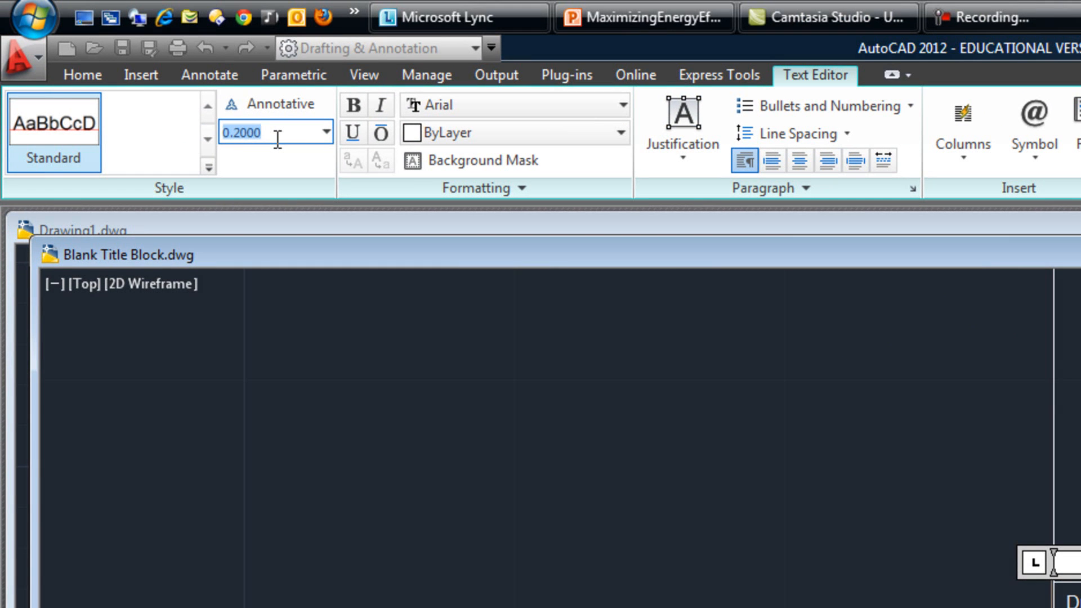
text(.025)
click(1049, 578)
text(Nick)
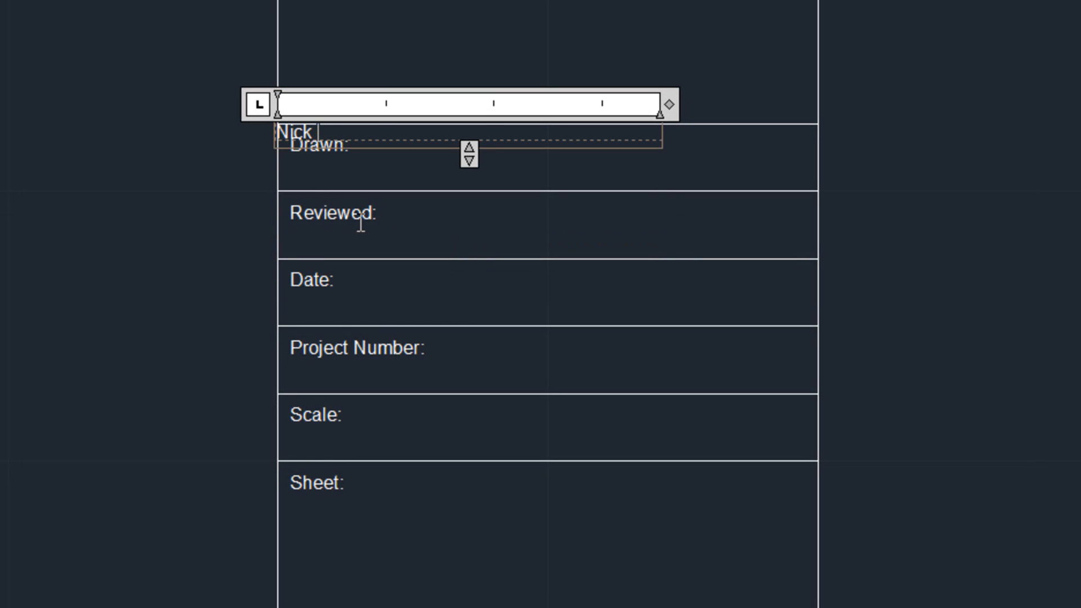
text(Burton)
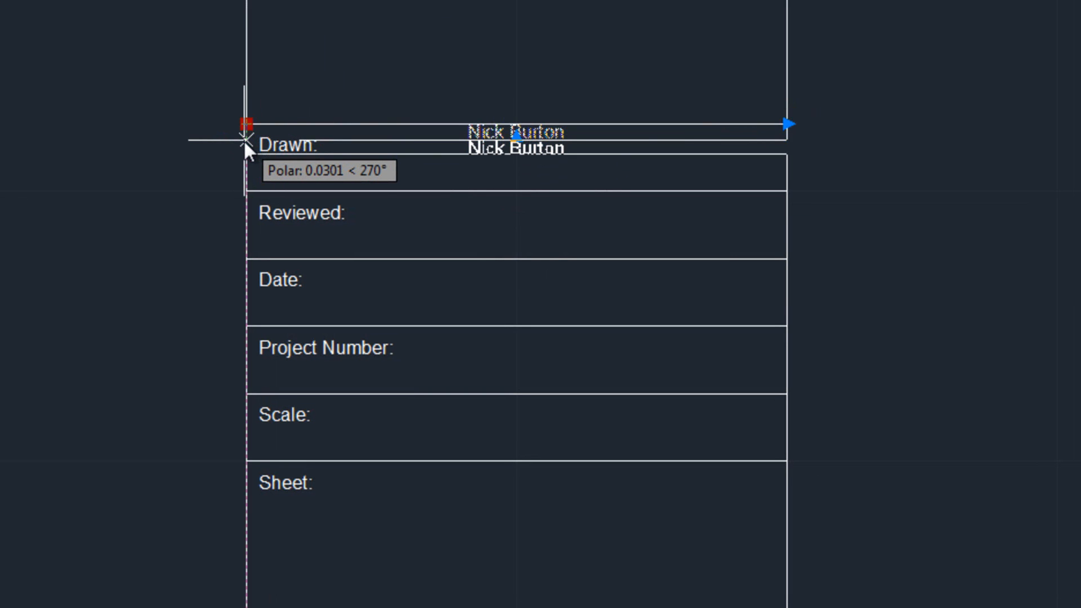
Enter 0.02 and move the Burton text into place within the Drawn row
text(.02)
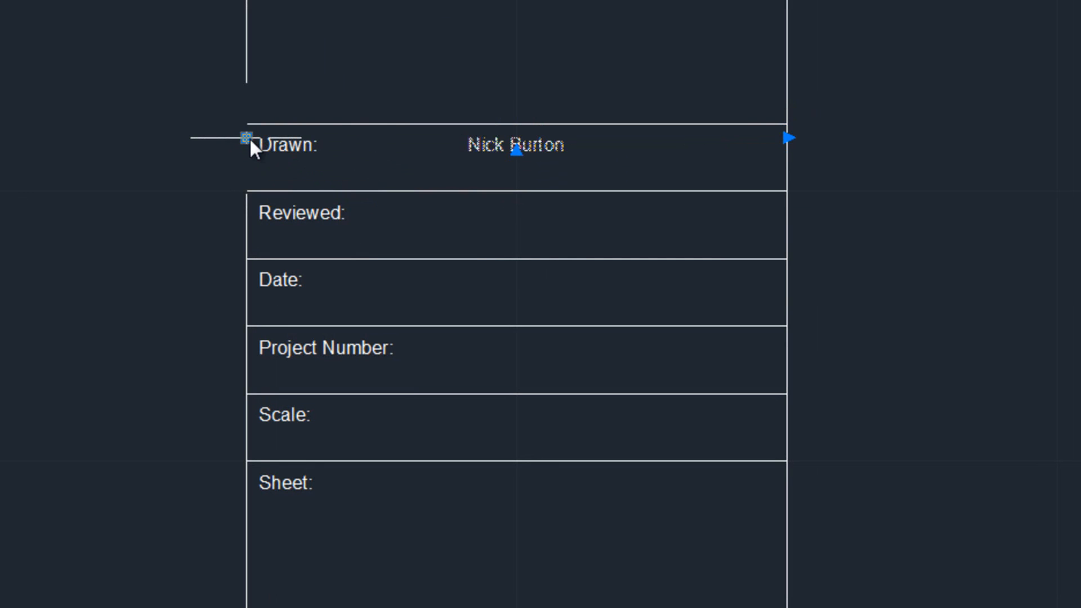
click(243, 138)
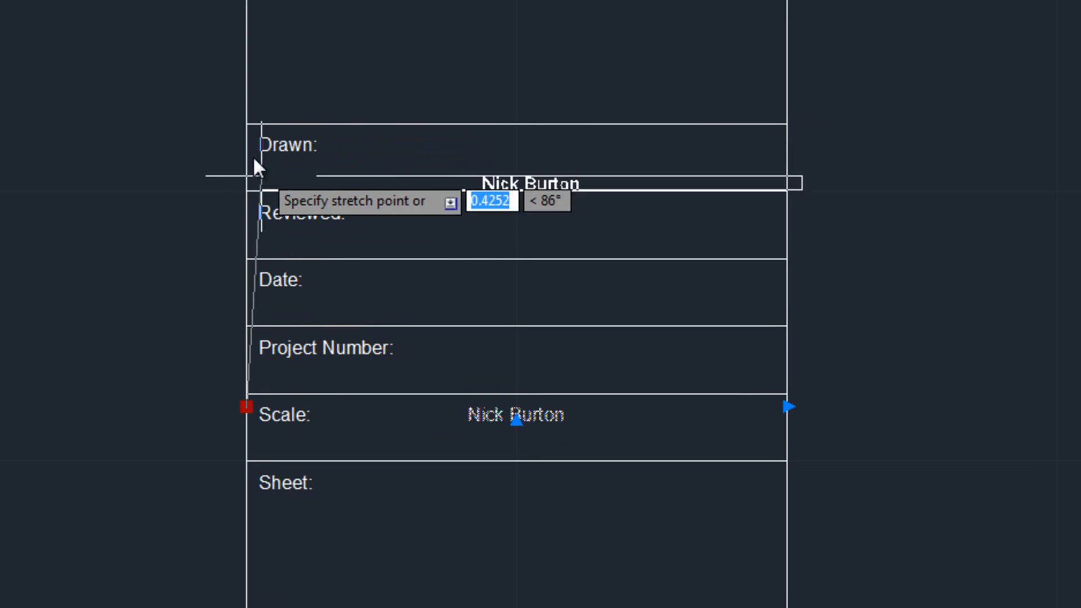
mouse_move(250, 143)
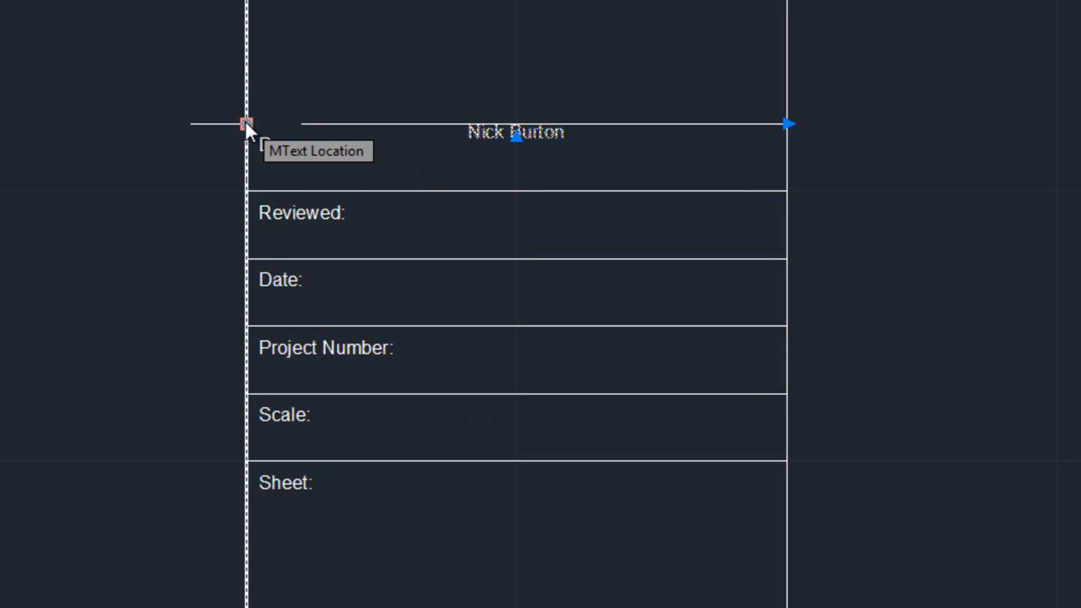
click(245, 125)
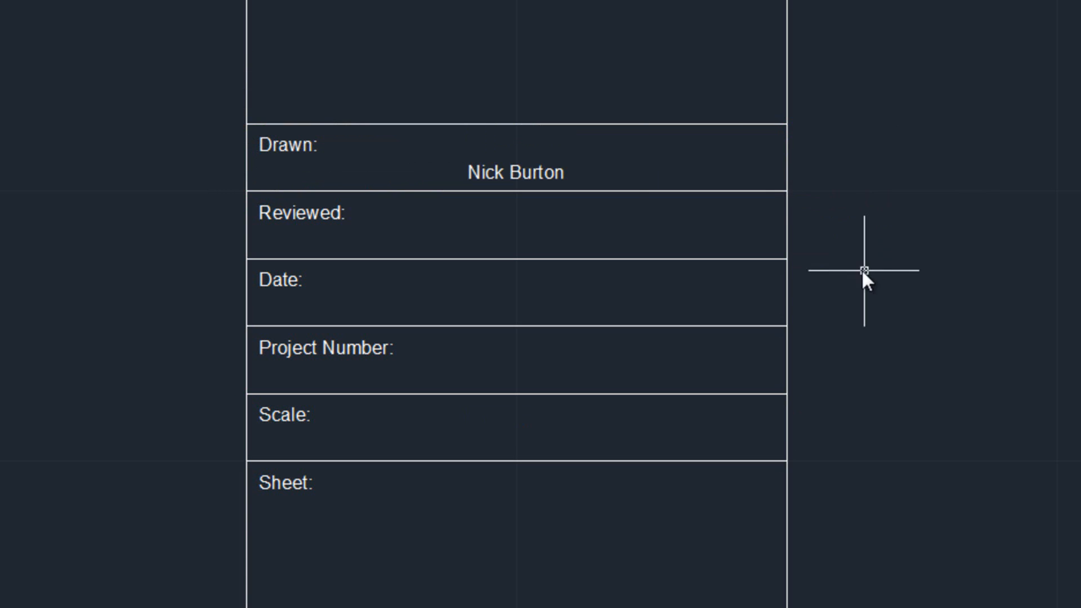
click(250, 165)
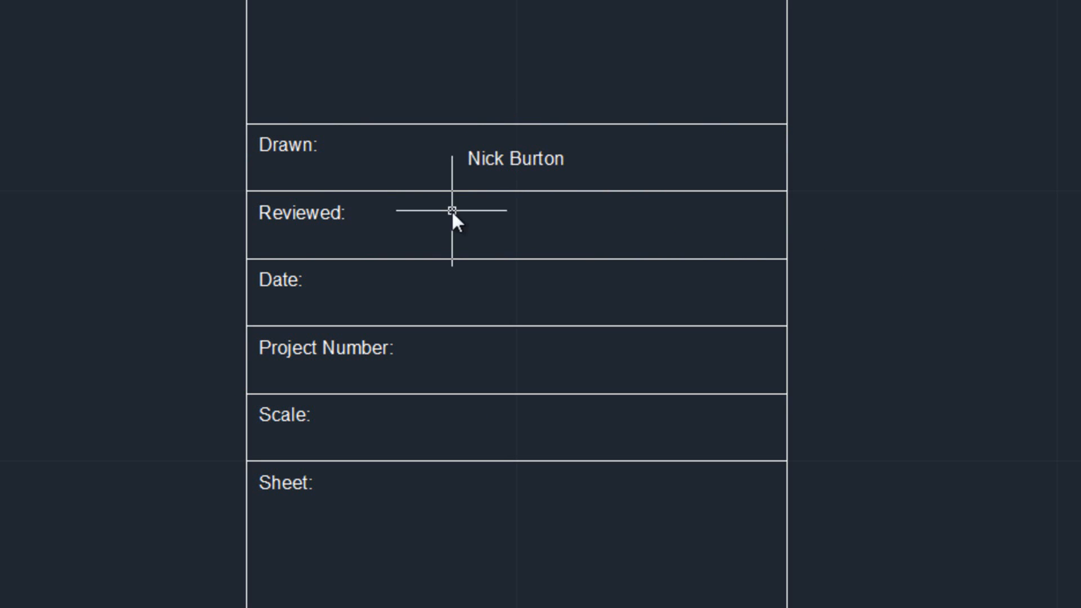
mouse_move(473, 231)
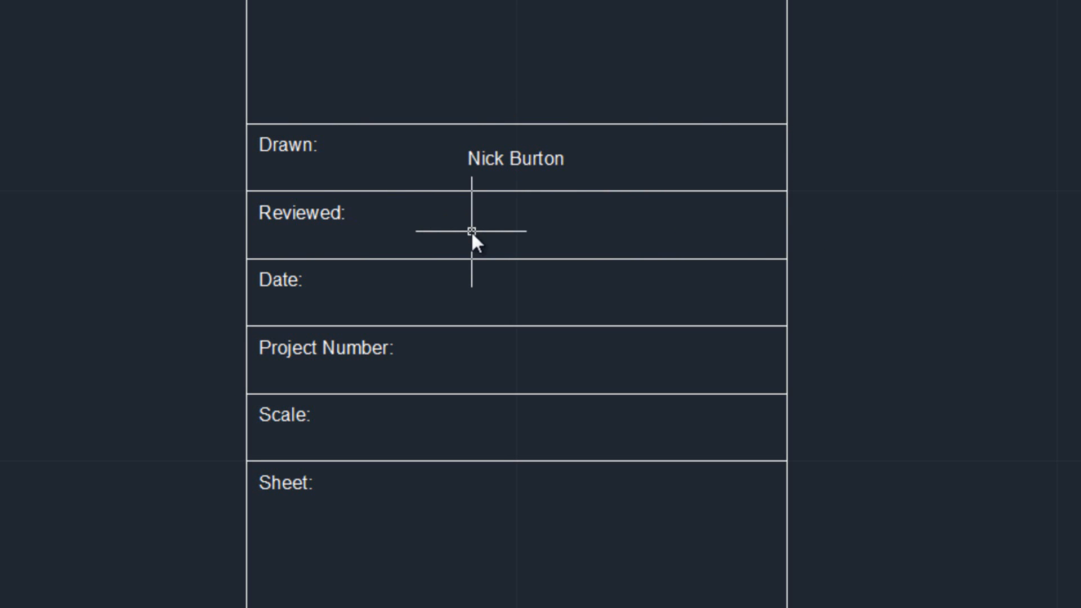
mouse_move(456, 223)
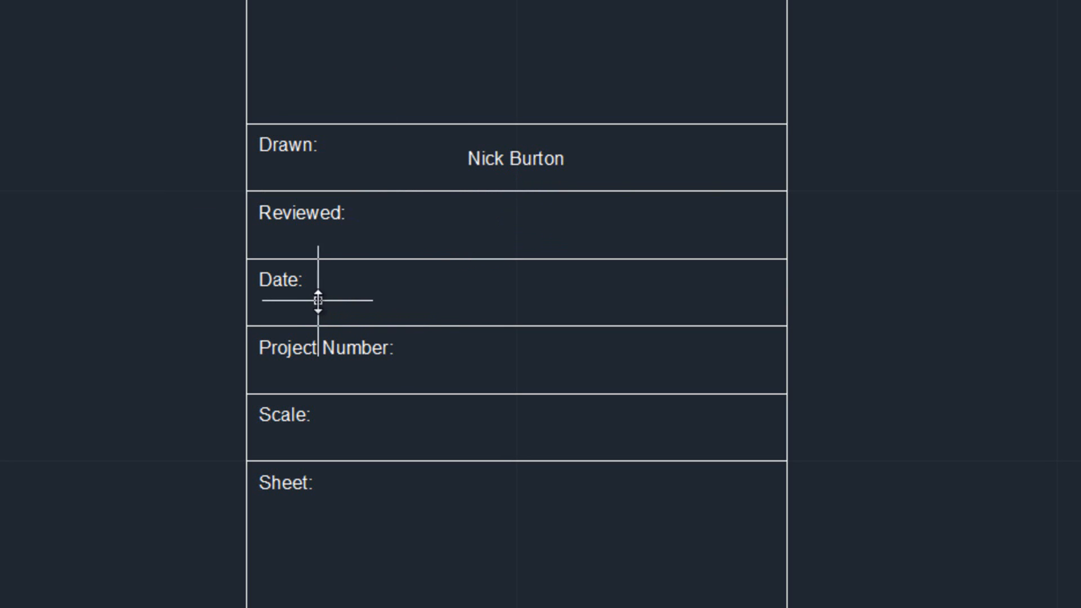
mouse_move(412, 293)
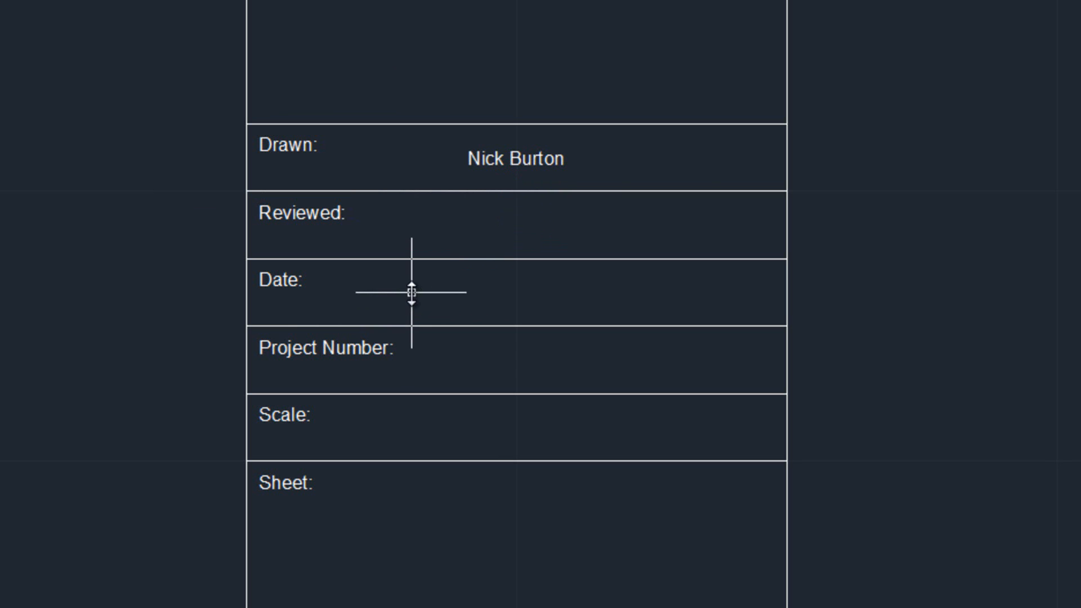
mouse_move(411, 292)
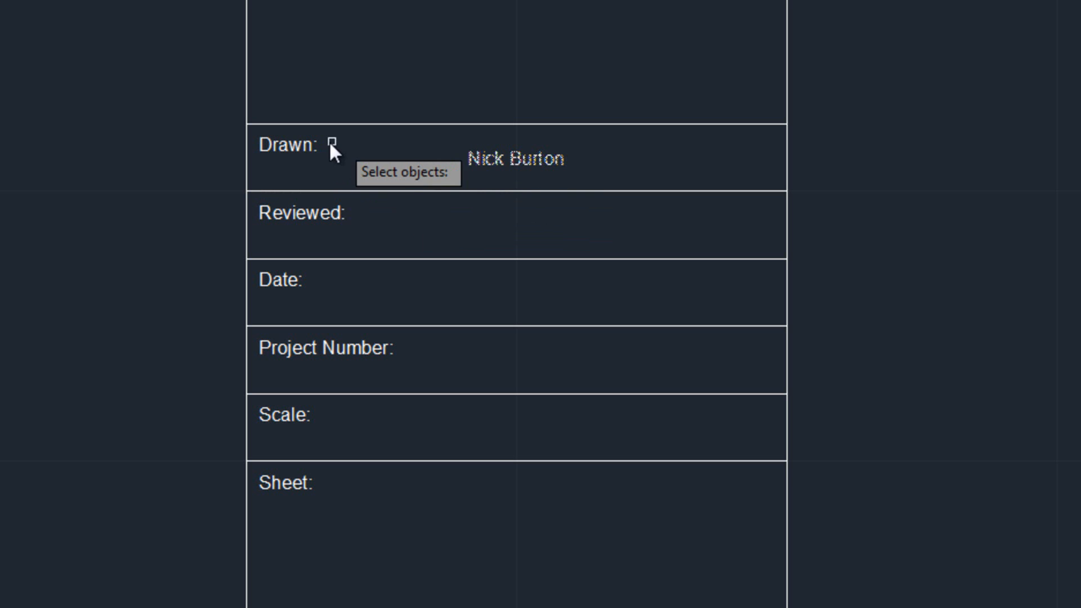
Copy the Burton text from the Drawn row corner into the Reviewed row
click(331, 147)
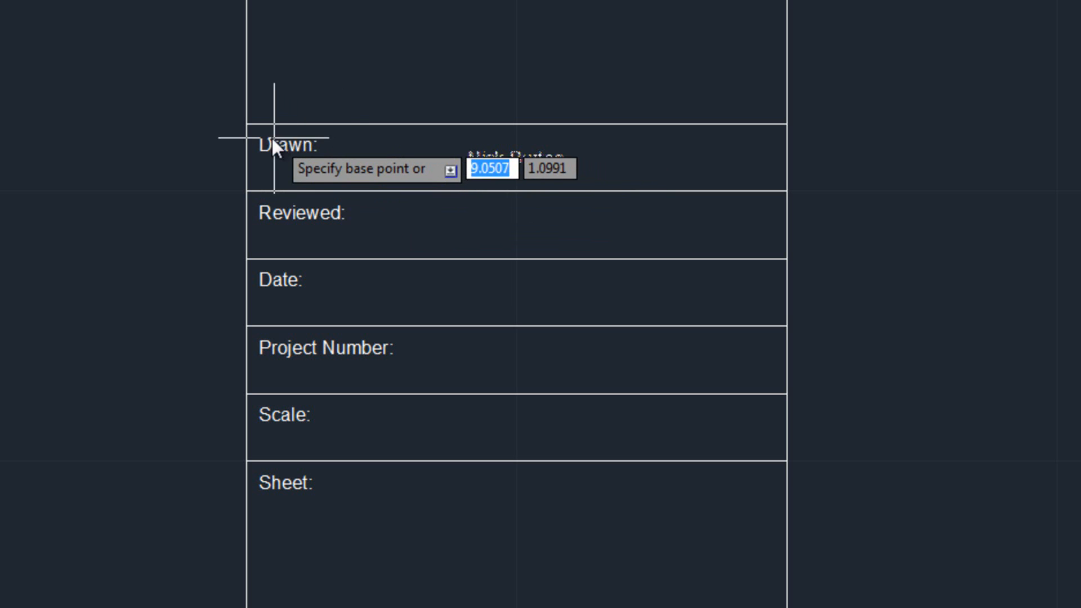
click(245, 125)
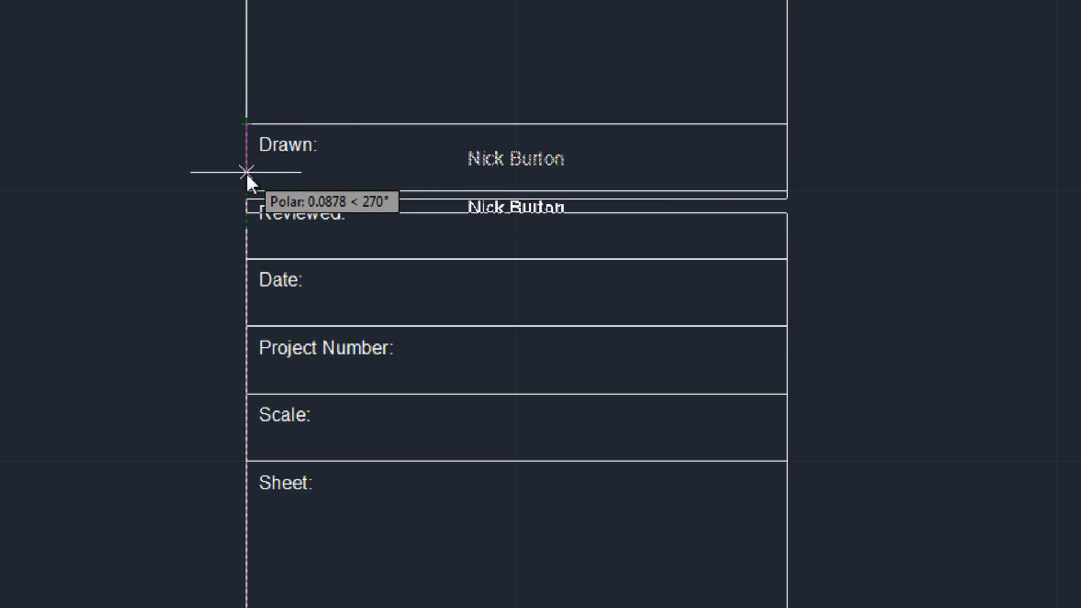
mouse_move(247, 192)
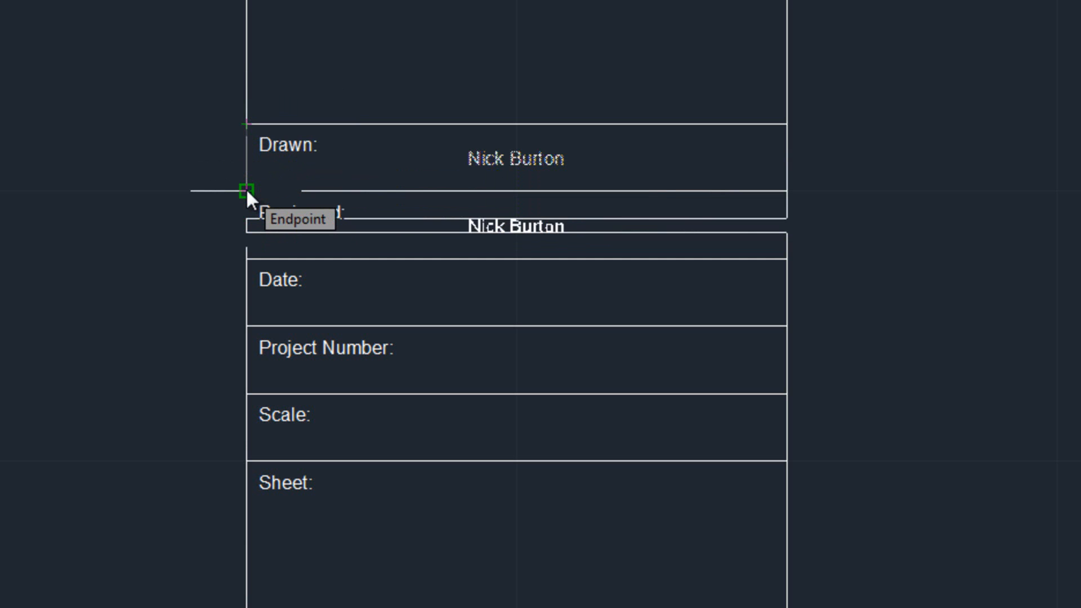
click(248, 191)
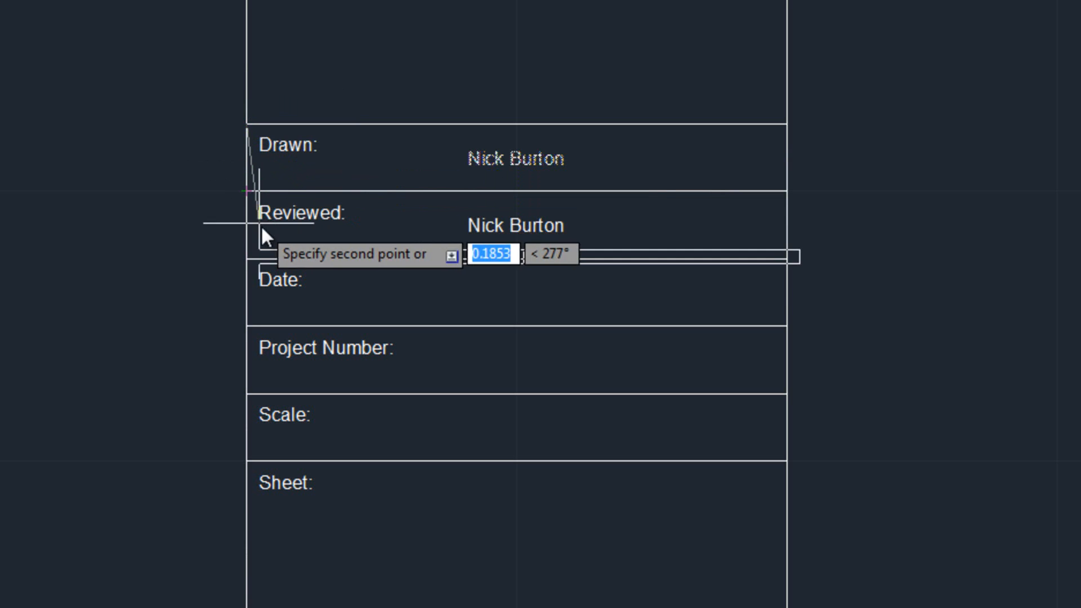
mouse_move(677, 257)
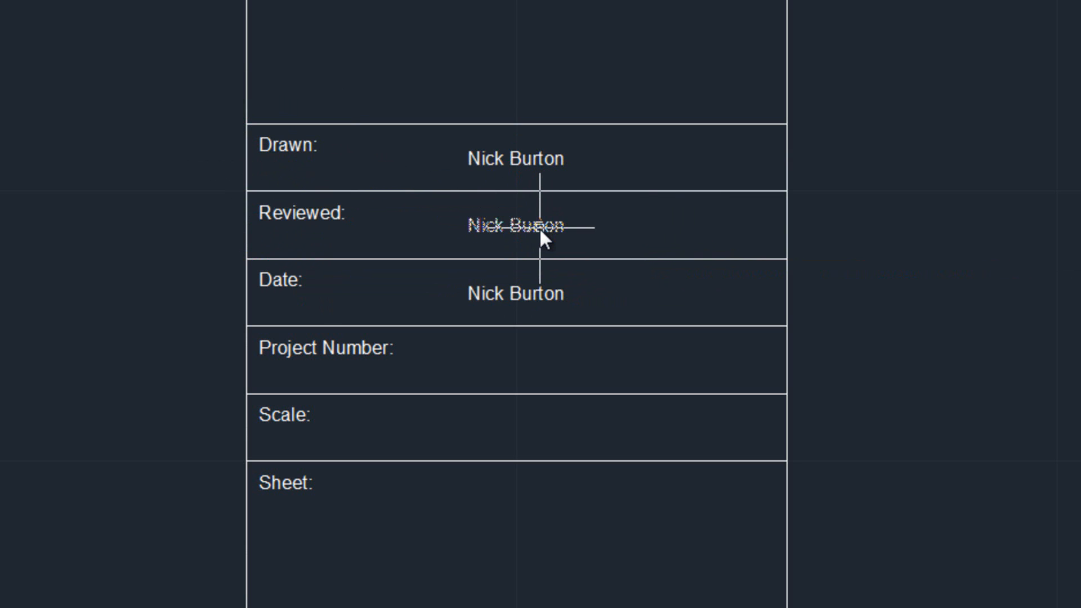
Replace the copied name in the Reviewed row with 'Dr. Gates'
double_click(515, 225)
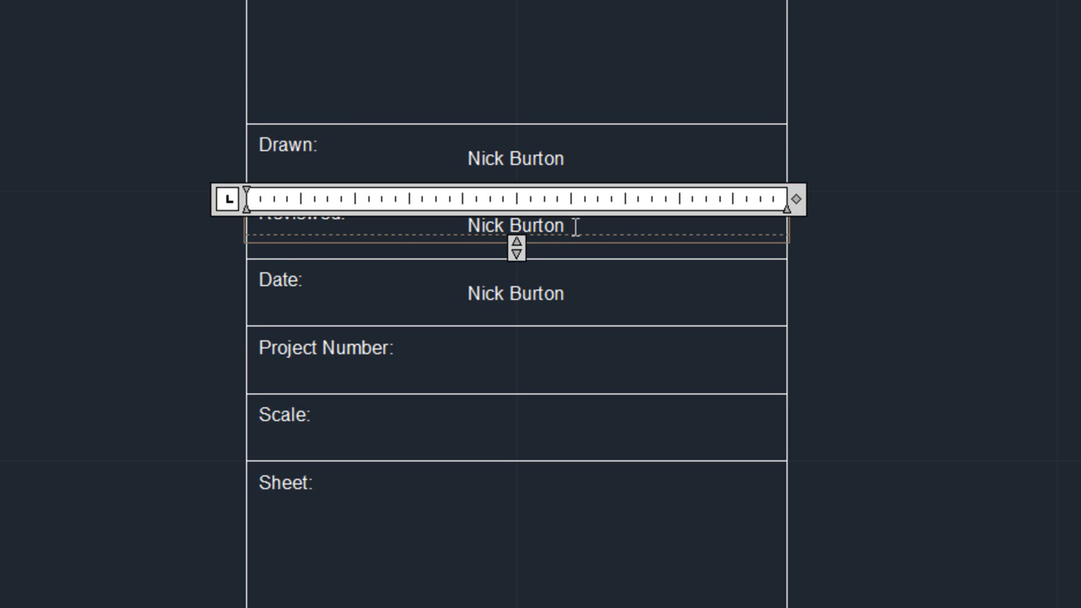
double_click(515, 225)
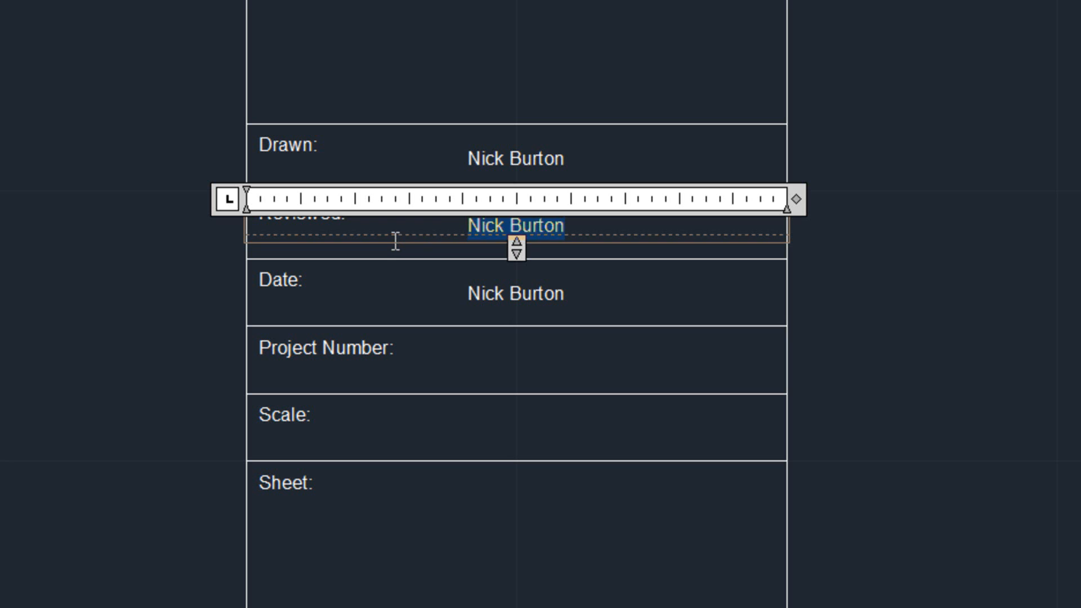
text(Dr. G)
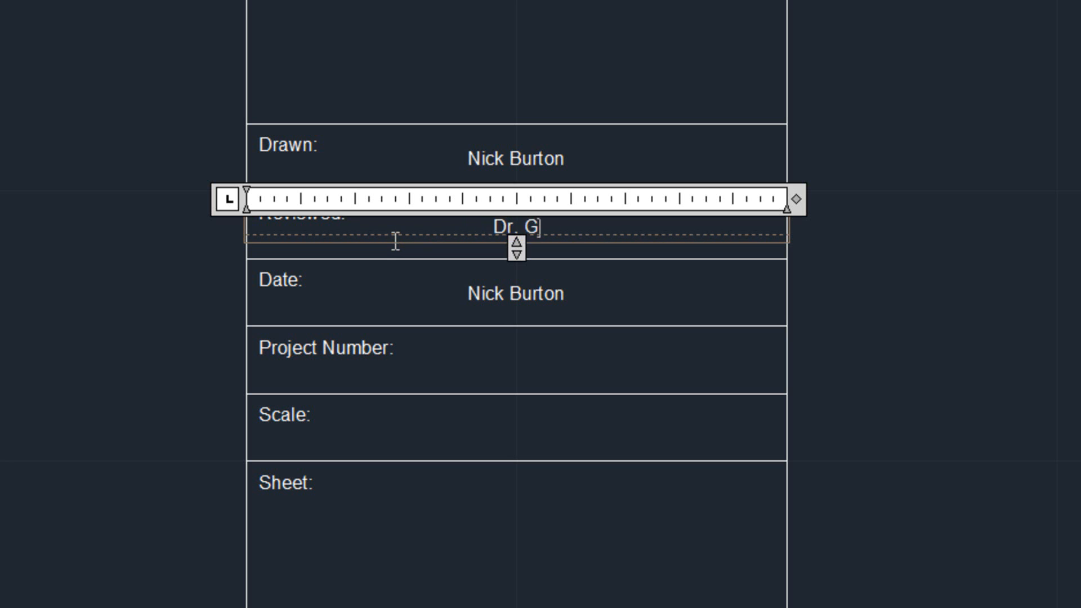
text(ates)
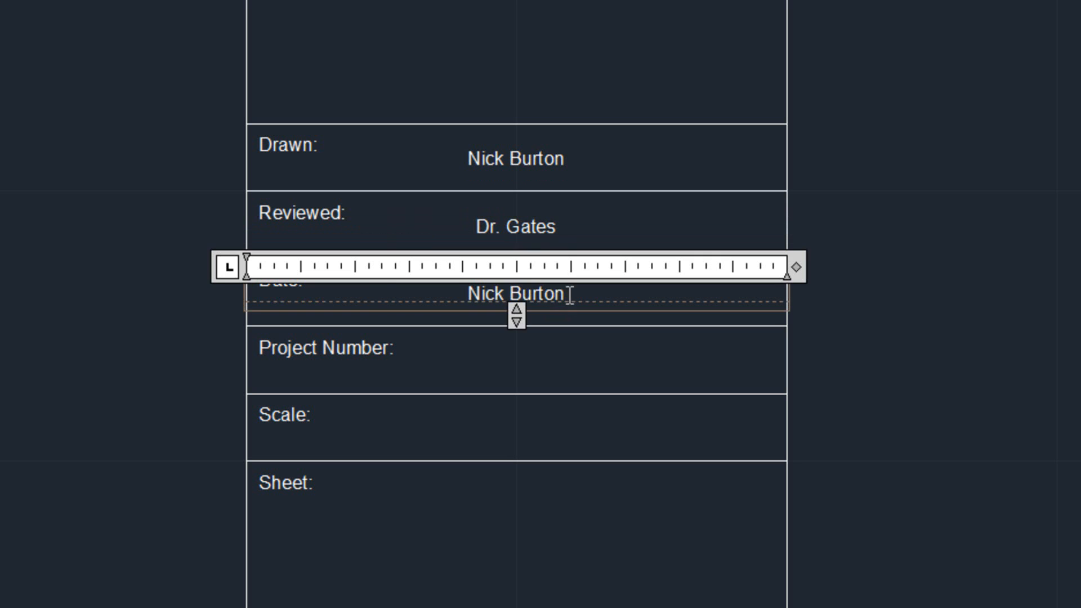
Change the Date row text to read April 3, 2012
double_click(514, 294)
text(April)
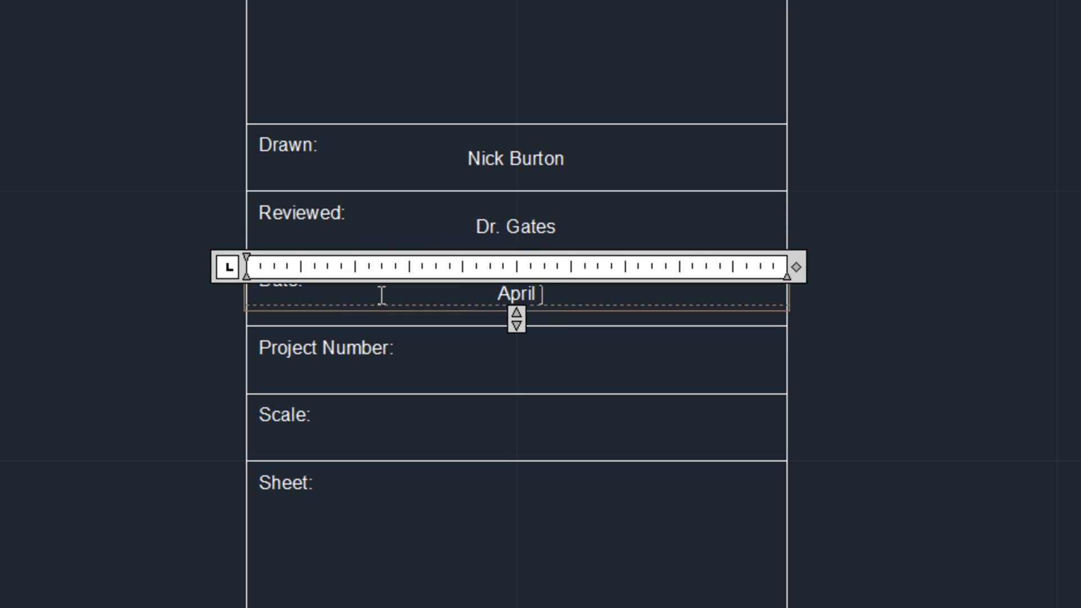
text(3, 20)
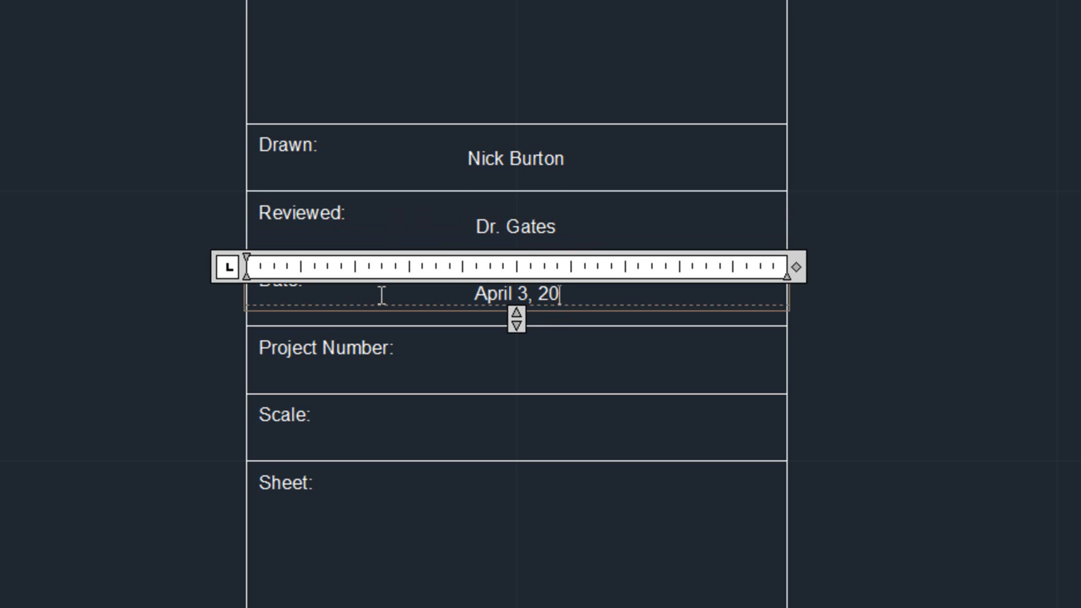
text(12)
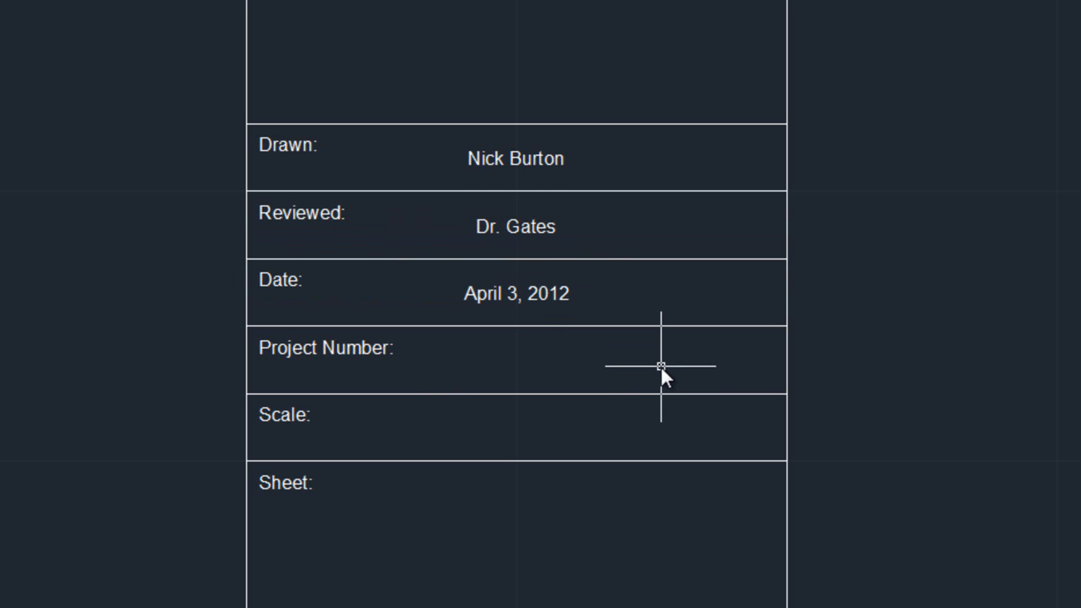
mouse_move(648, 359)
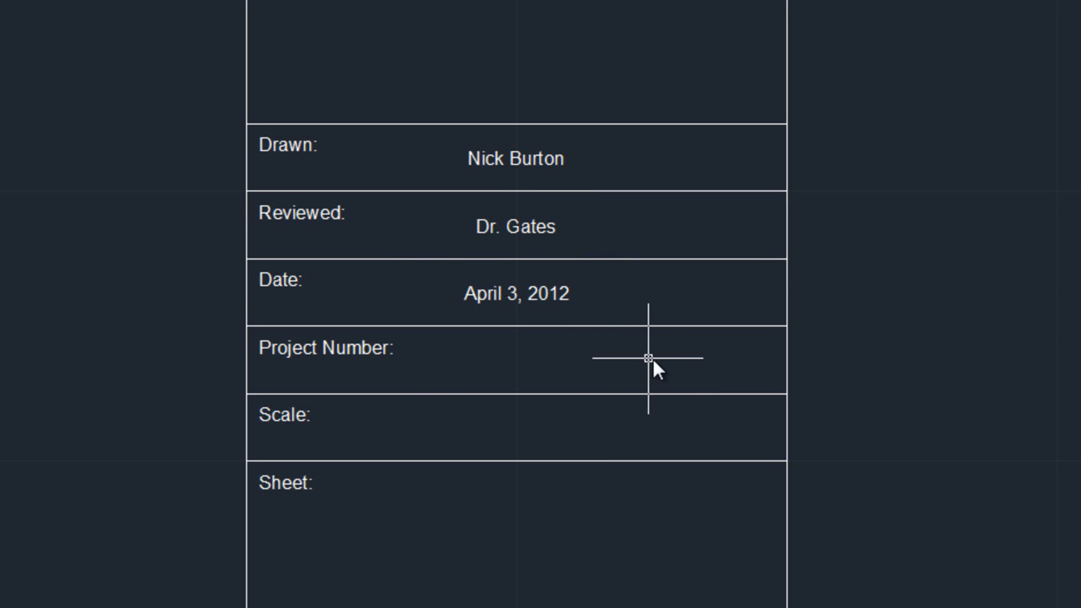
Type 'Residential House' as multiline text beside the title block
scroll(down, 3)
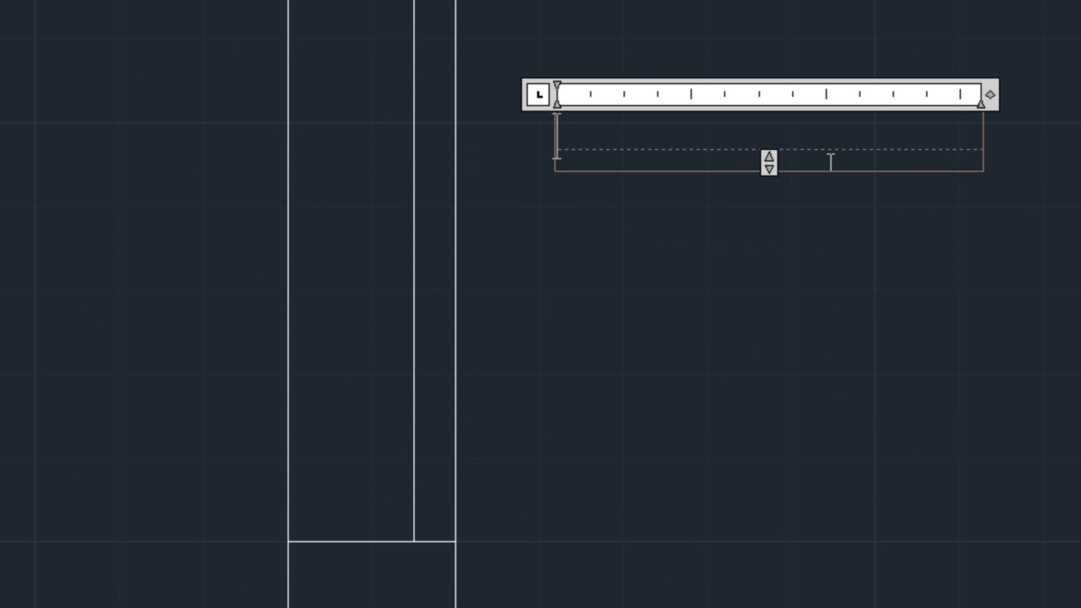
text(Residen)
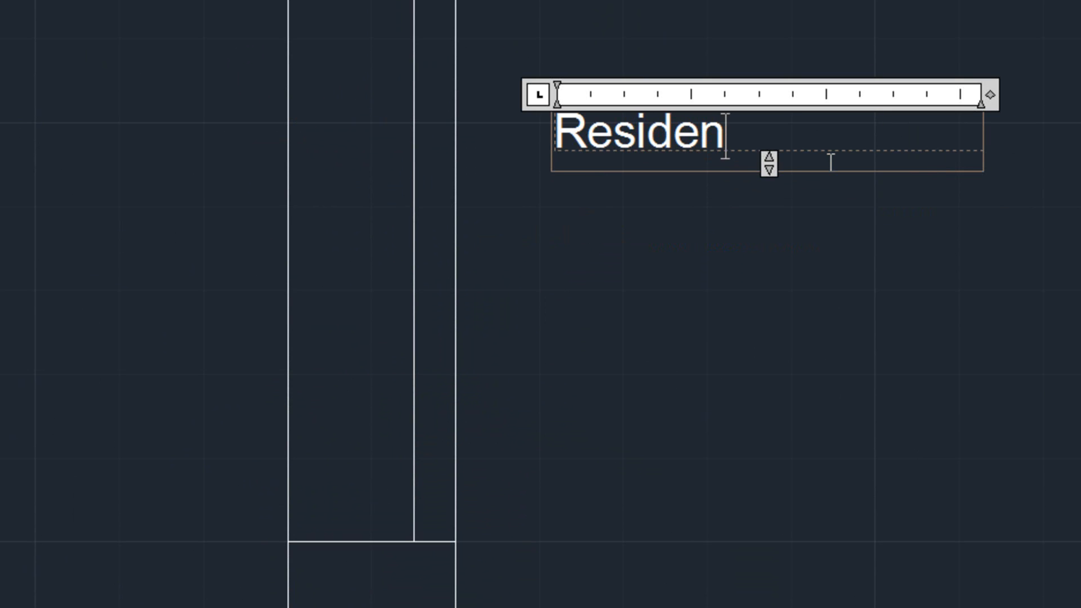
text(tial H)
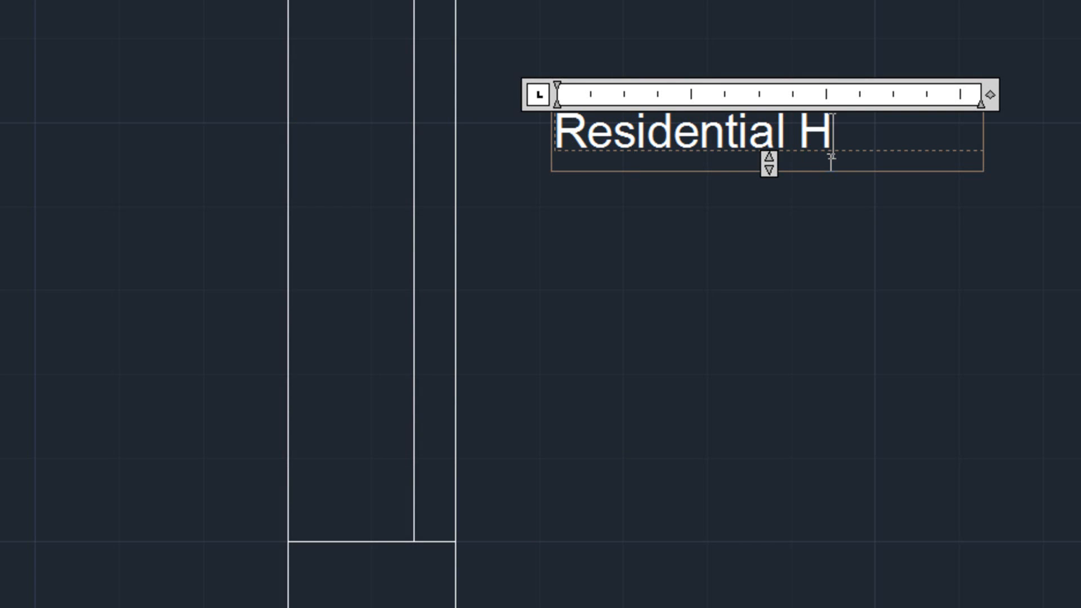
text(ouse)
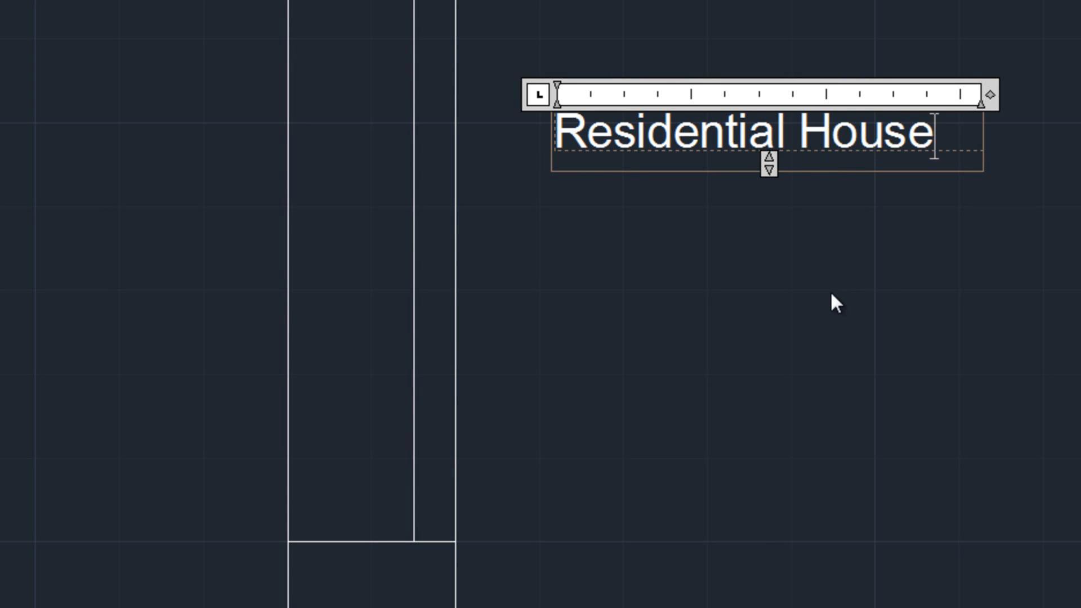
click(589, 148)
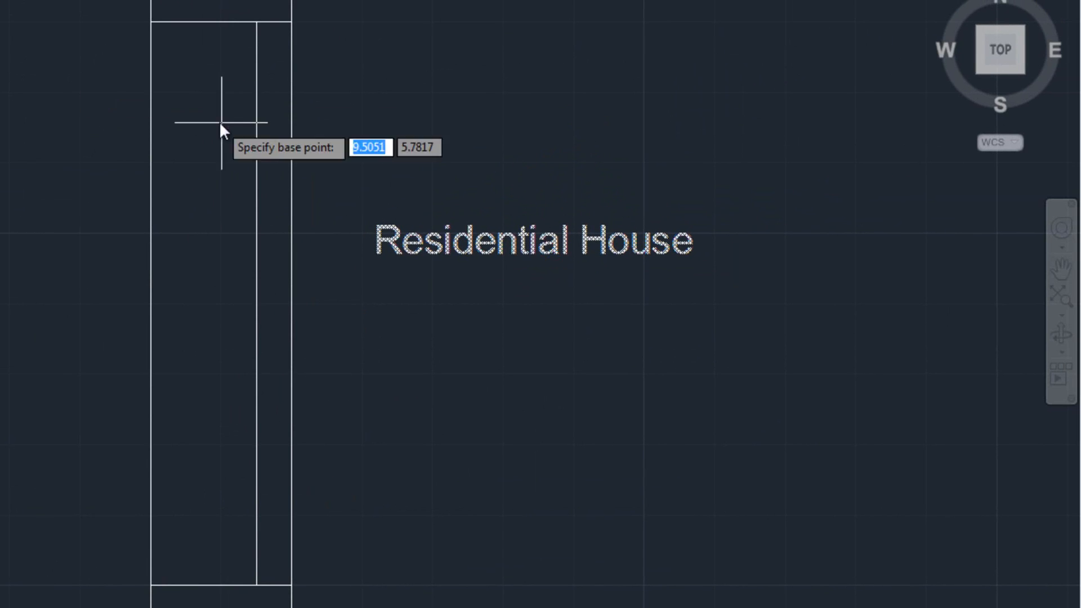
Pick the base point to move the Residential House title into the side strip
click(221, 130)
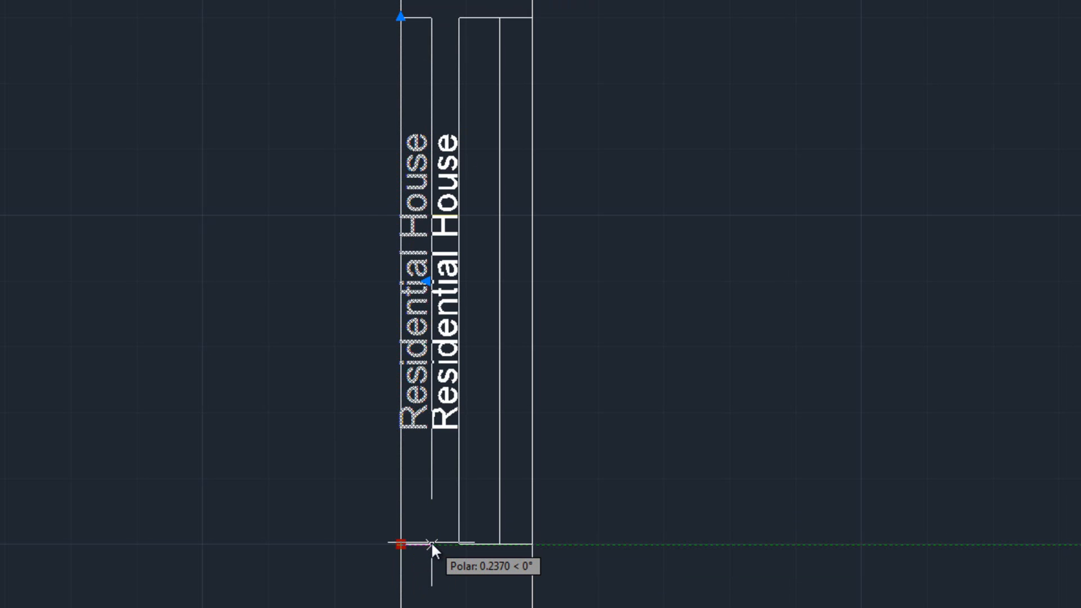
mouse_move(434, 544)
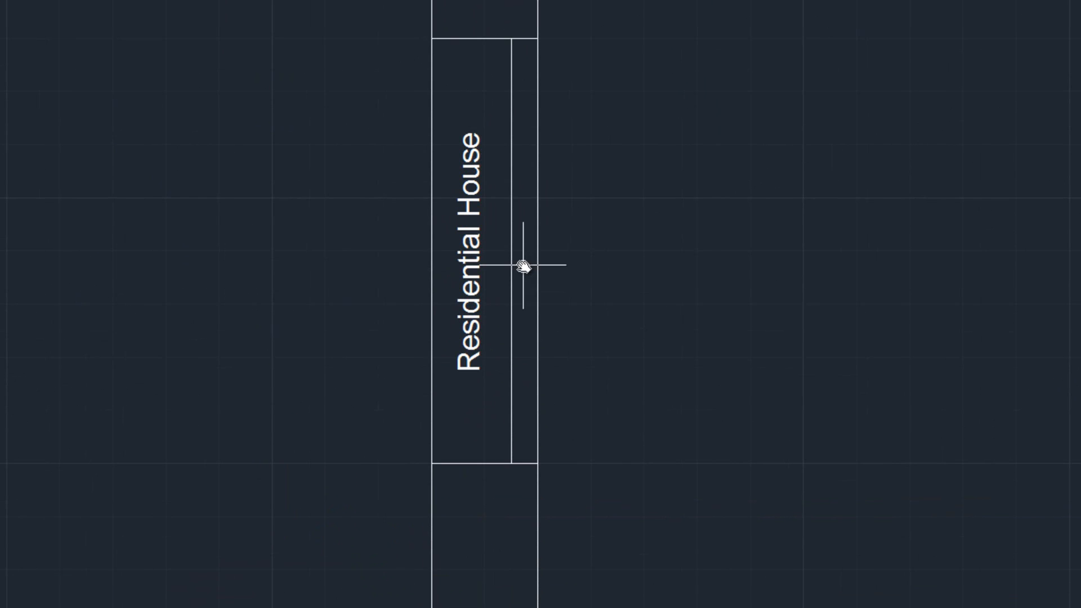
mouse_move(526, 345)
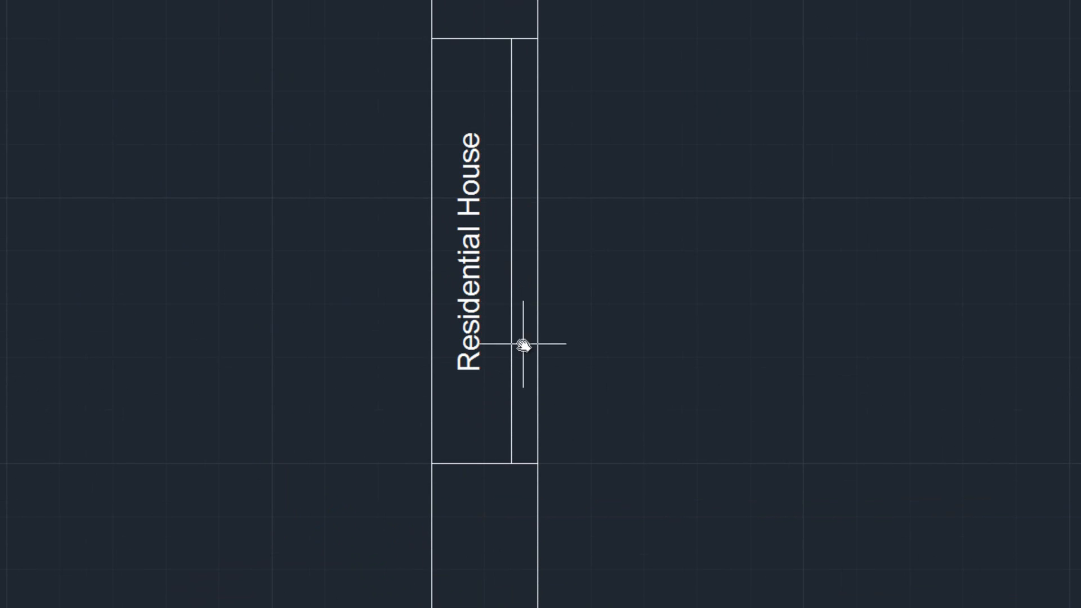
mouse_move(528, 169)
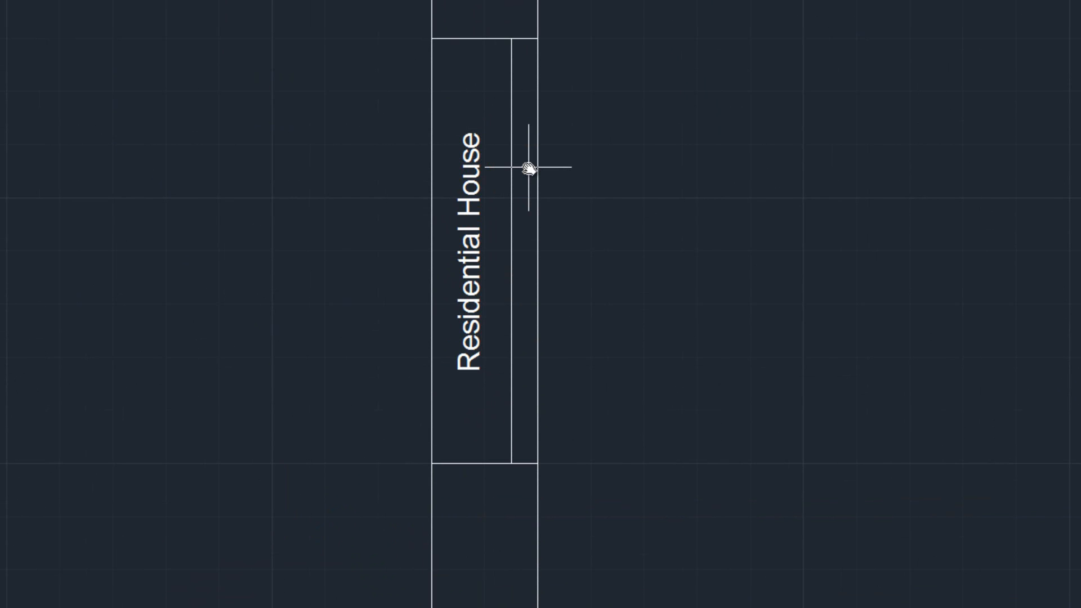
mouse_move(529, 192)
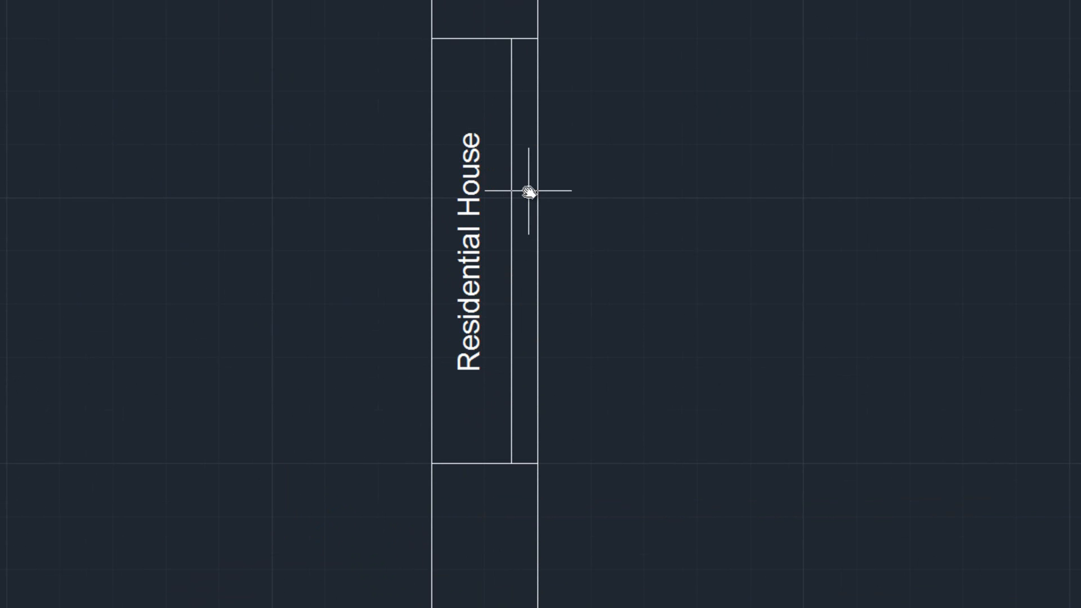
mouse_move(555, 172)
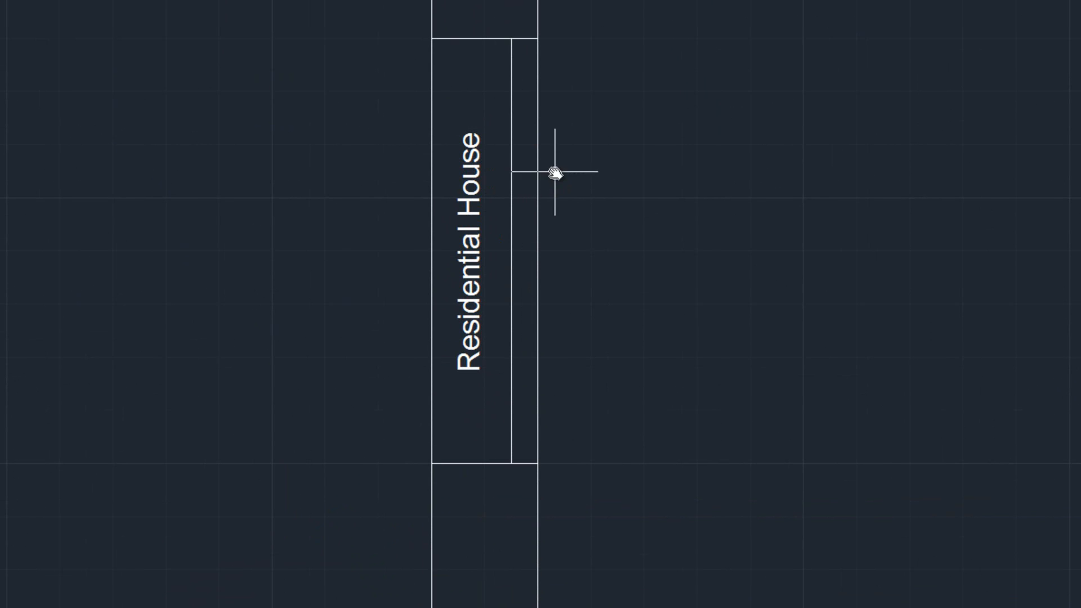
mouse_move(524, 276)
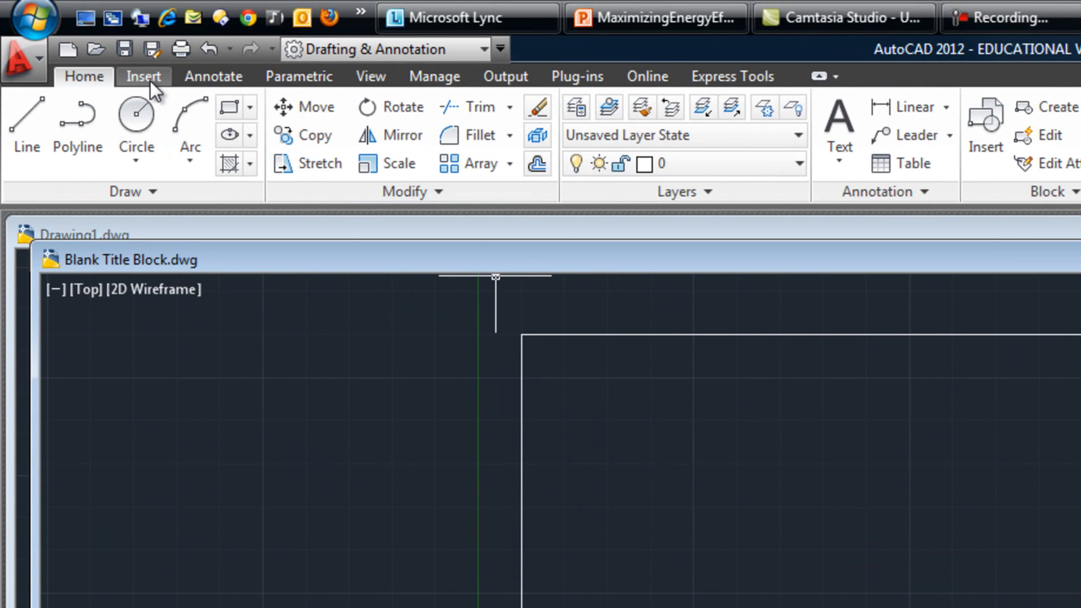
Start Write Block and window-select the 35 title block objects for export
click(144, 76)
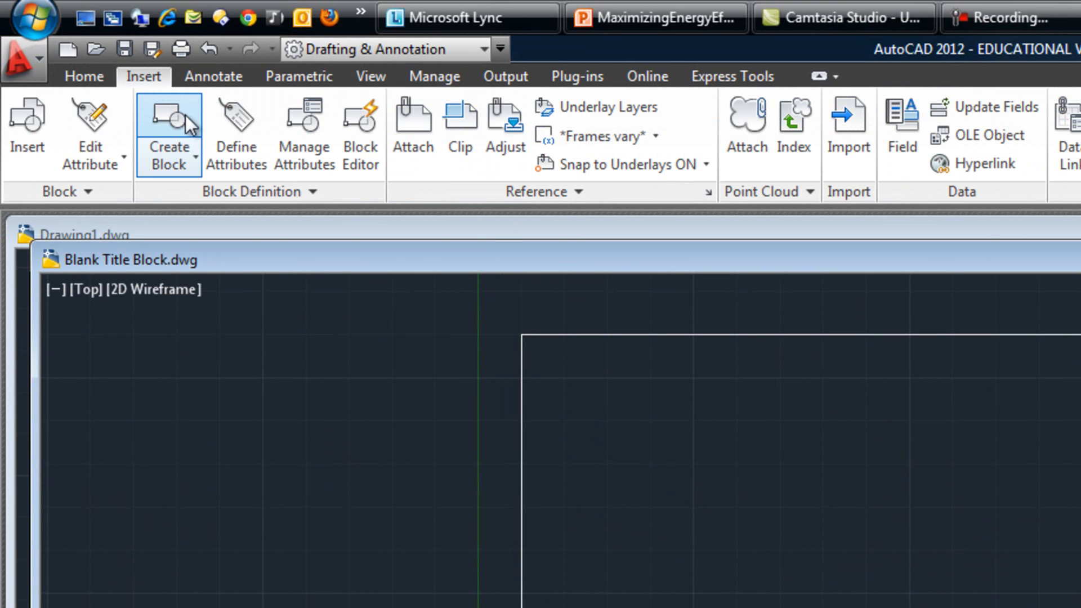
mouse_move(236, 128)
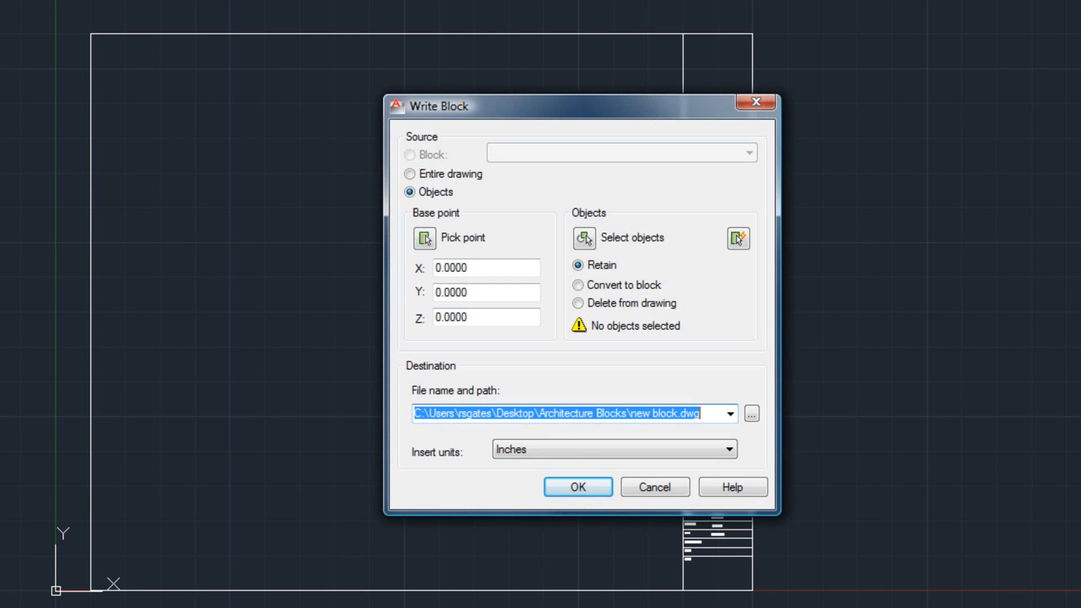
mouse_move(21, 54)
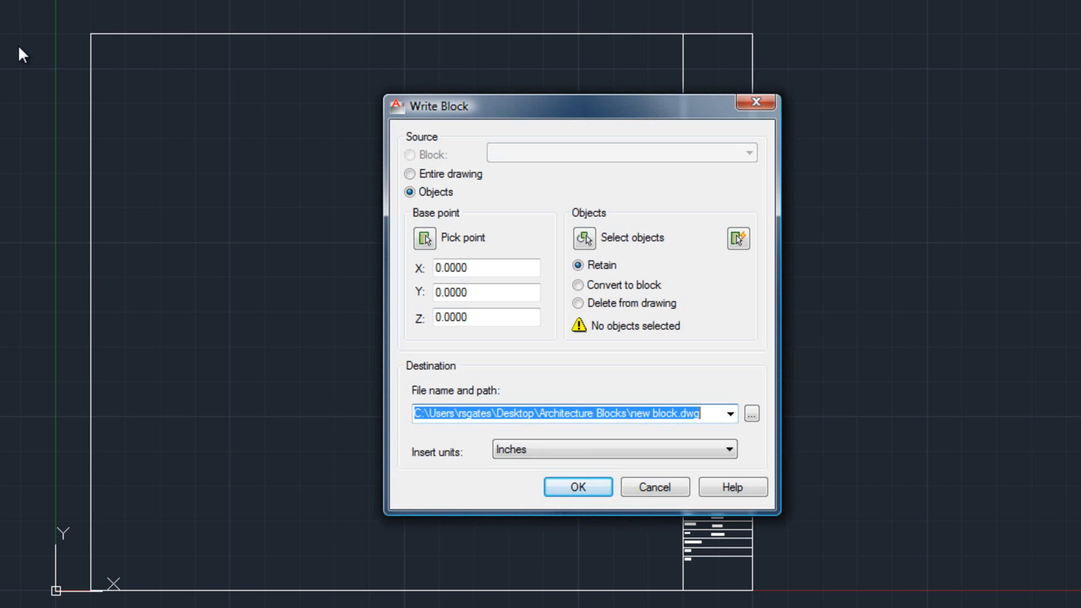
mouse_move(86, 84)
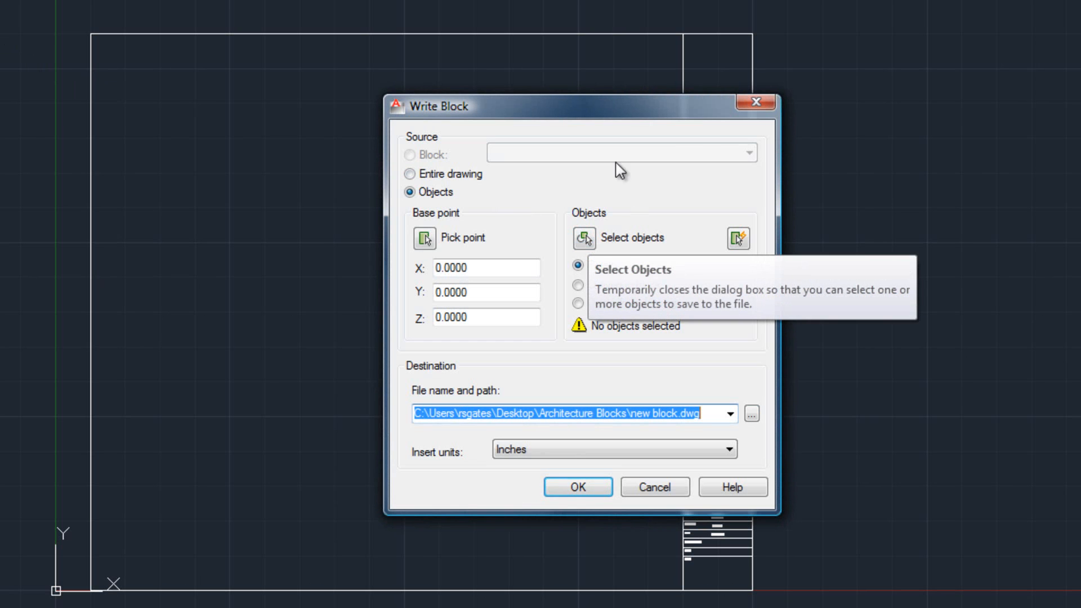
mouse_move(602, 225)
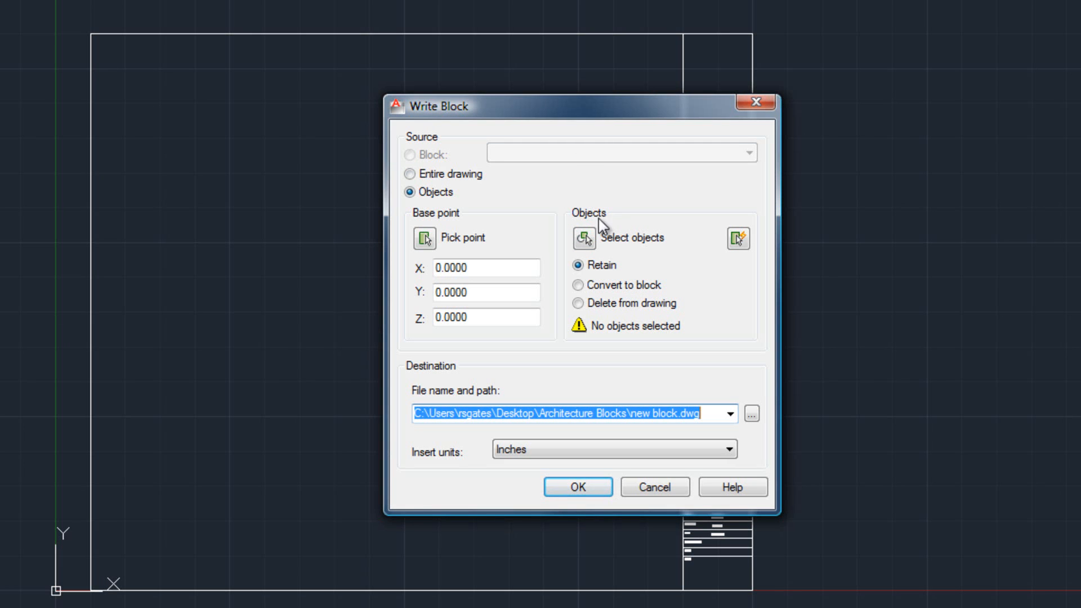
click(583, 237)
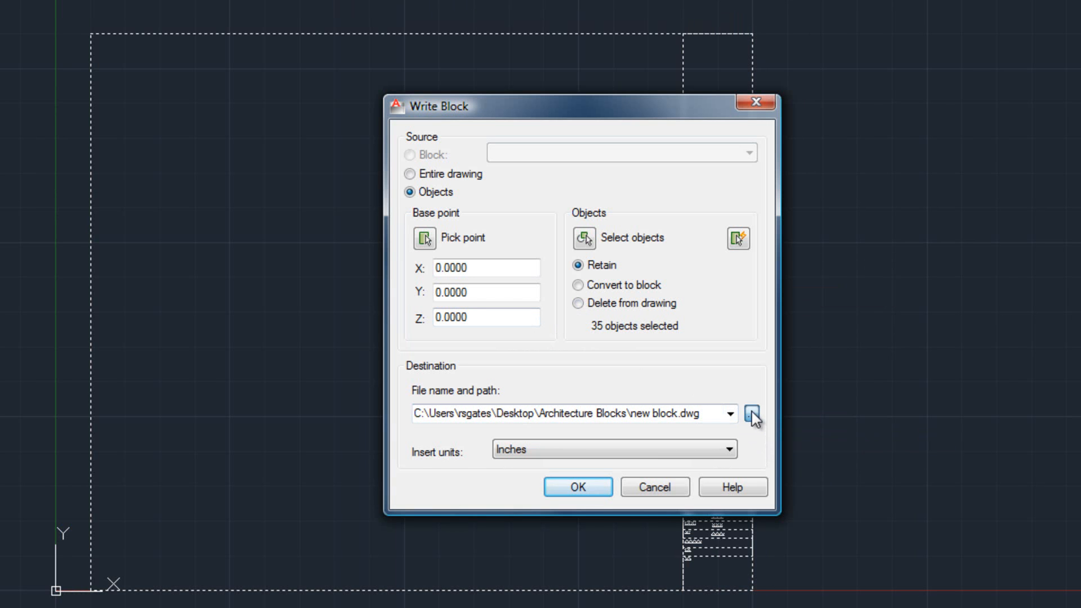
Write the title block out as 'Residential House' in the Architecture Blocks folder
click(751, 414)
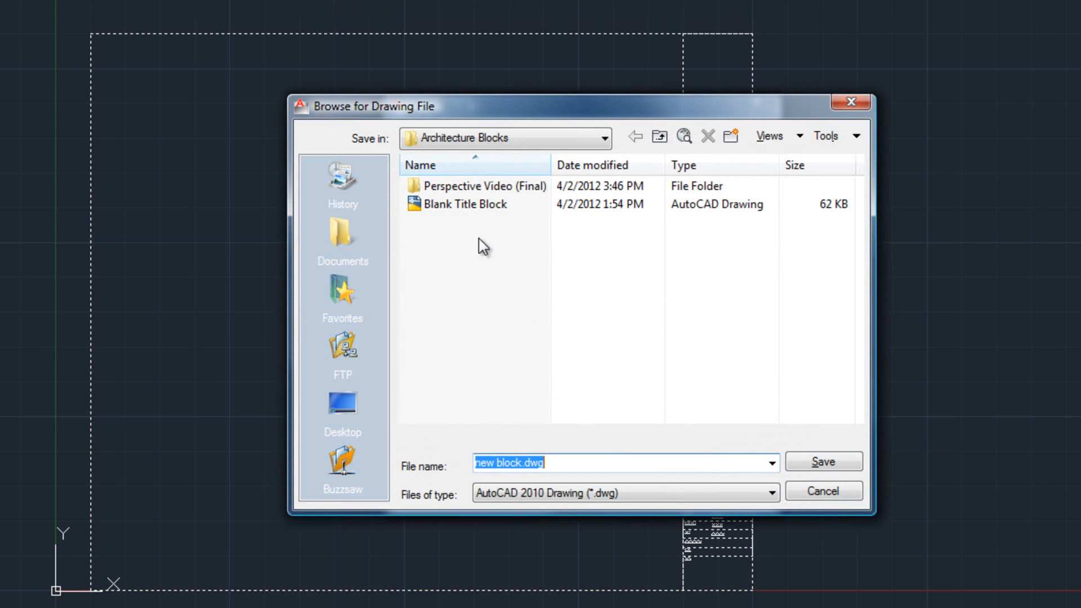
mouse_move(607, 450)
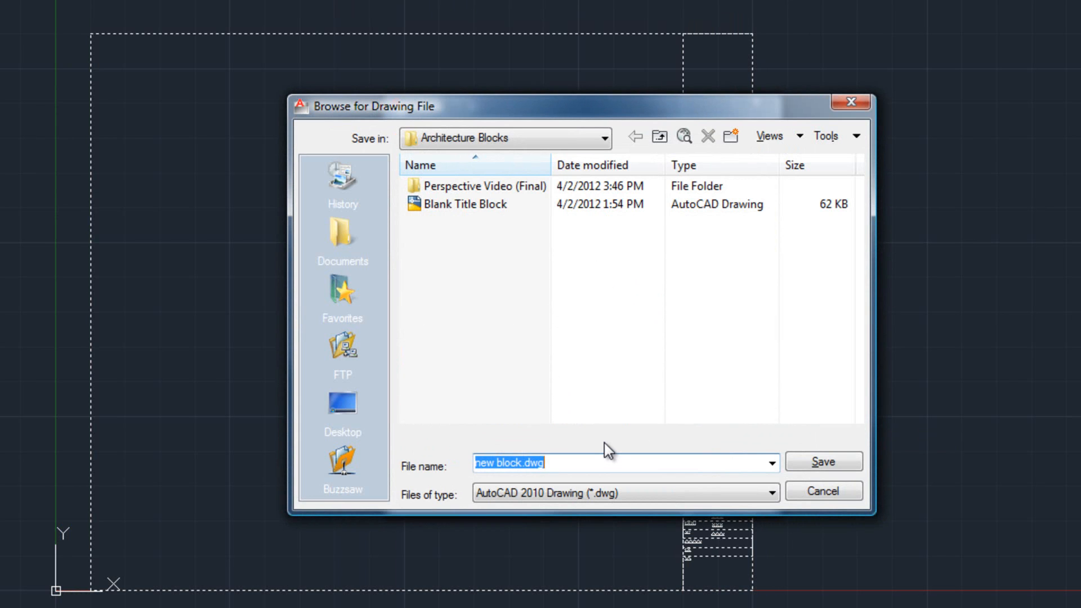
text(Residential)
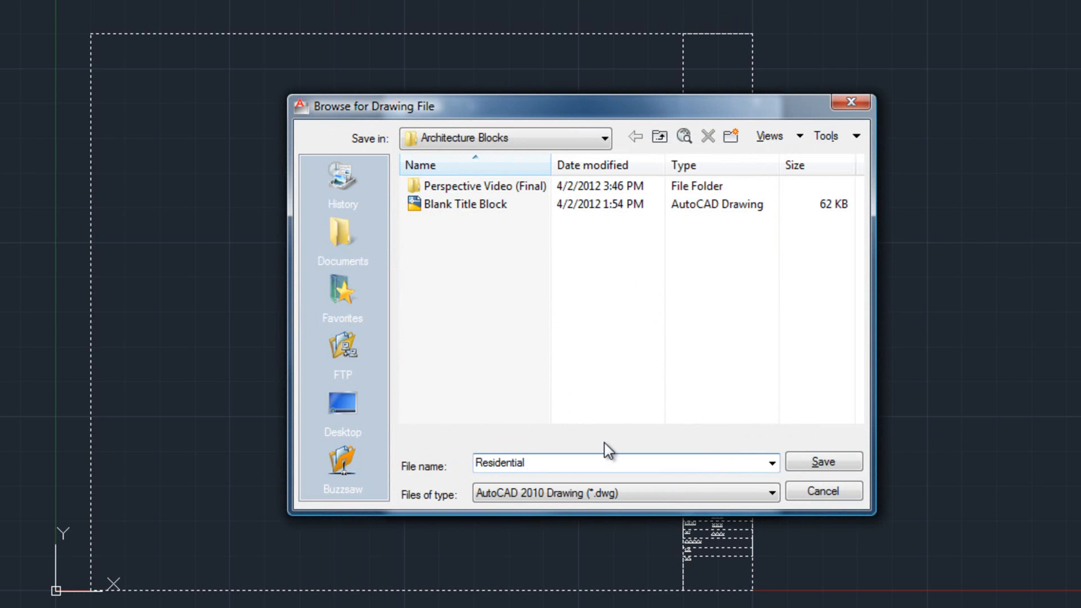
text(Ho)
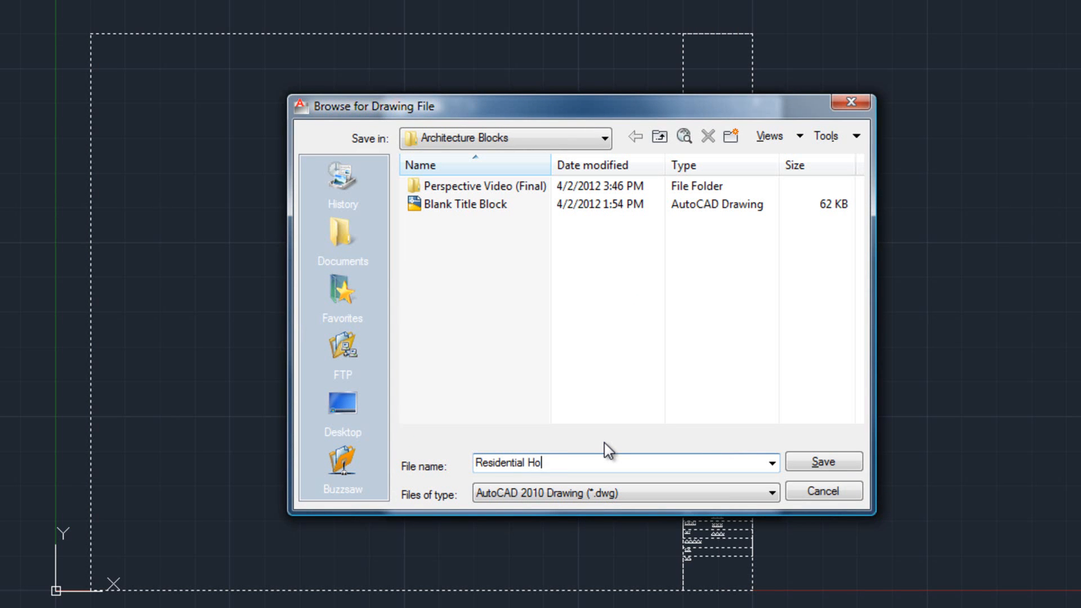
text(use)
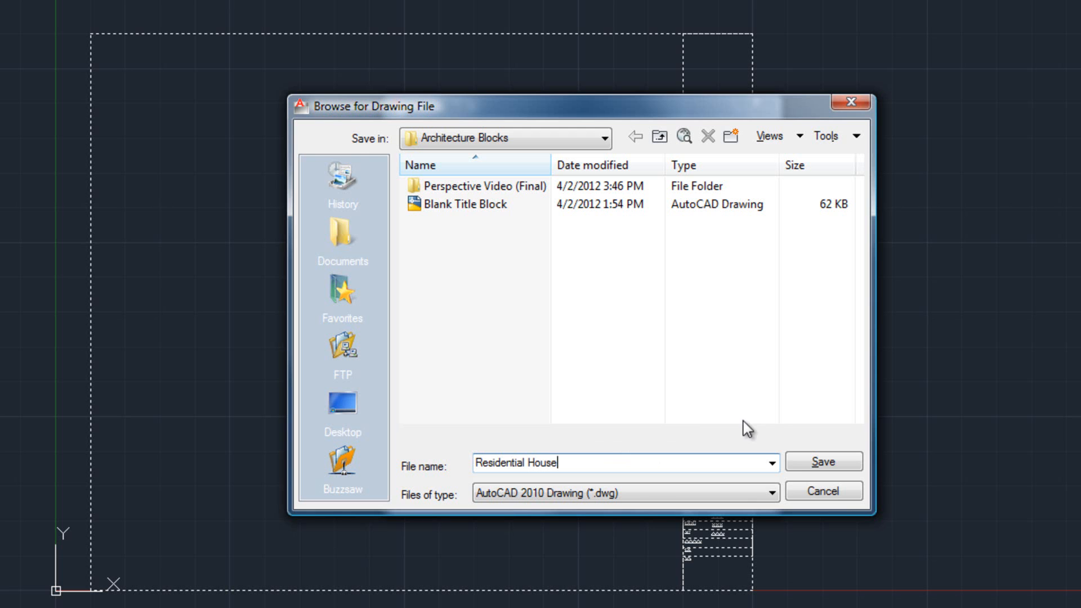
click(821, 461)
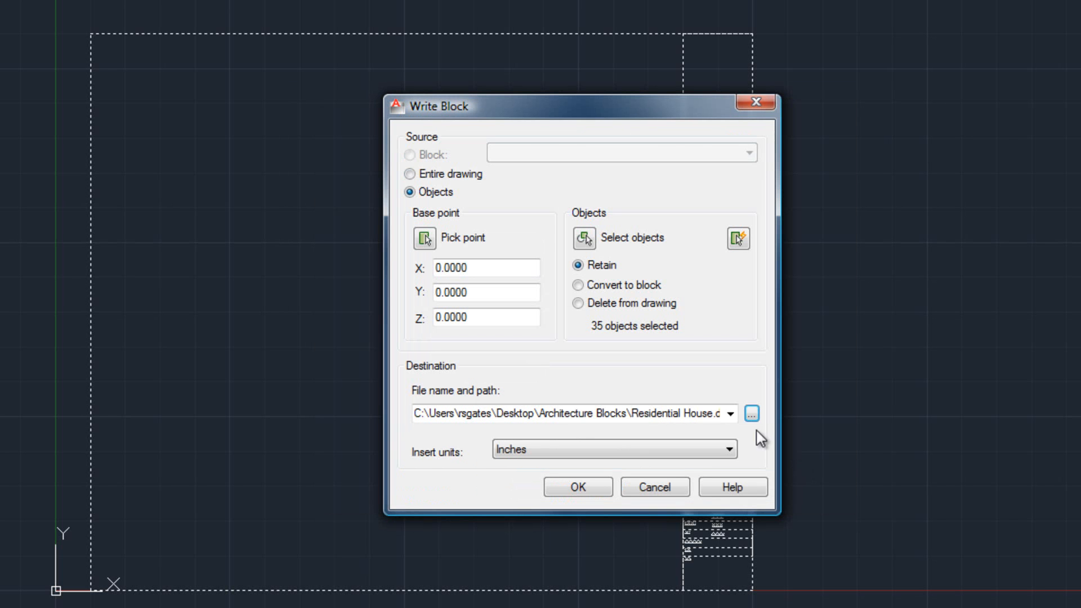
click(577, 487)
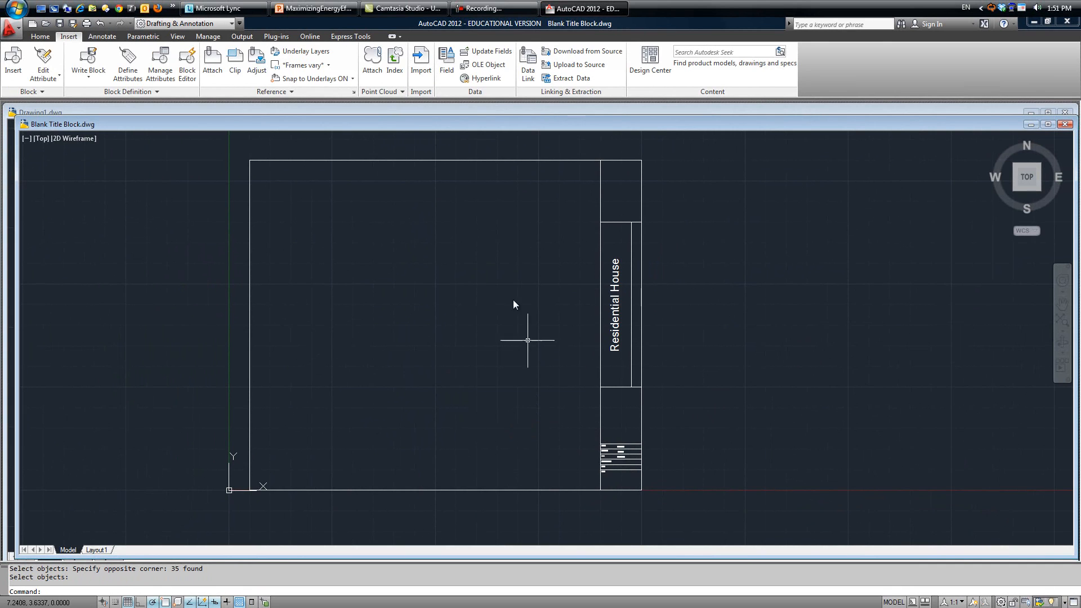
mouse_move(560, 322)
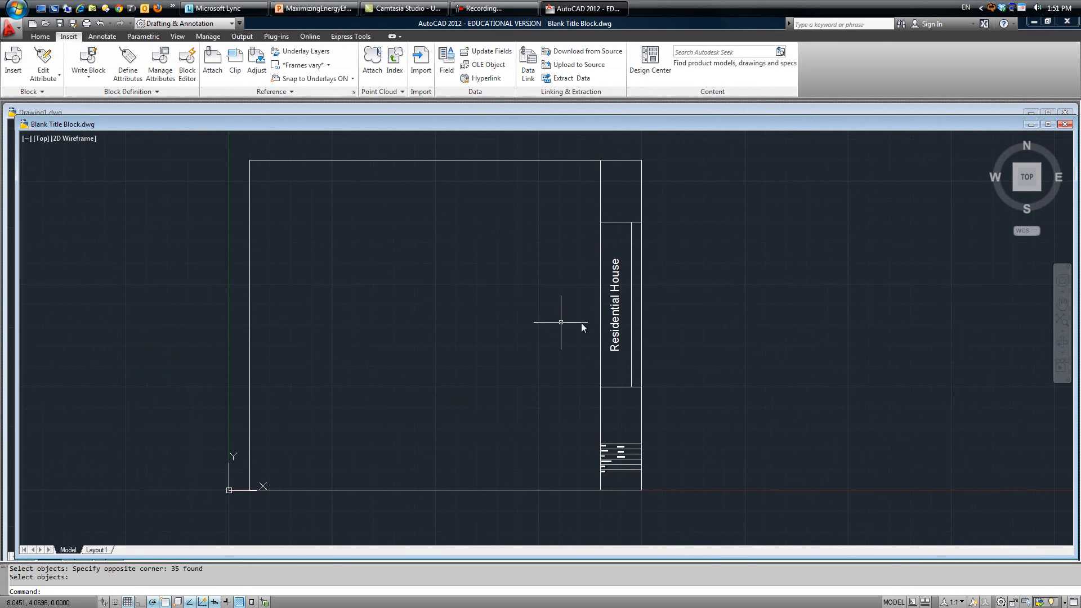
mouse_move(931, 135)
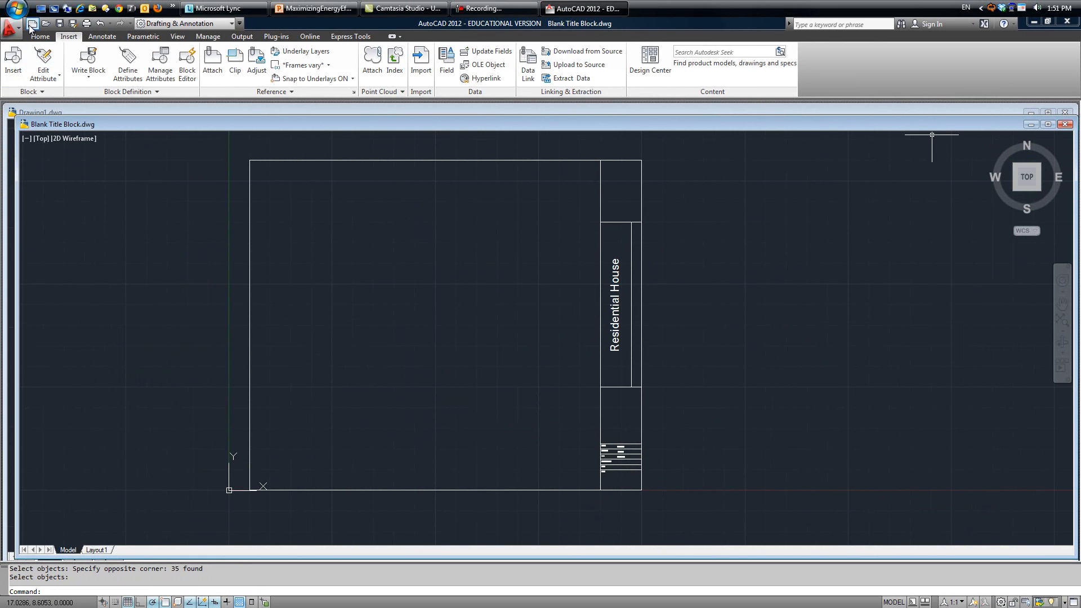
Create a new drawing from acad.dwt and maximize its window
click(32, 23)
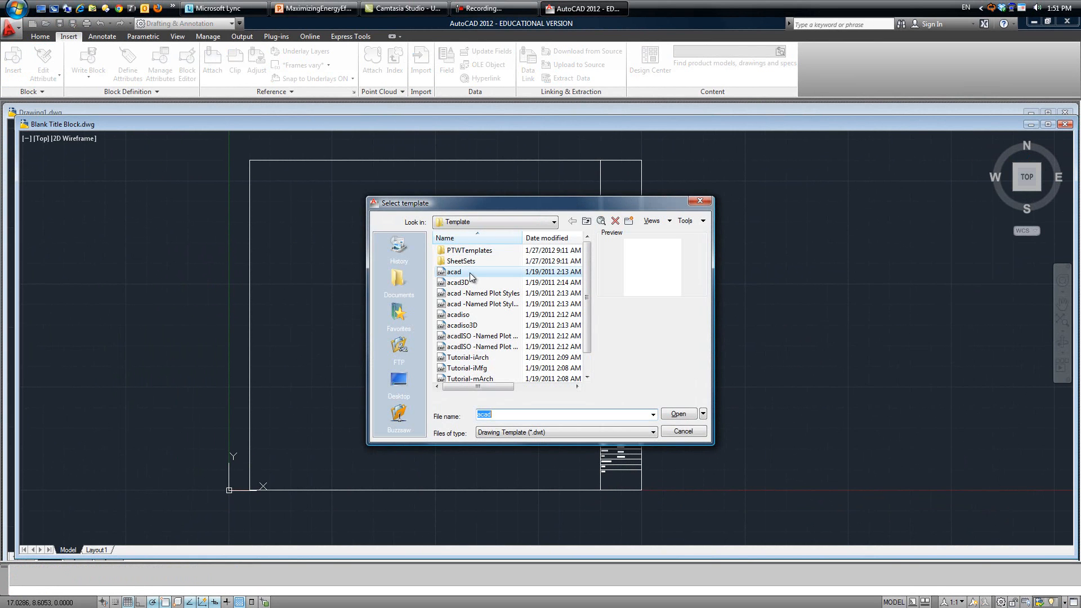
click(677, 413)
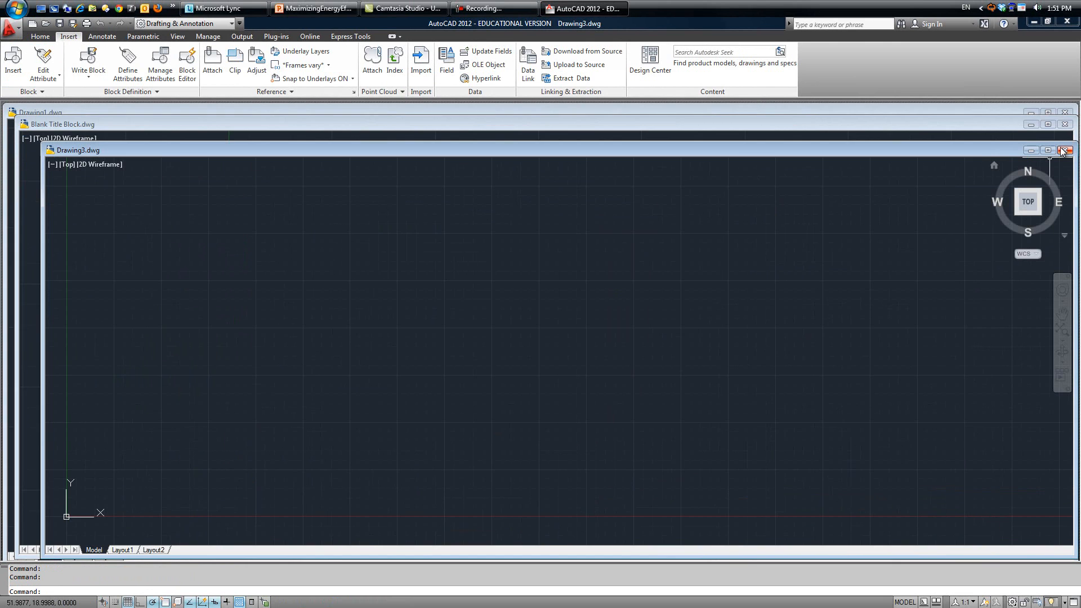
click(1048, 150)
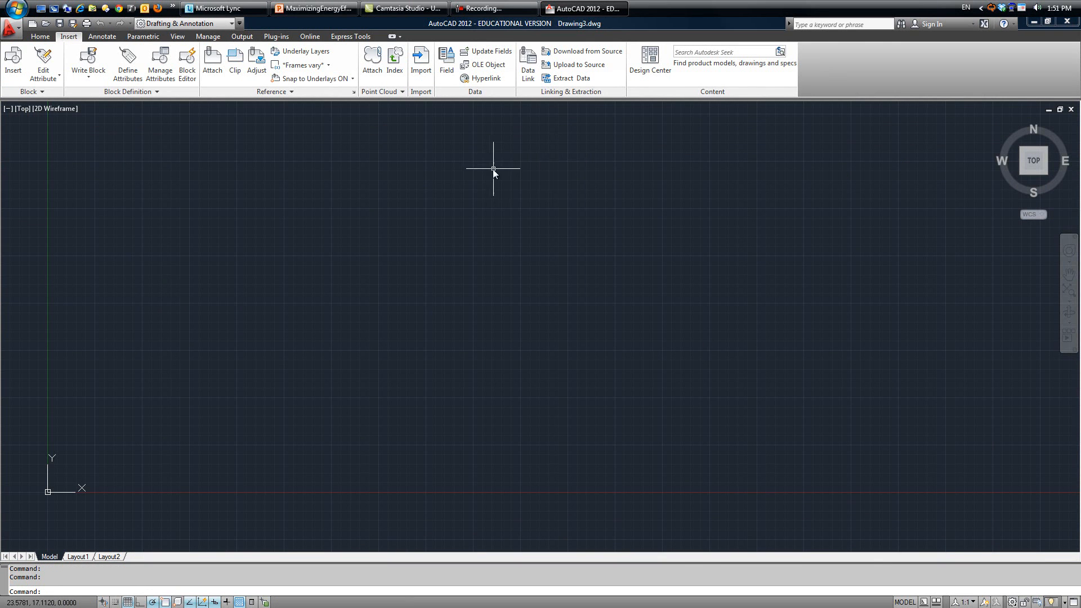
Draw a circle and enclose it with a rectangle
click(39, 37)
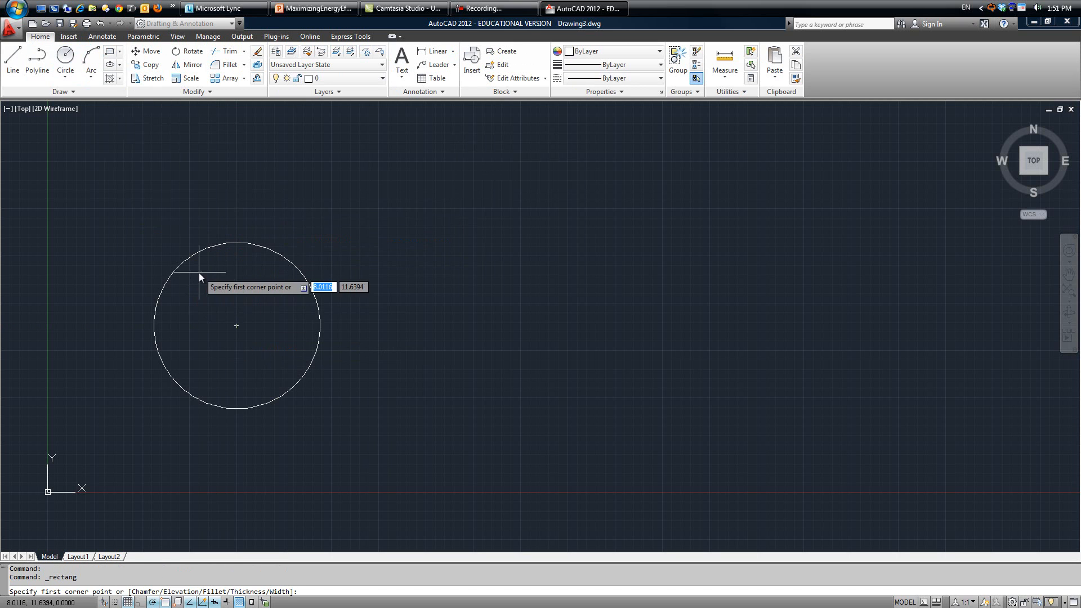
click(200, 276)
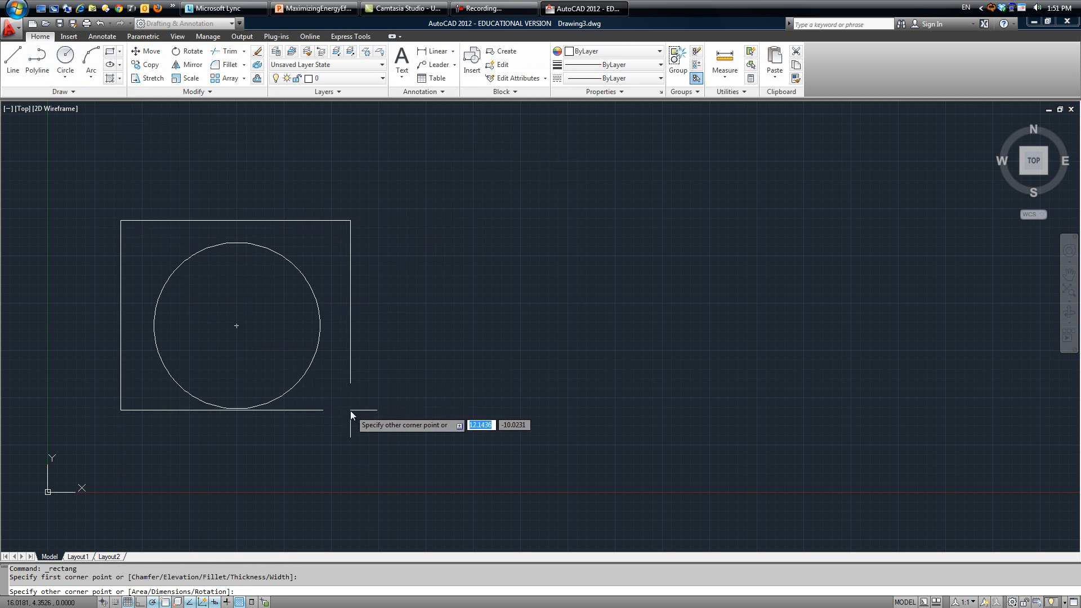
click(350, 306)
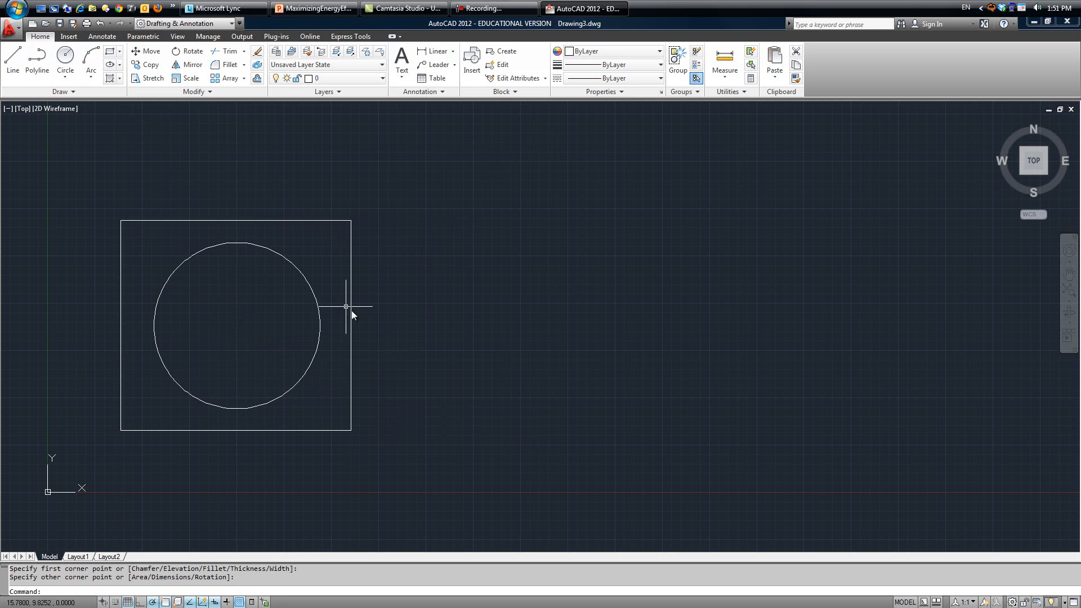
mouse_move(147, 547)
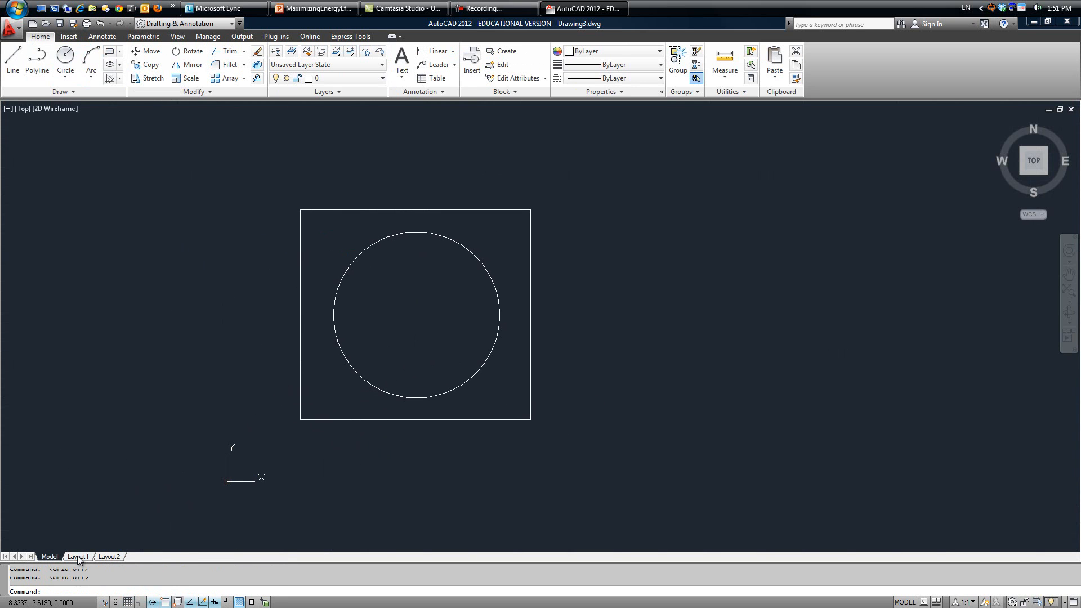
On Layout1, shrink the viewport by dragging its top-right grip down-left
click(77, 556)
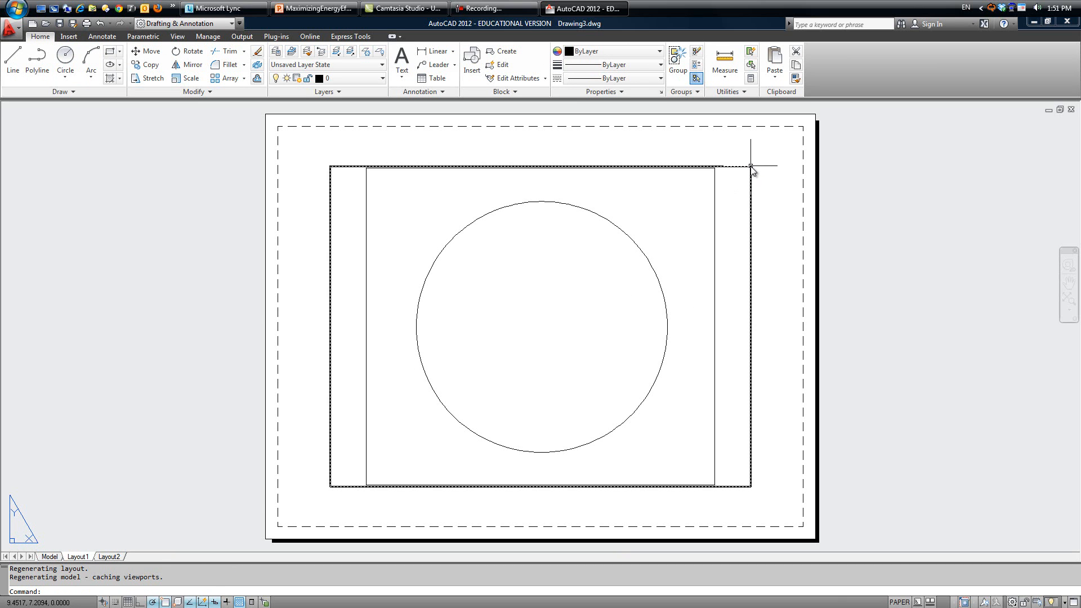
click(750, 166)
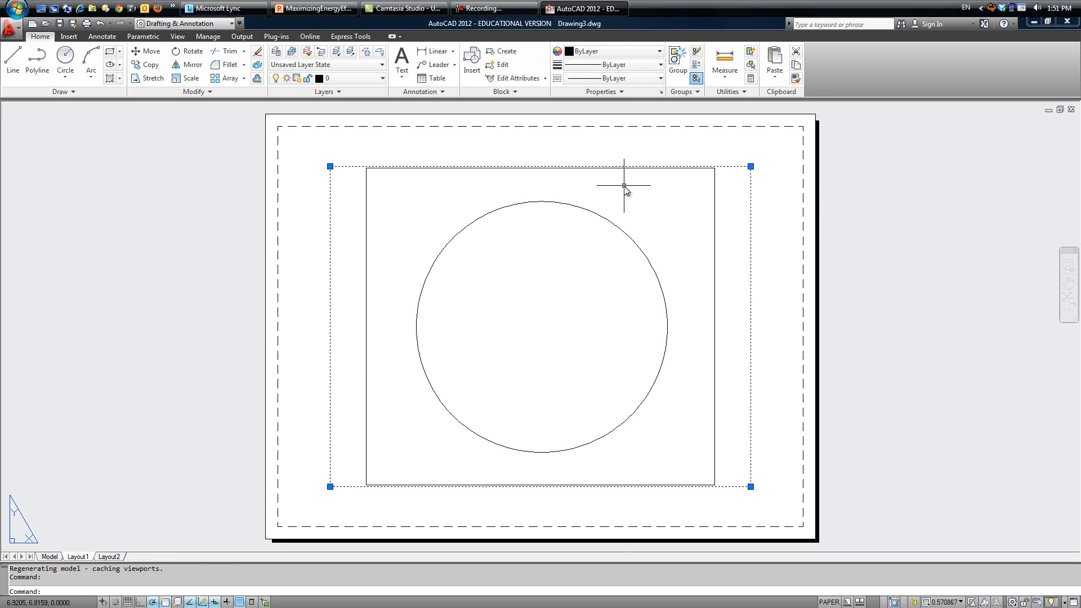
mouse_move(716, 179)
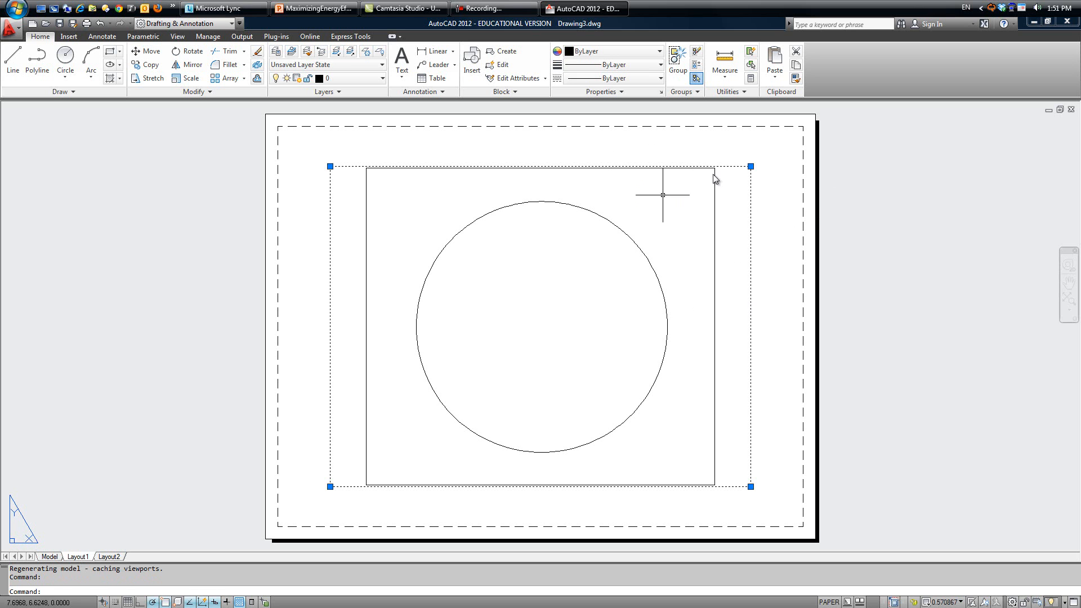
click(749, 166)
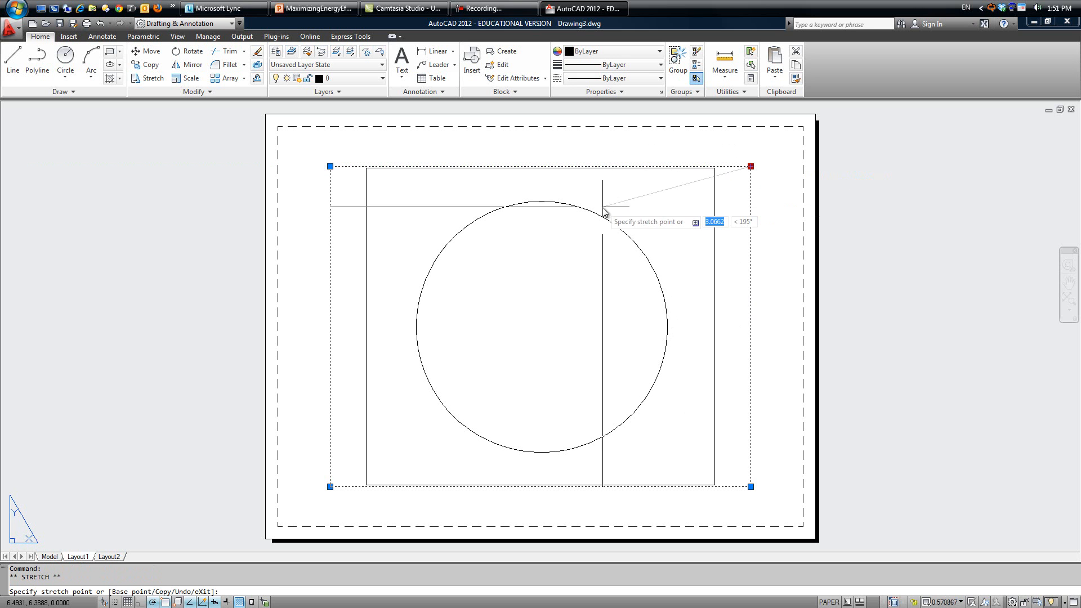
mouse_move(525, 279)
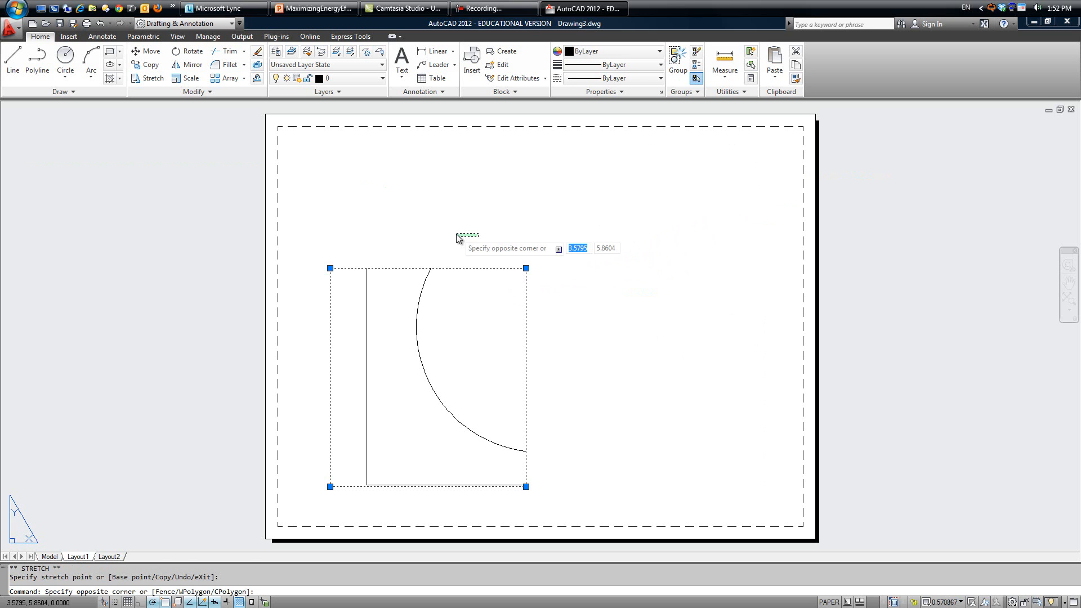
key(Escape)
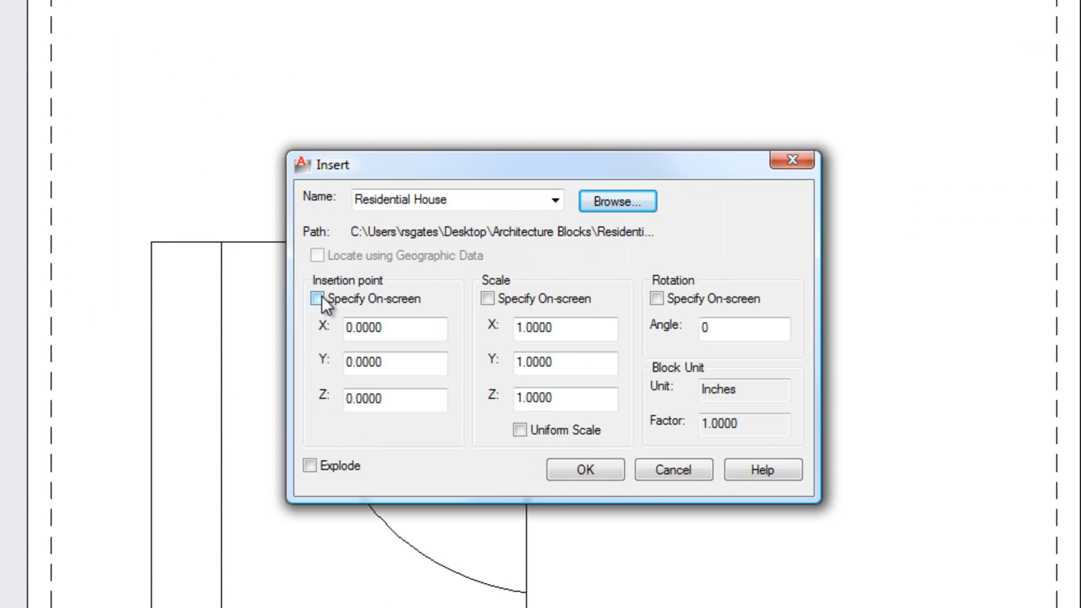
Insert the Residential House title block at the origin, then select the viewport
click(317, 298)
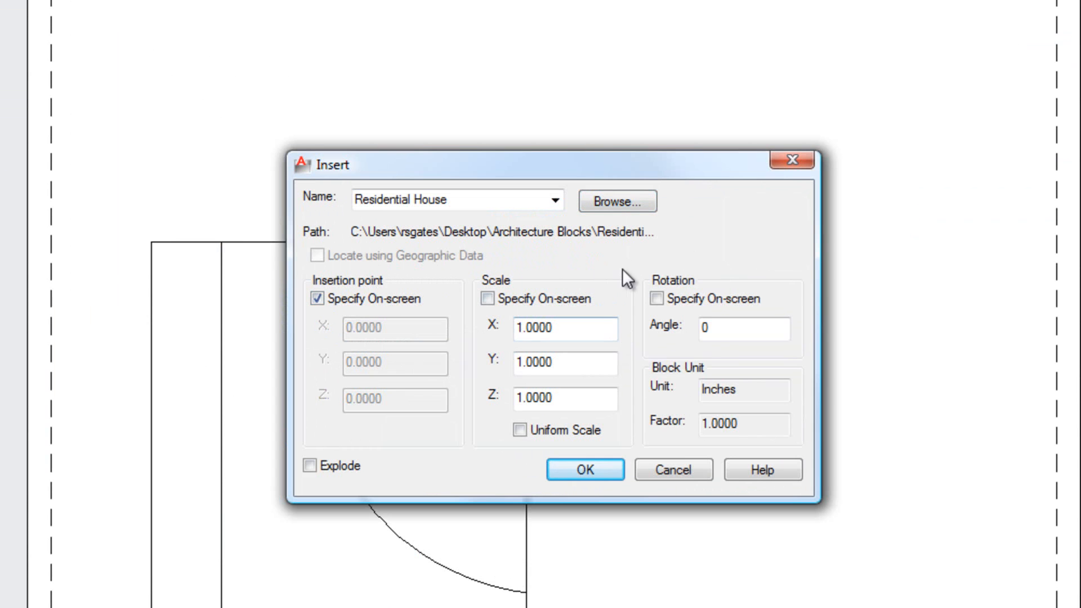
mouse_move(316, 298)
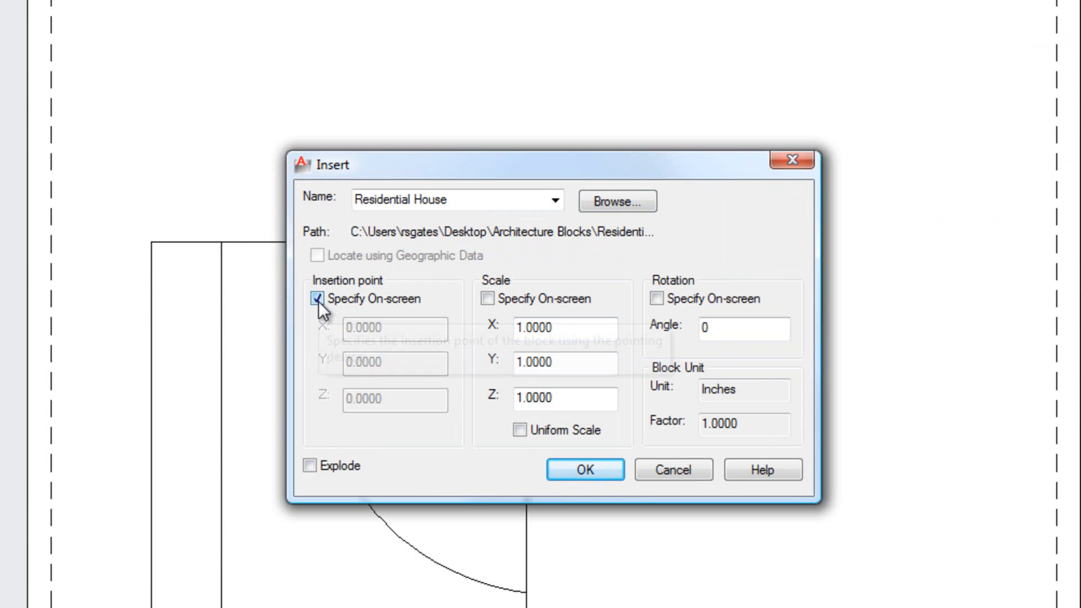
click(316, 298)
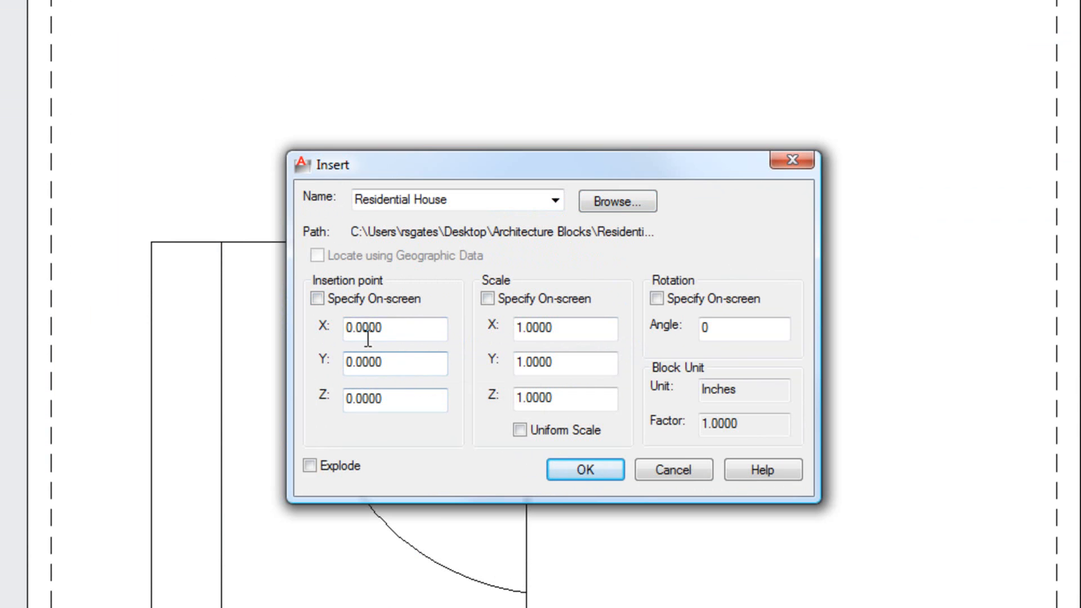
mouse_move(394, 363)
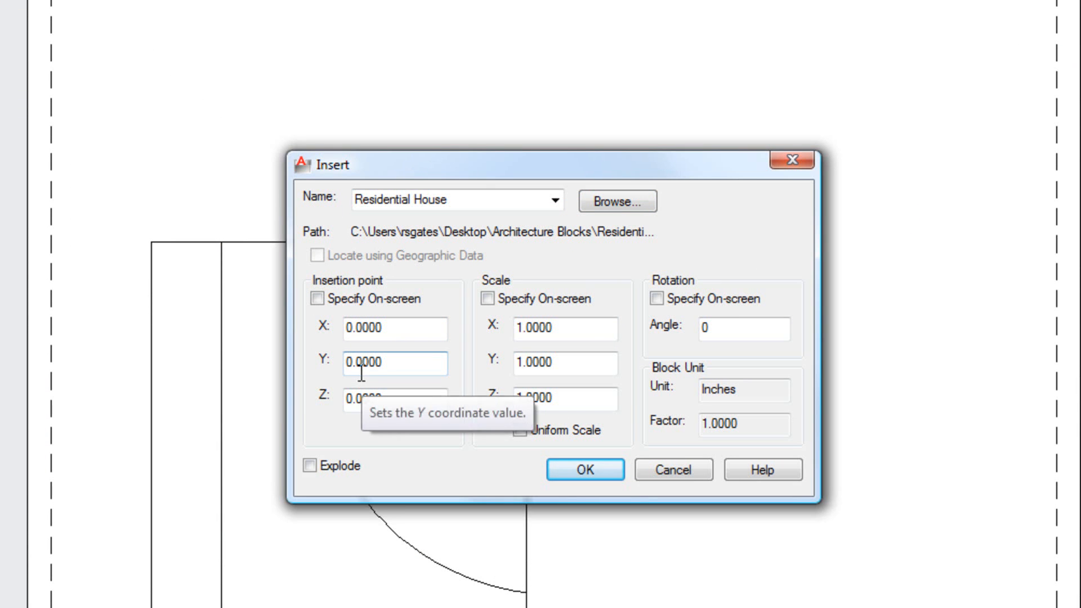
mouse_move(476, 461)
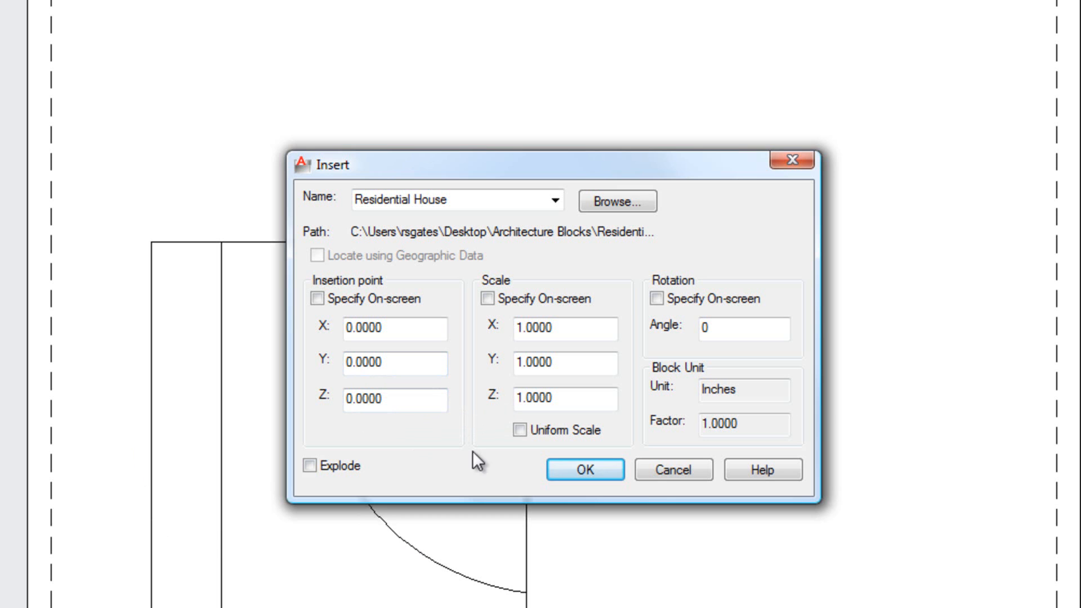
mouse_move(739, 521)
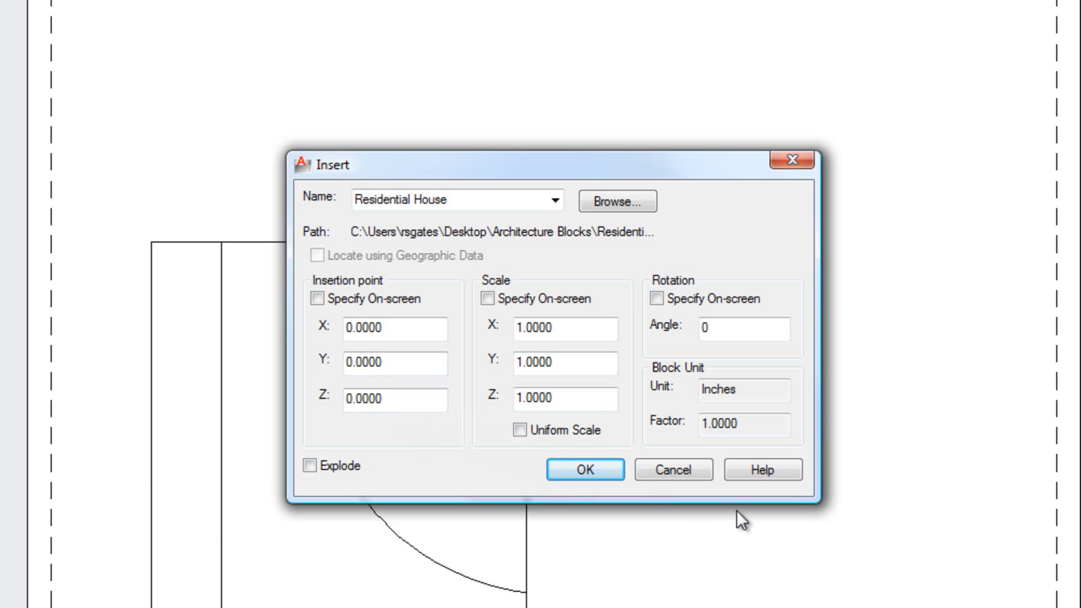
mouse_move(645, 528)
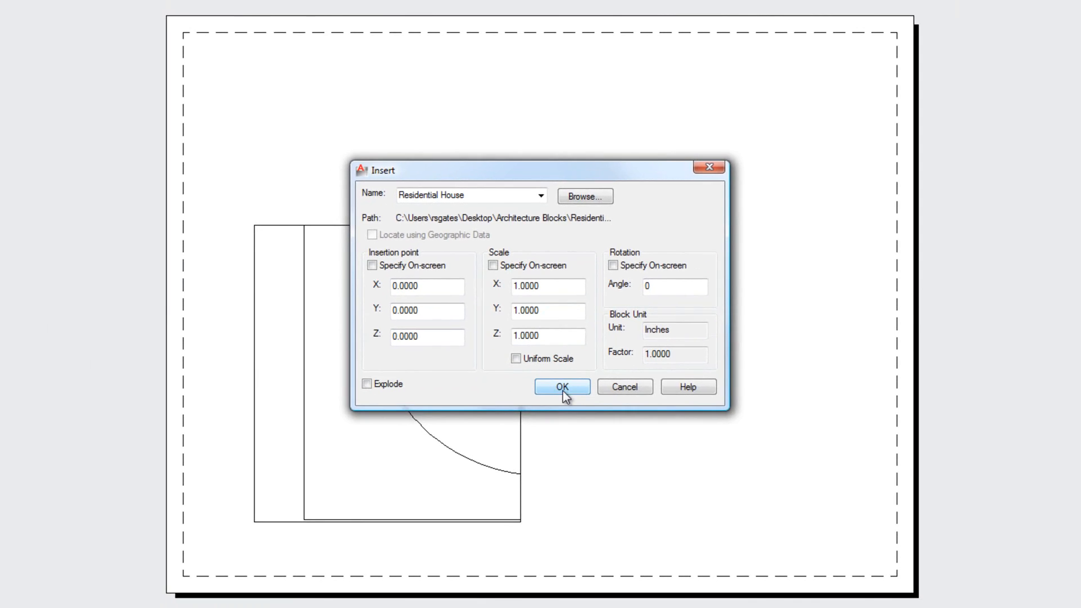
click(561, 387)
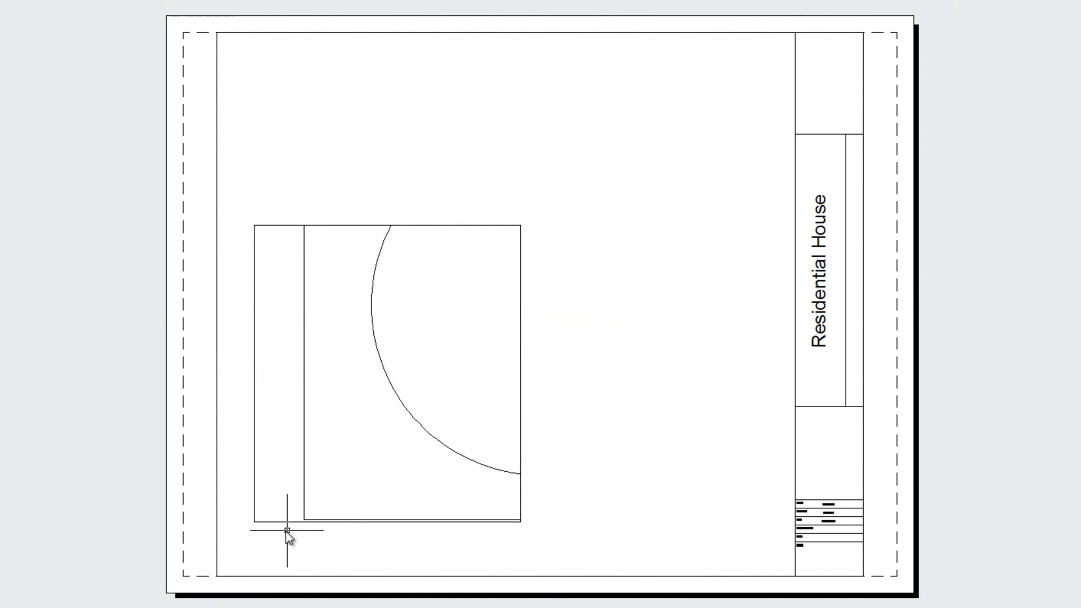
mouse_move(173, 562)
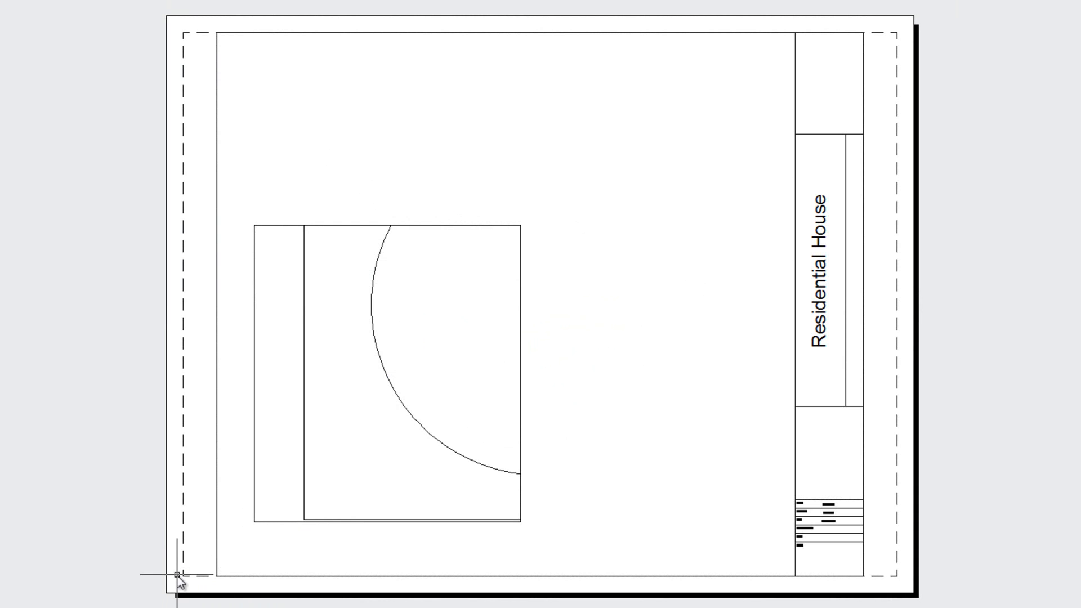
mouse_move(187, 498)
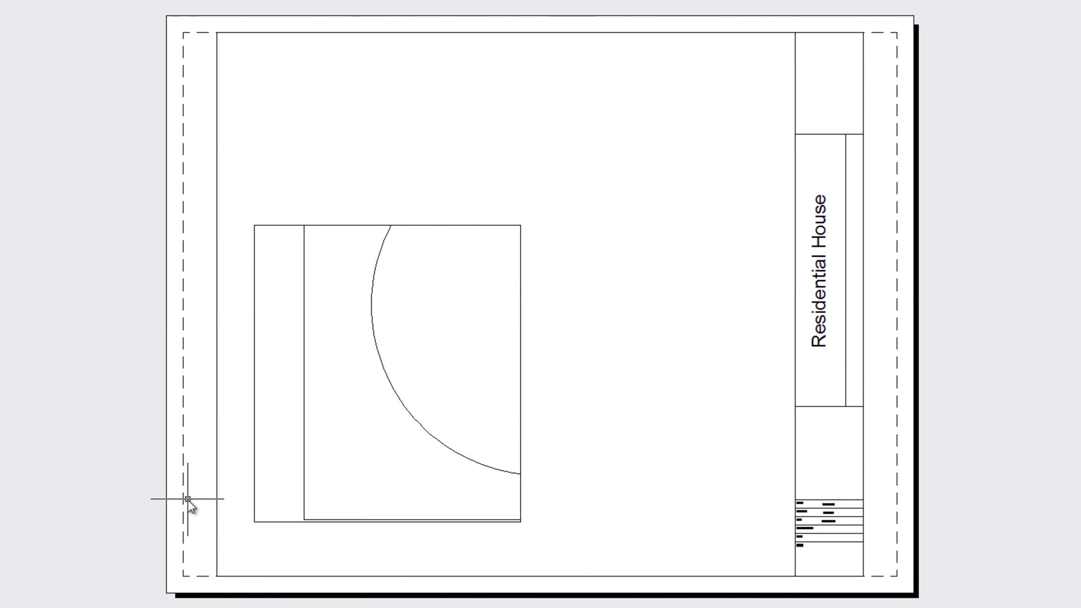
mouse_move(206, 401)
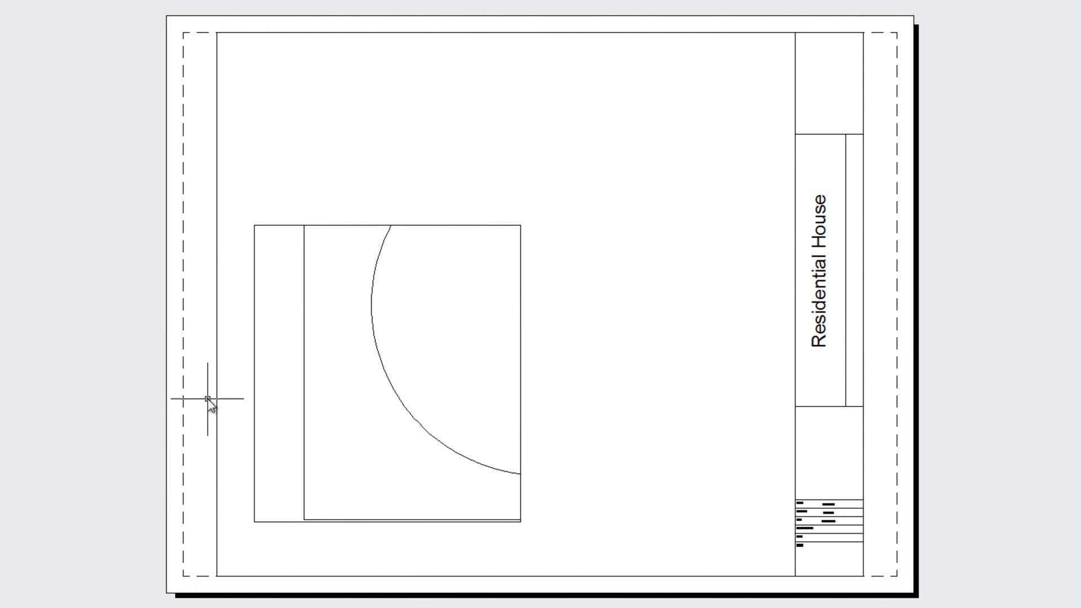
mouse_move(208, 394)
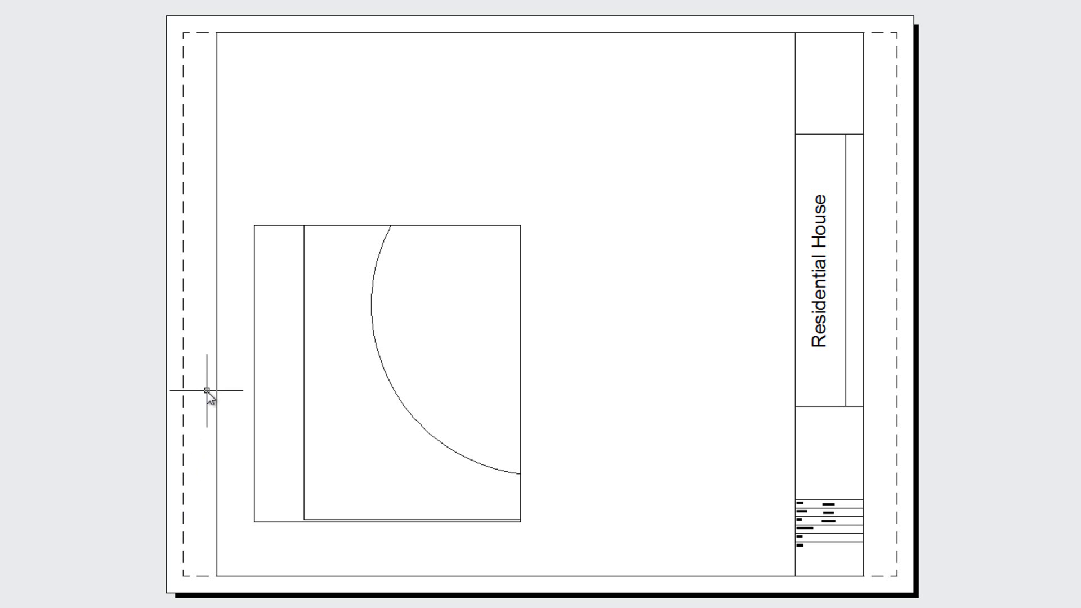
mouse_move(194, 121)
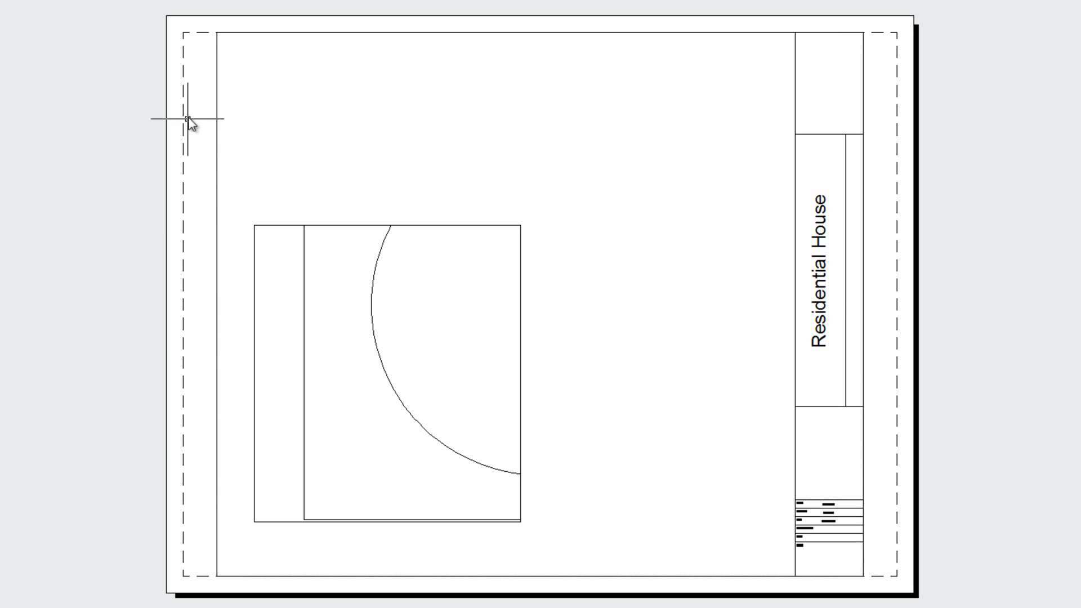
mouse_move(170, 343)
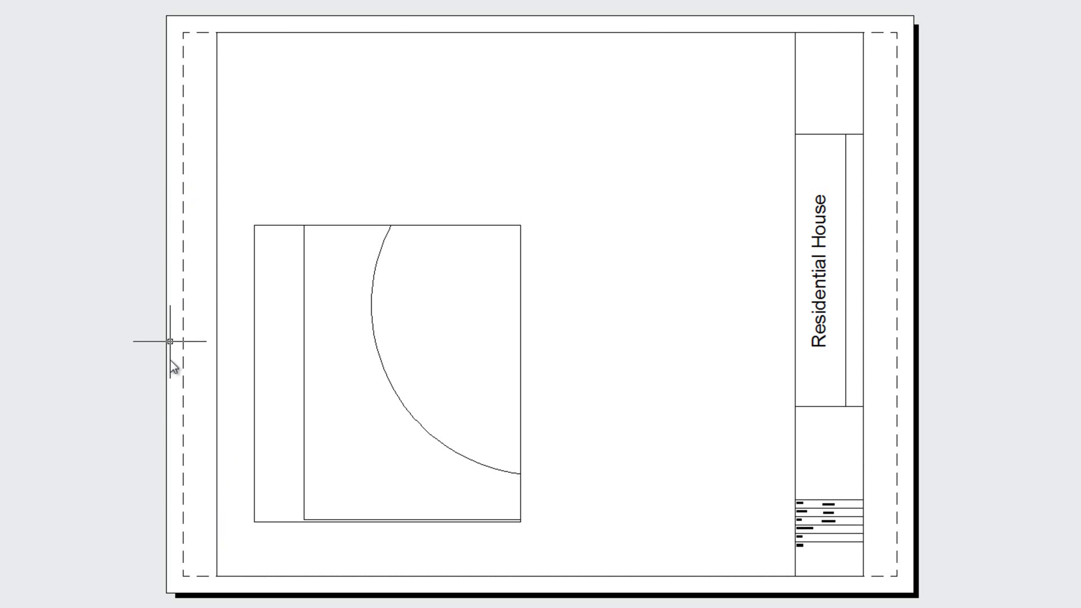
mouse_move(184, 301)
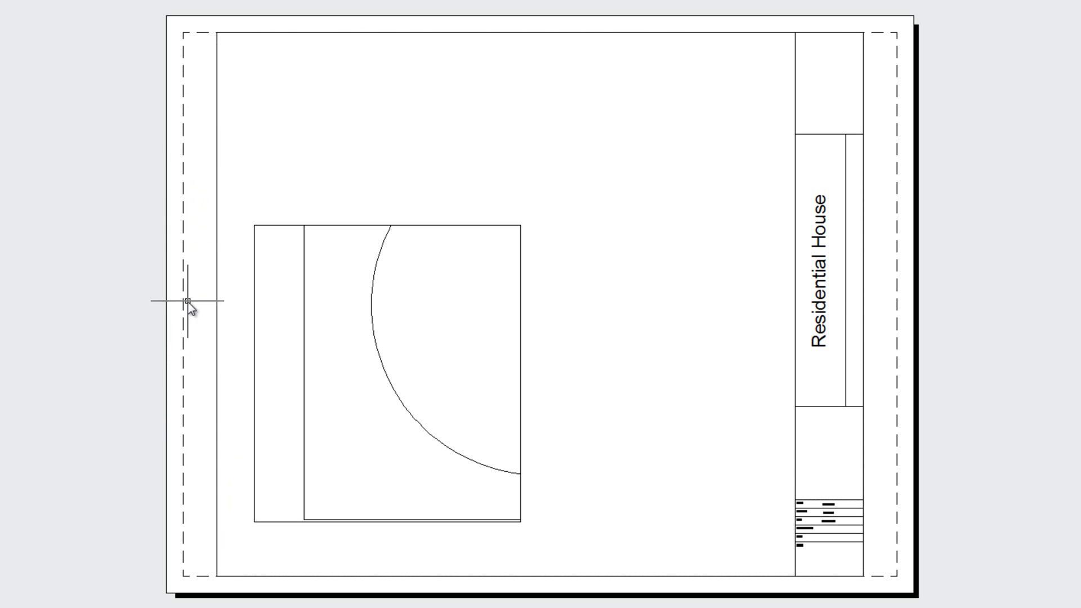
mouse_move(190, 104)
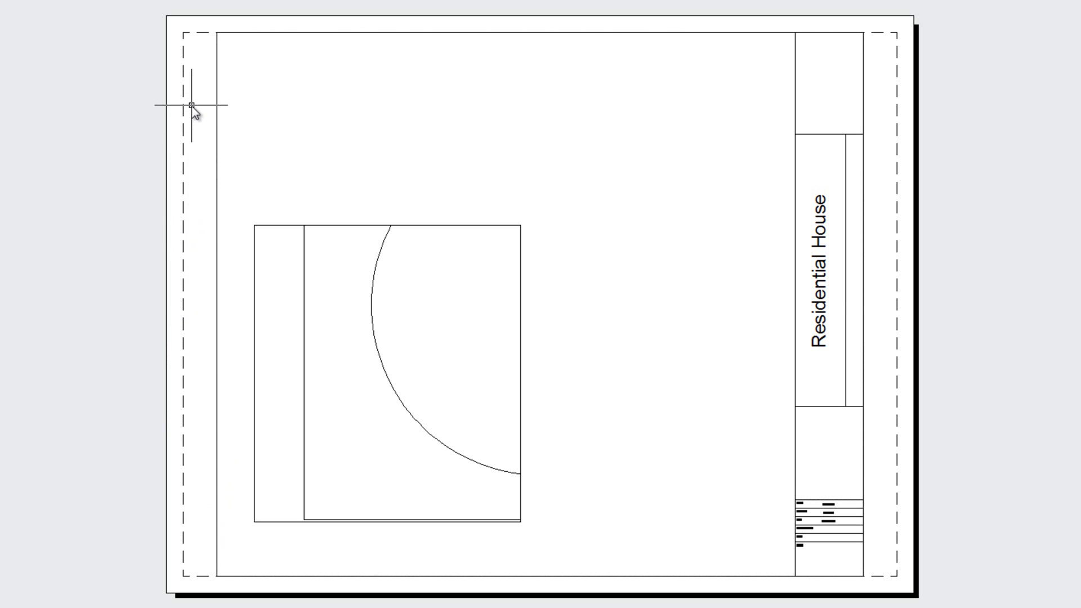
mouse_move(883, 113)
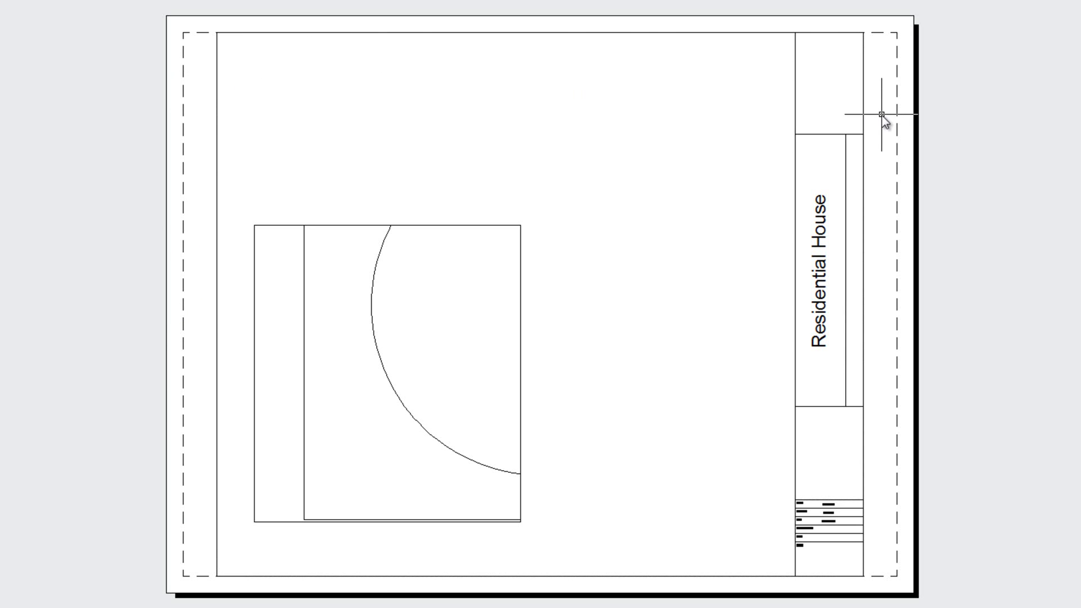
mouse_move(205, 552)
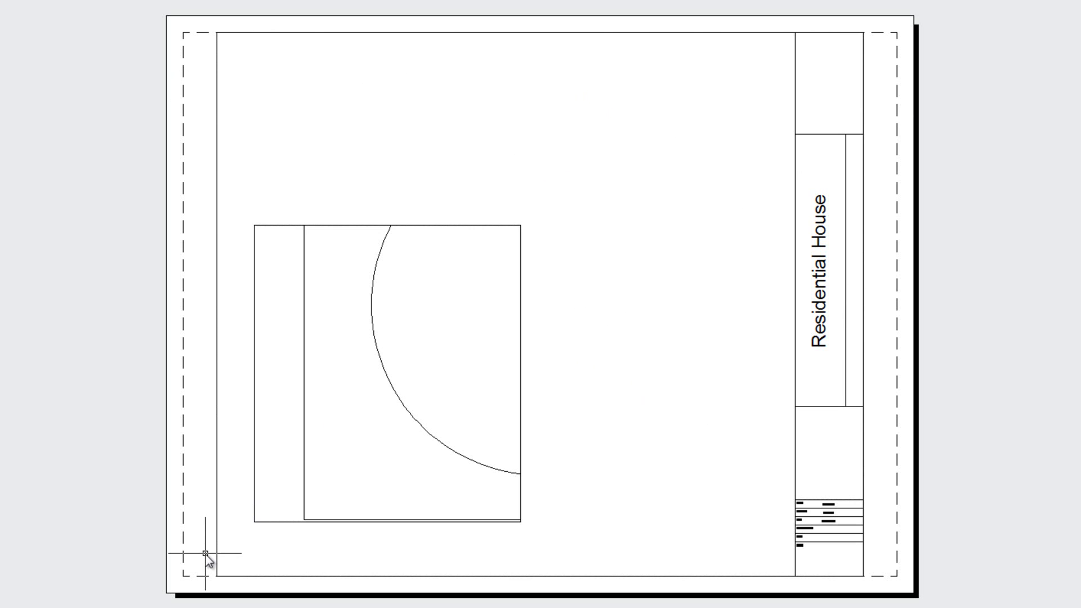
mouse_move(190, 579)
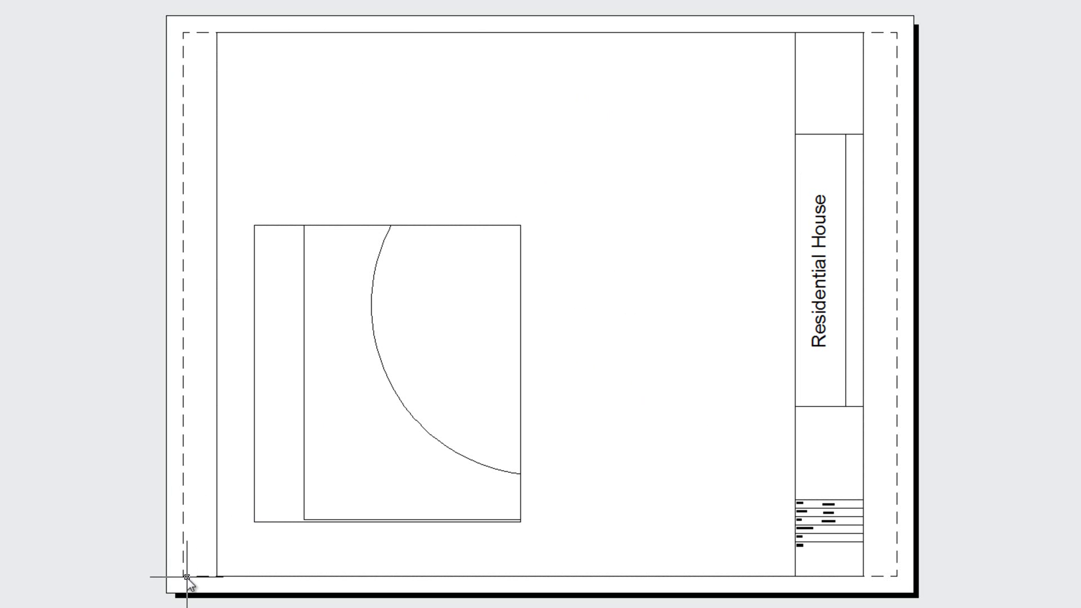
mouse_move(885, 43)
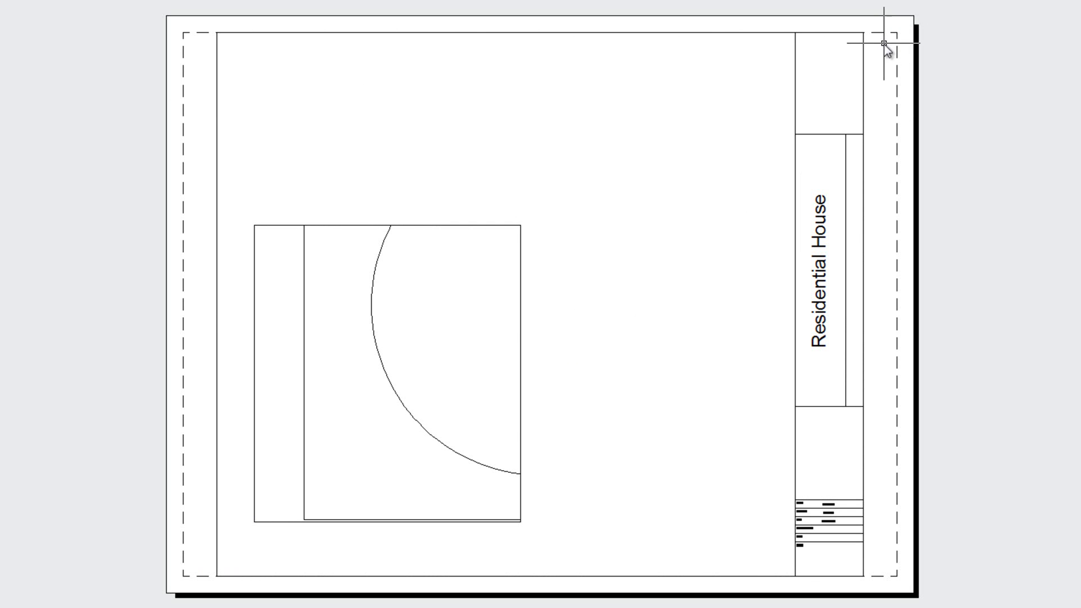
mouse_move(893, 38)
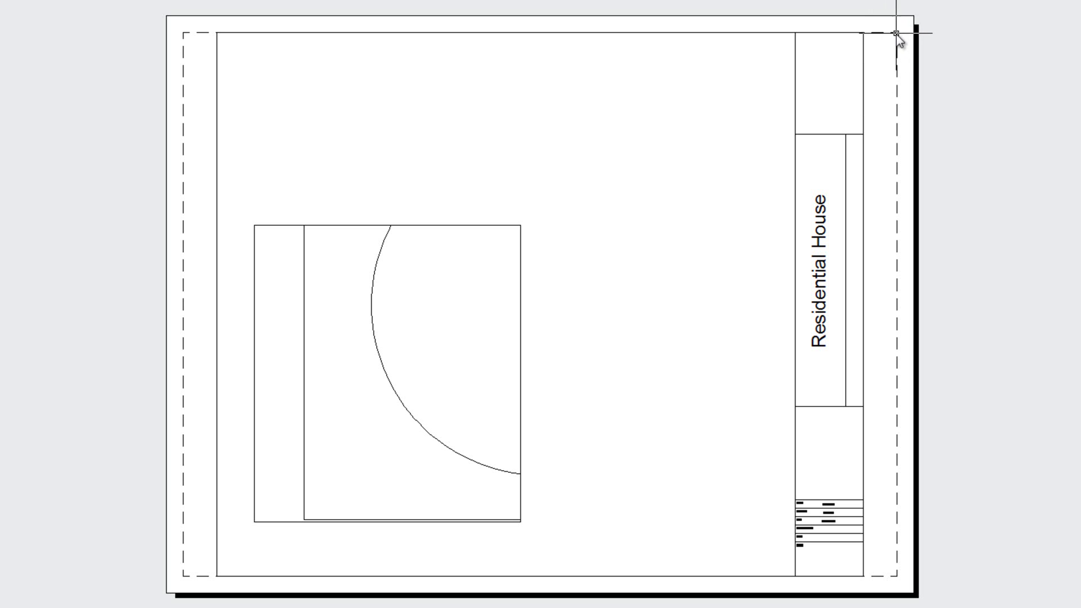
click(372, 228)
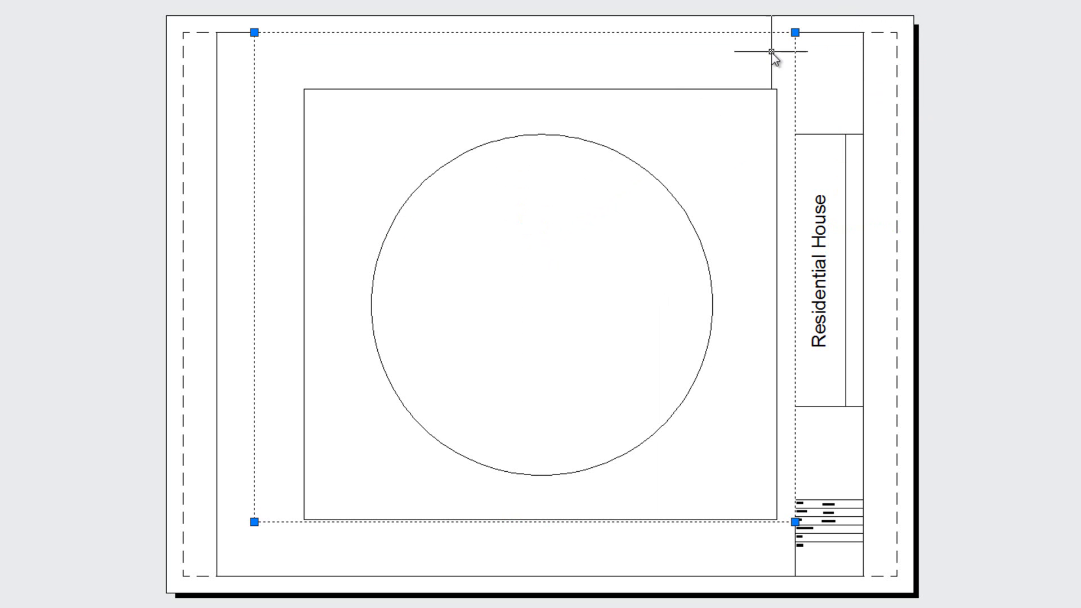
Stretch the viewport corner out to the inner border so the whole circle shows
click(252, 522)
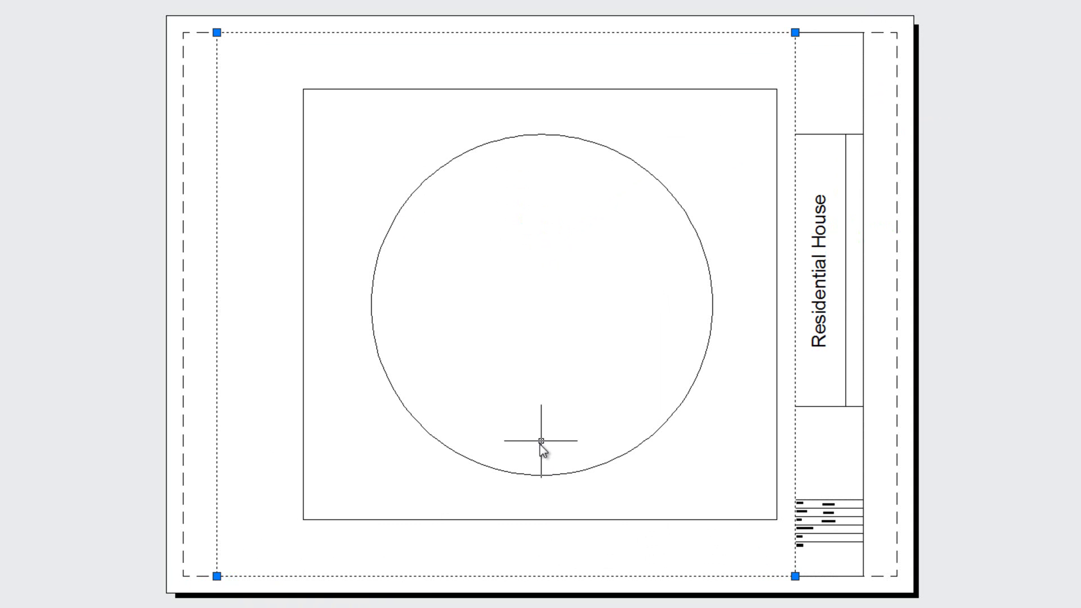
mouse_move(336, 363)
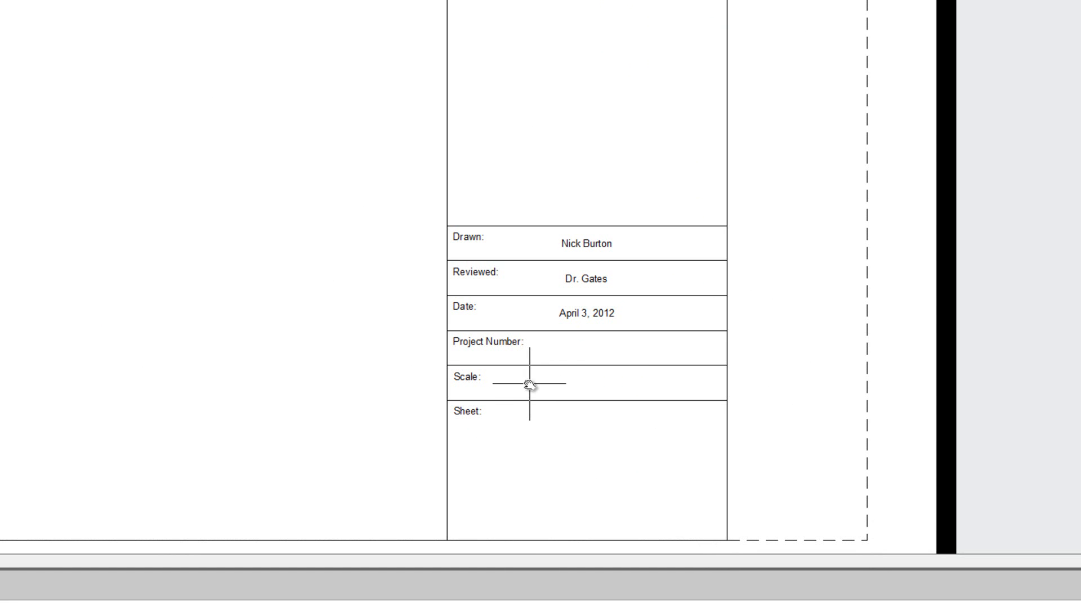
mouse_move(596, 397)
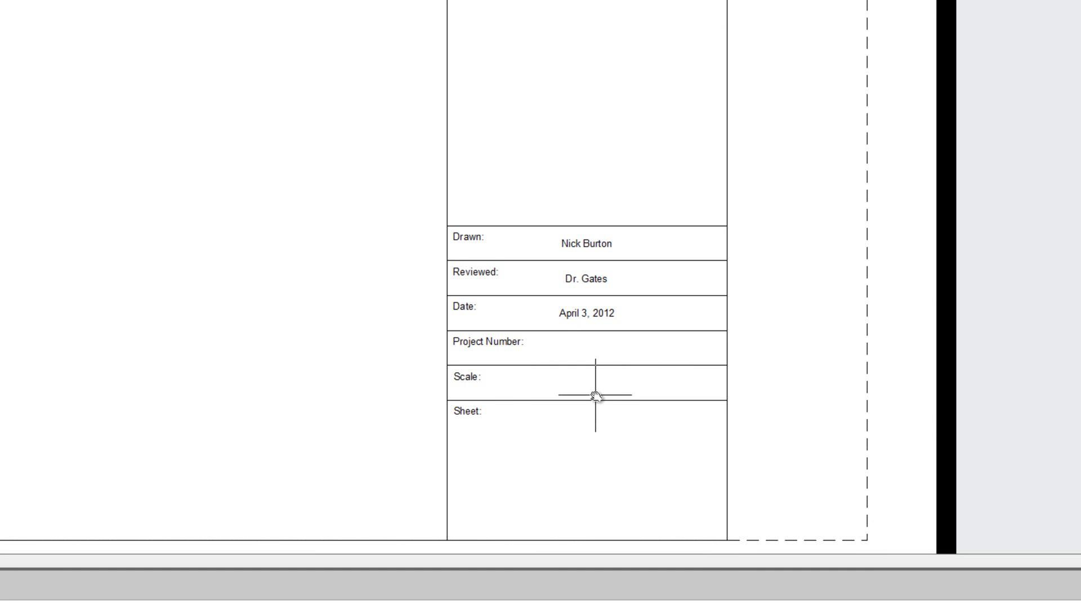
mouse_move(541, 448)
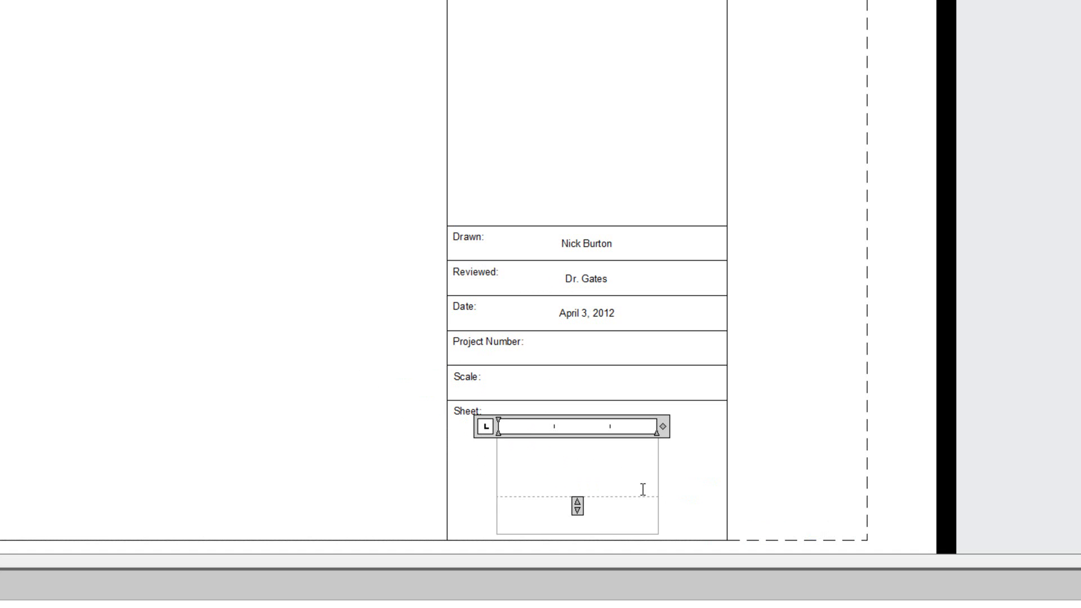
Type sheet number S1.0 in the Sheet box, move it lower and widen it
text(S1)
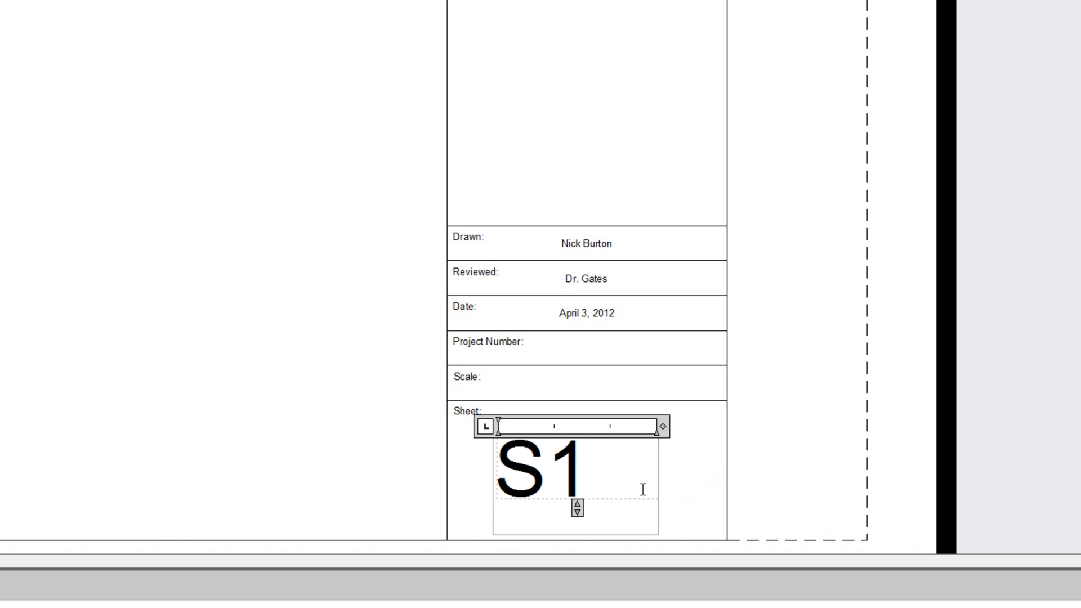
text(.0)
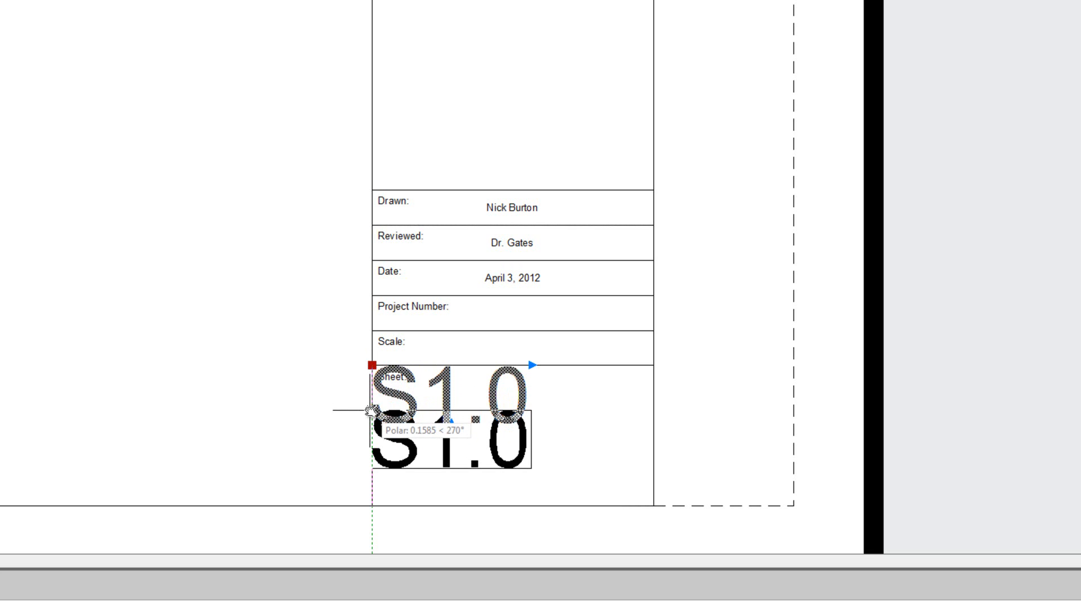
click(371, 411)
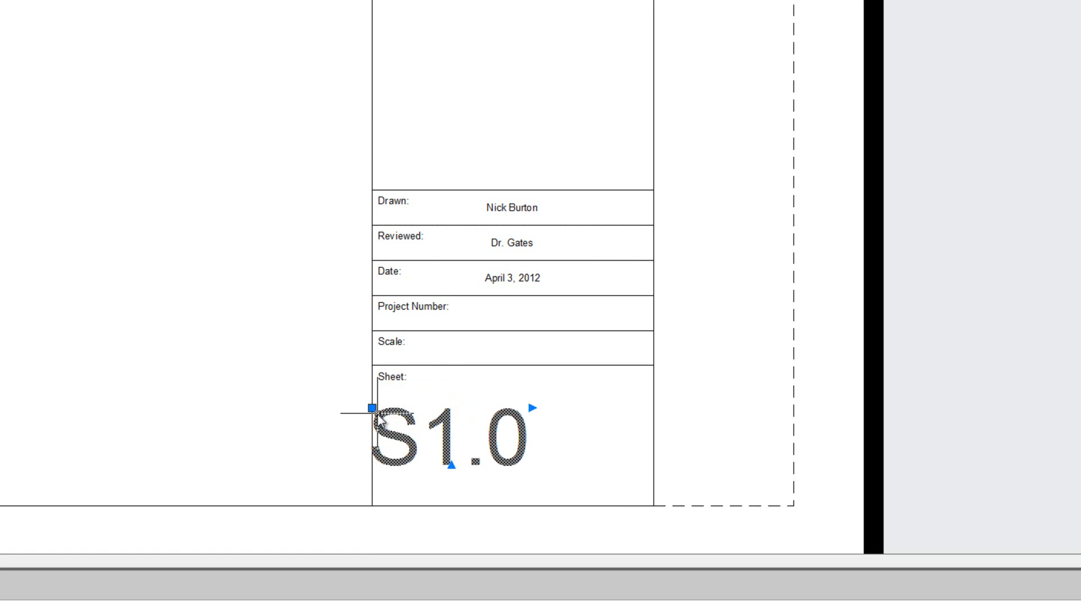
mouse_move(534, 408)
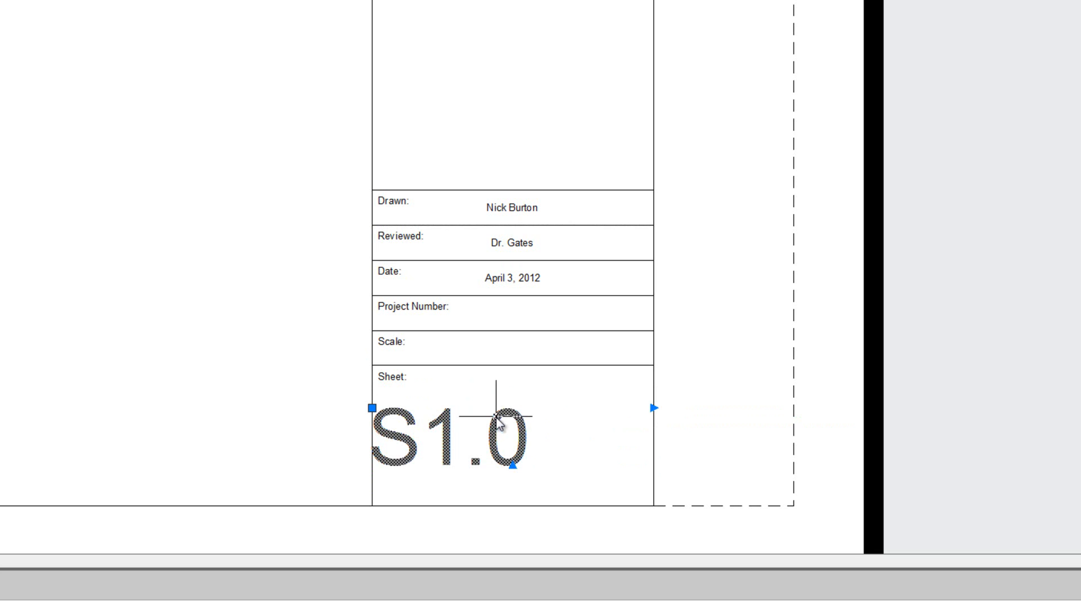
double_click(445, 438)
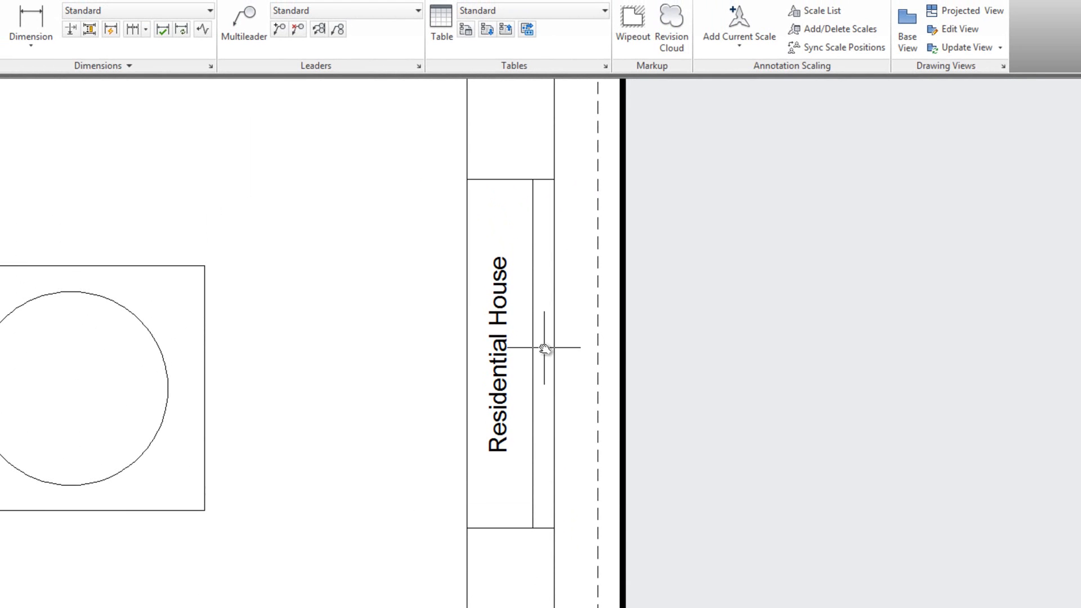
mouse_move(305, 410)
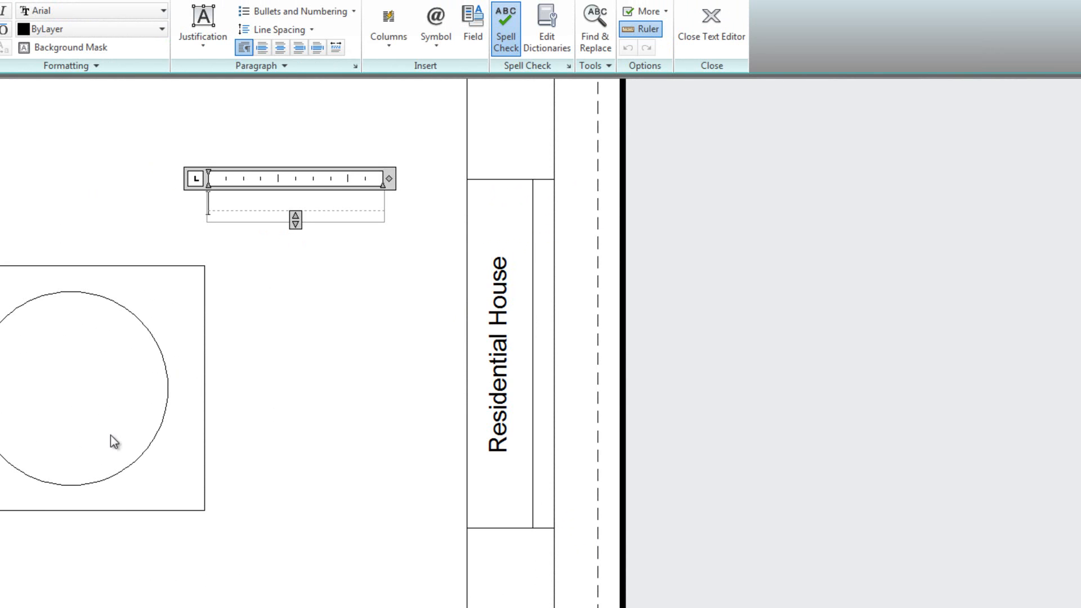
mouse_move(334, 424)
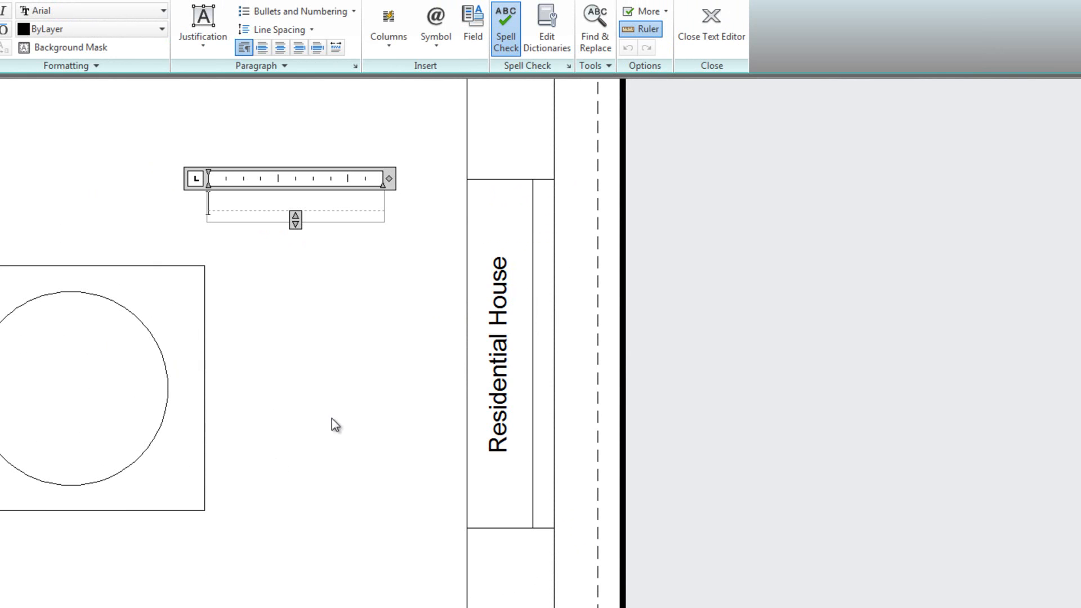
Type the label 'Bathroom', set its height to 0.1, and close the editor
text(Bathroo)
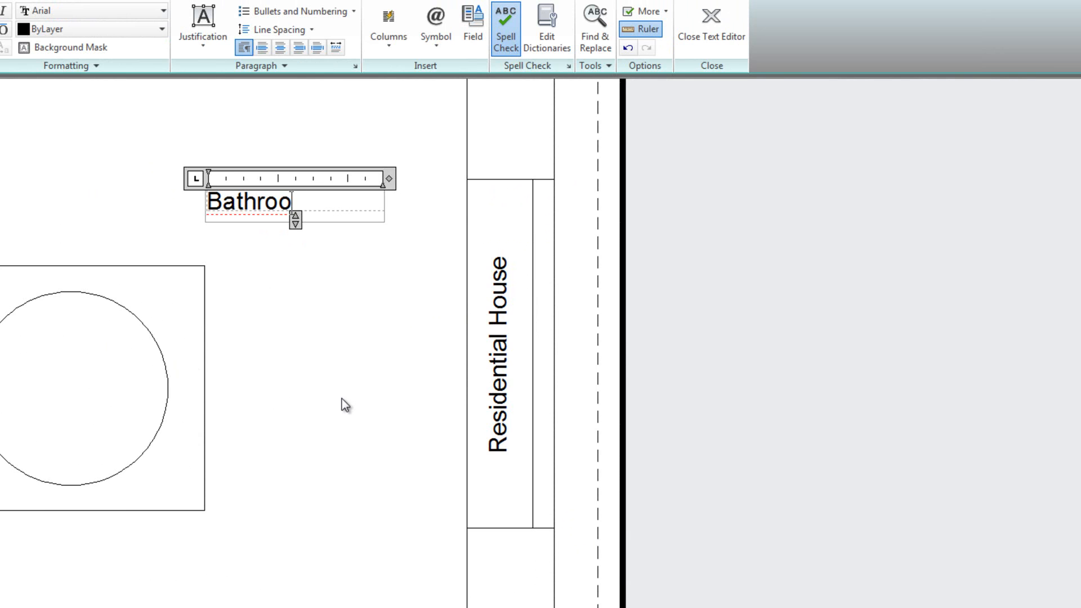
text(m)
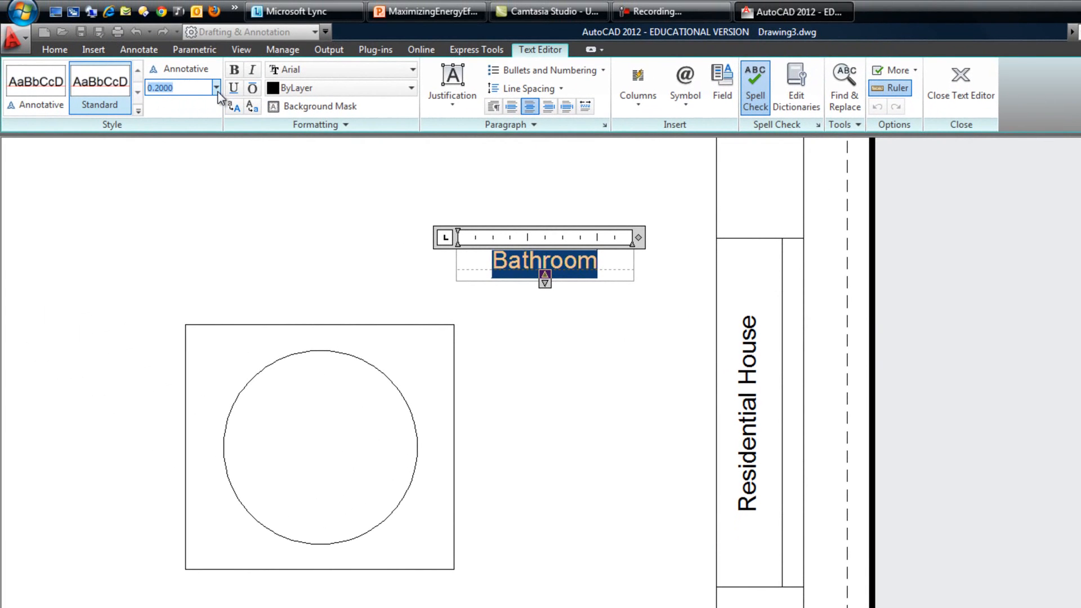
triple_click(179, 88)
text(0.1000)
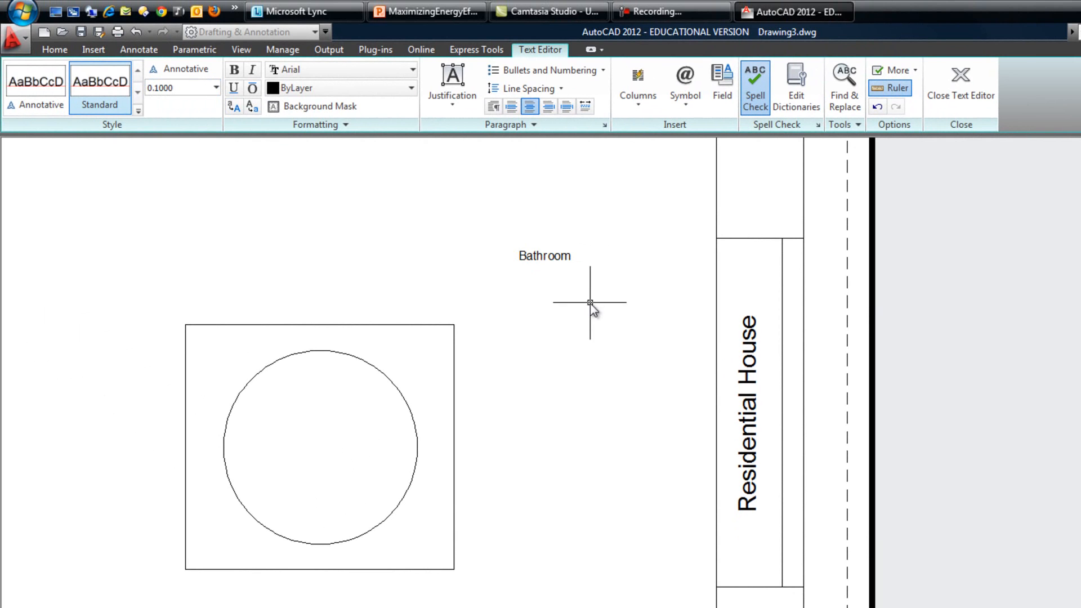
click(959, 80)
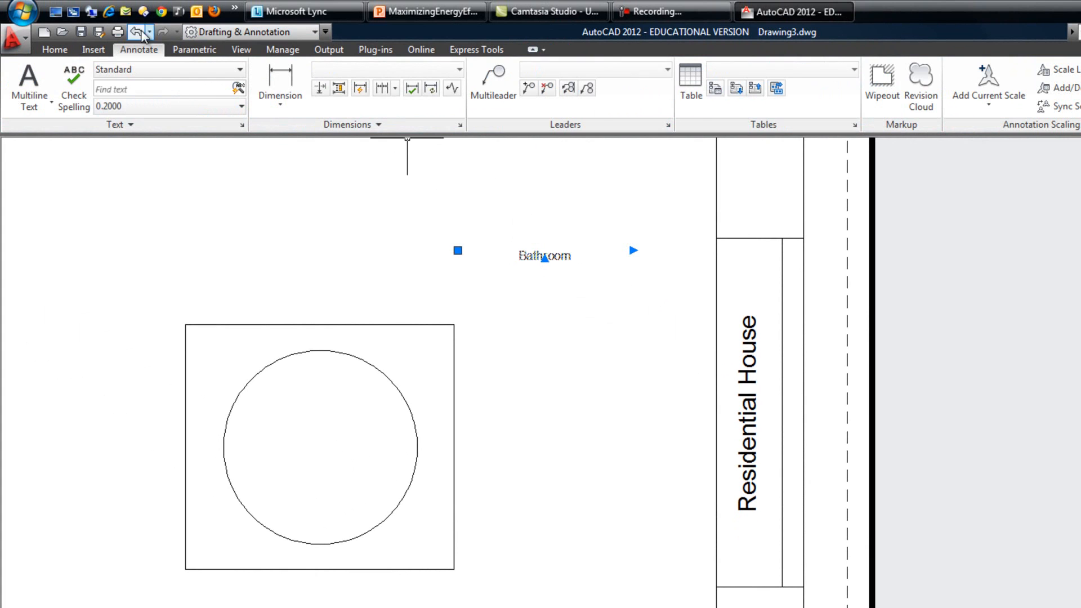
Rotate the Bathroom label 90°, place it at the strip bottom, and stretch its width upward
click(54, 49)
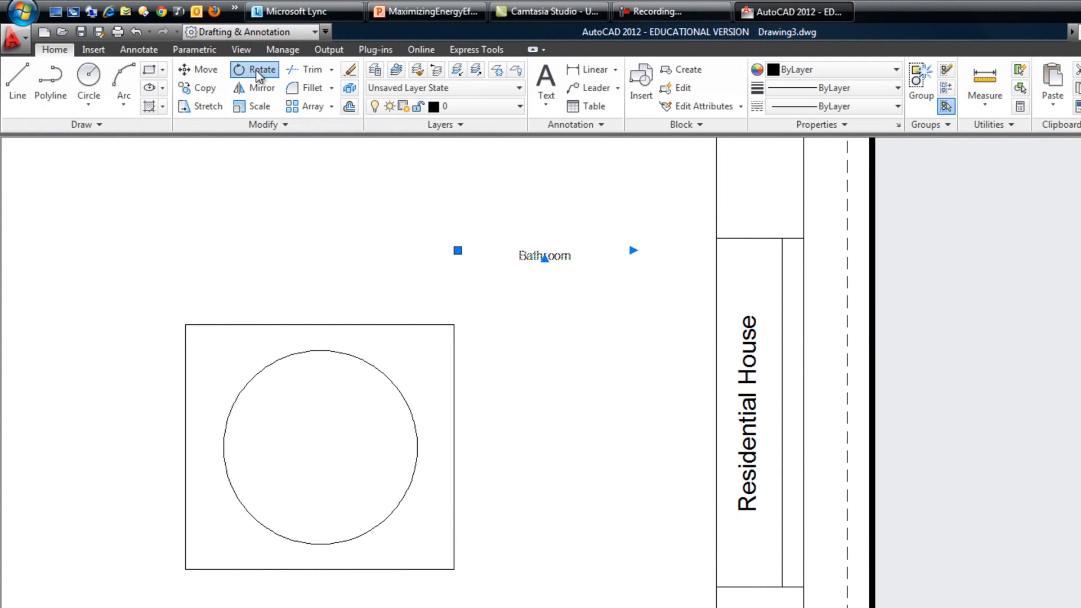
click(254, 69)
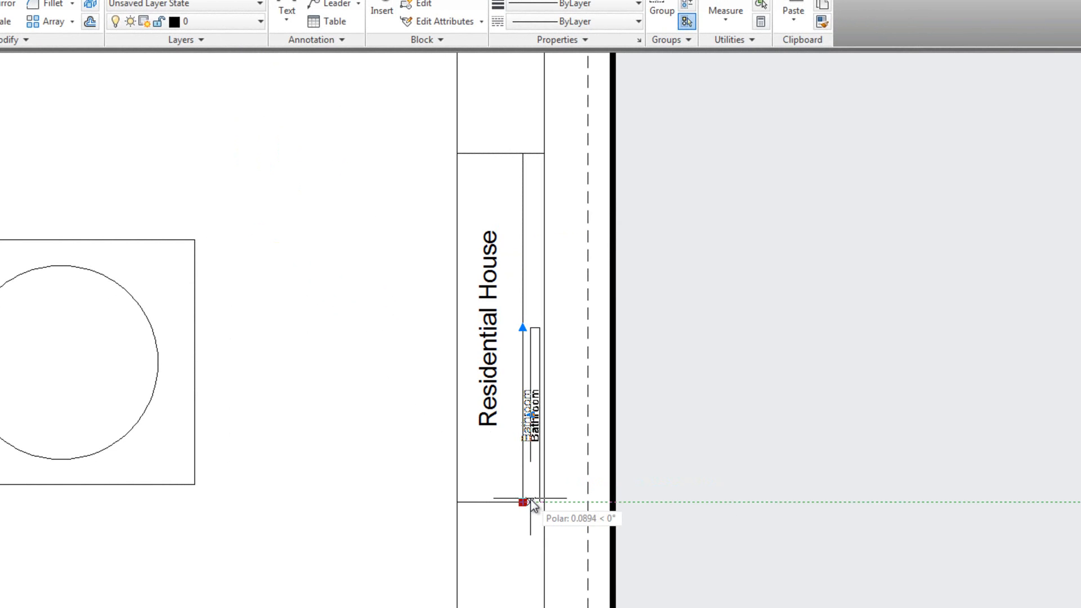
click(522, 501)
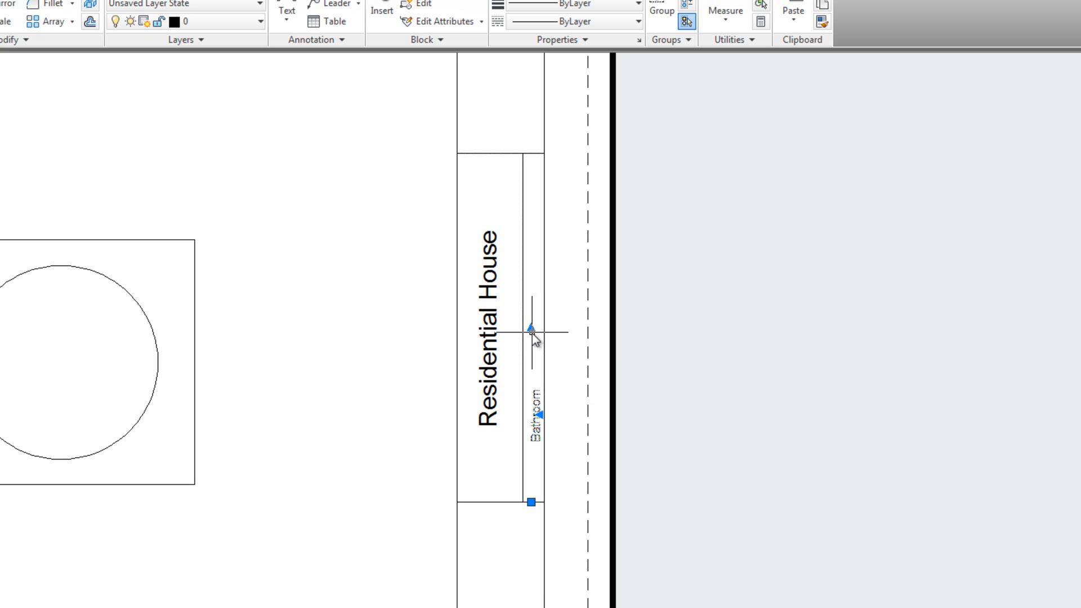
click(532, 327)
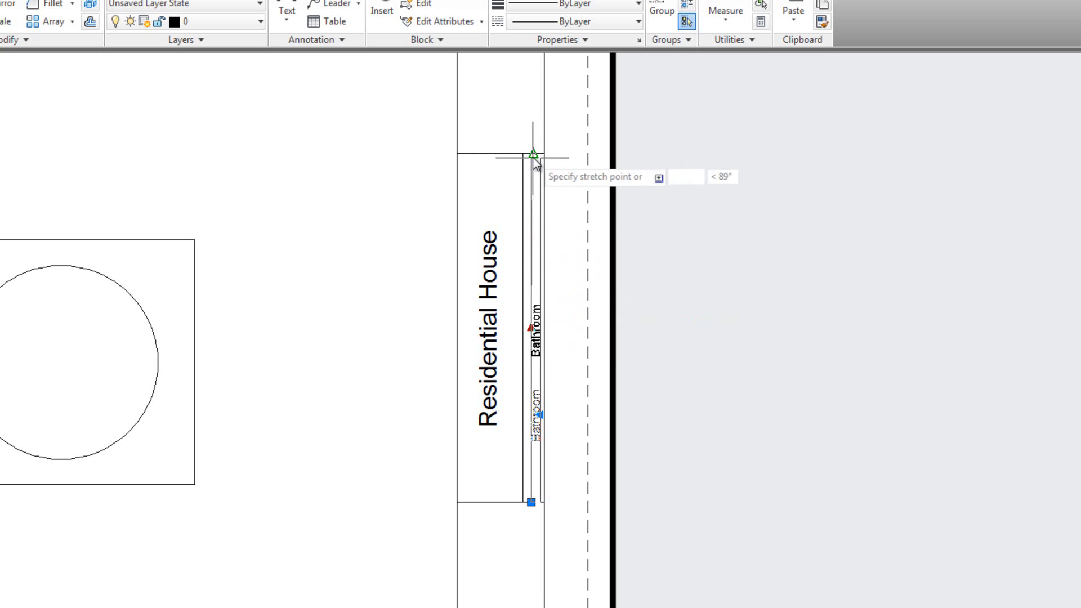
click(538, 386)
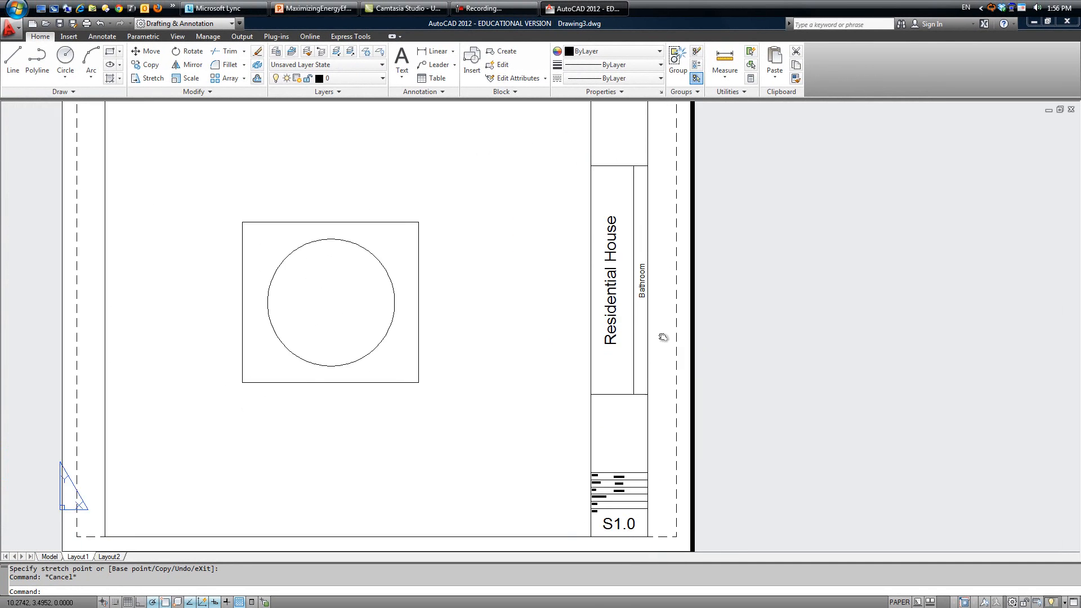
scroll(down, 3)
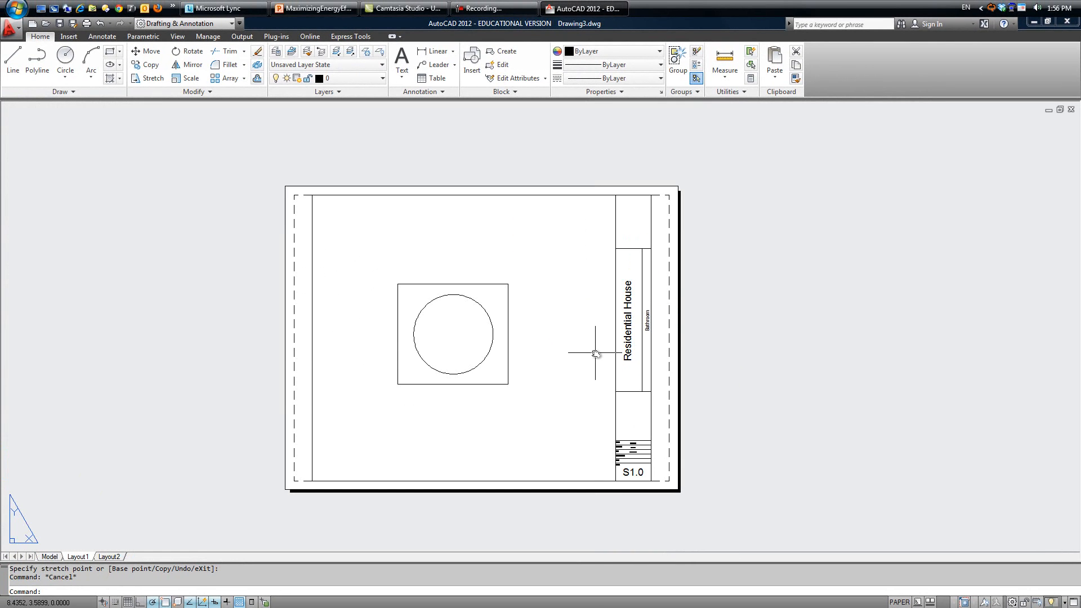